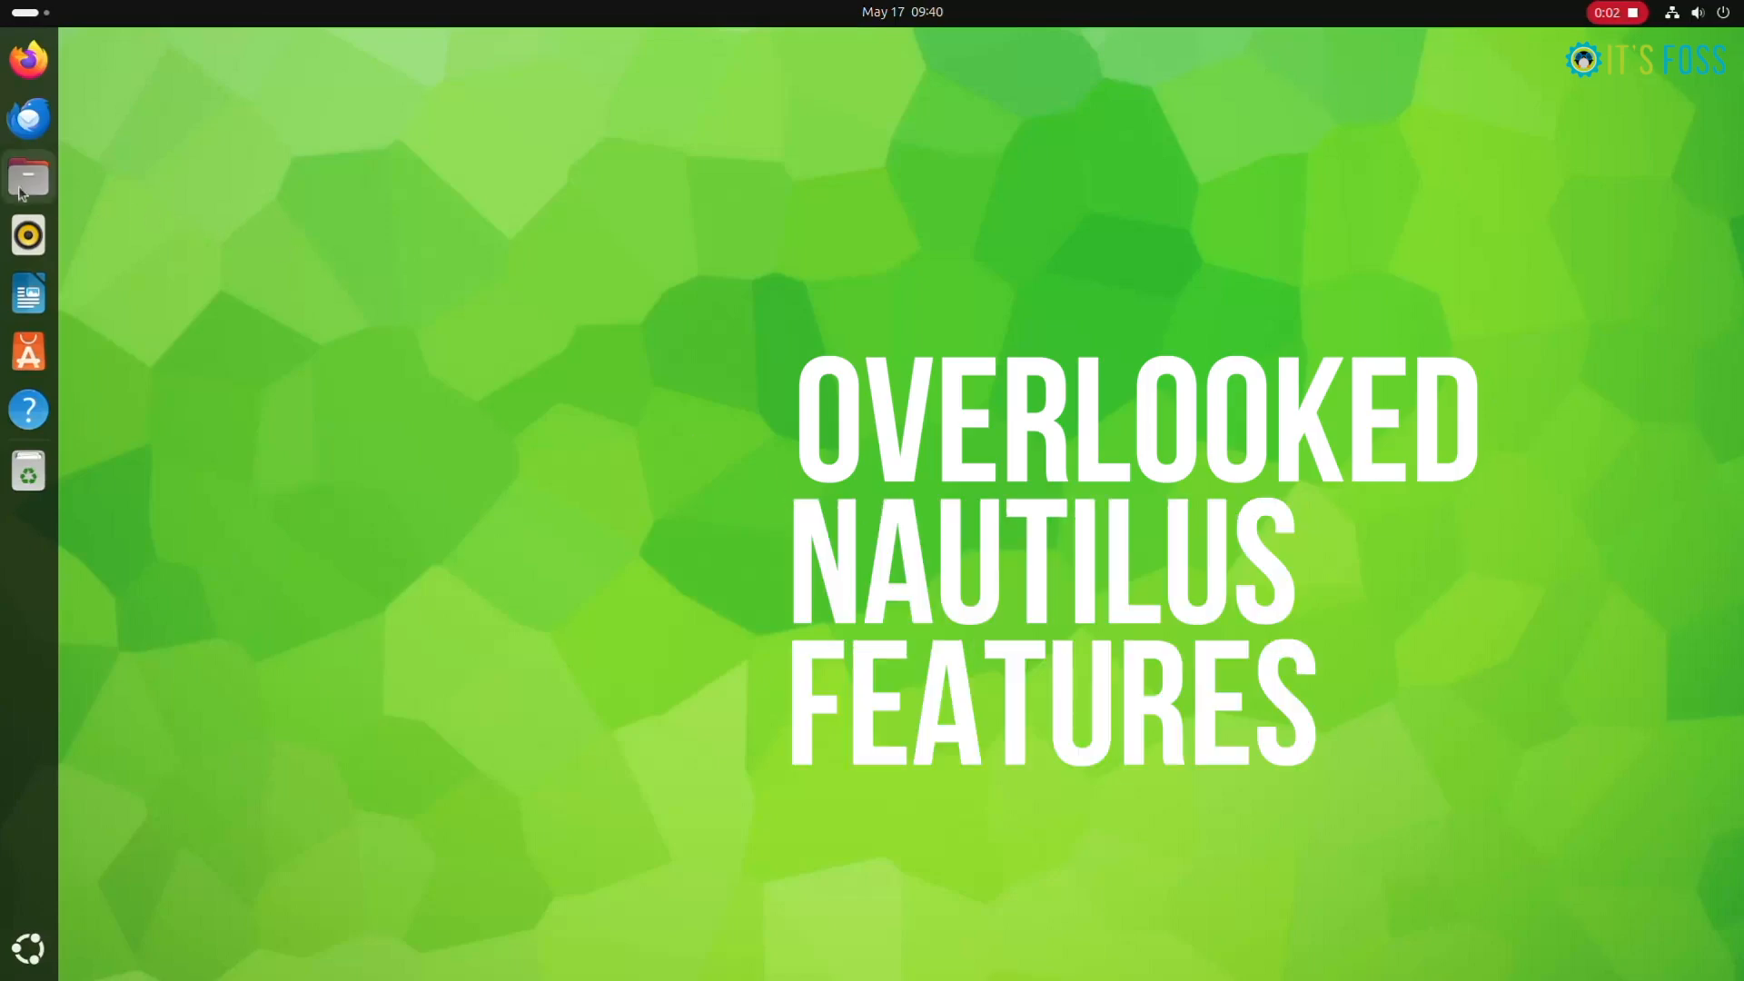
Launch Files at the Home folder and glance through the sort options menu
{"action": "left_click", "coordinate": [27, 178]}
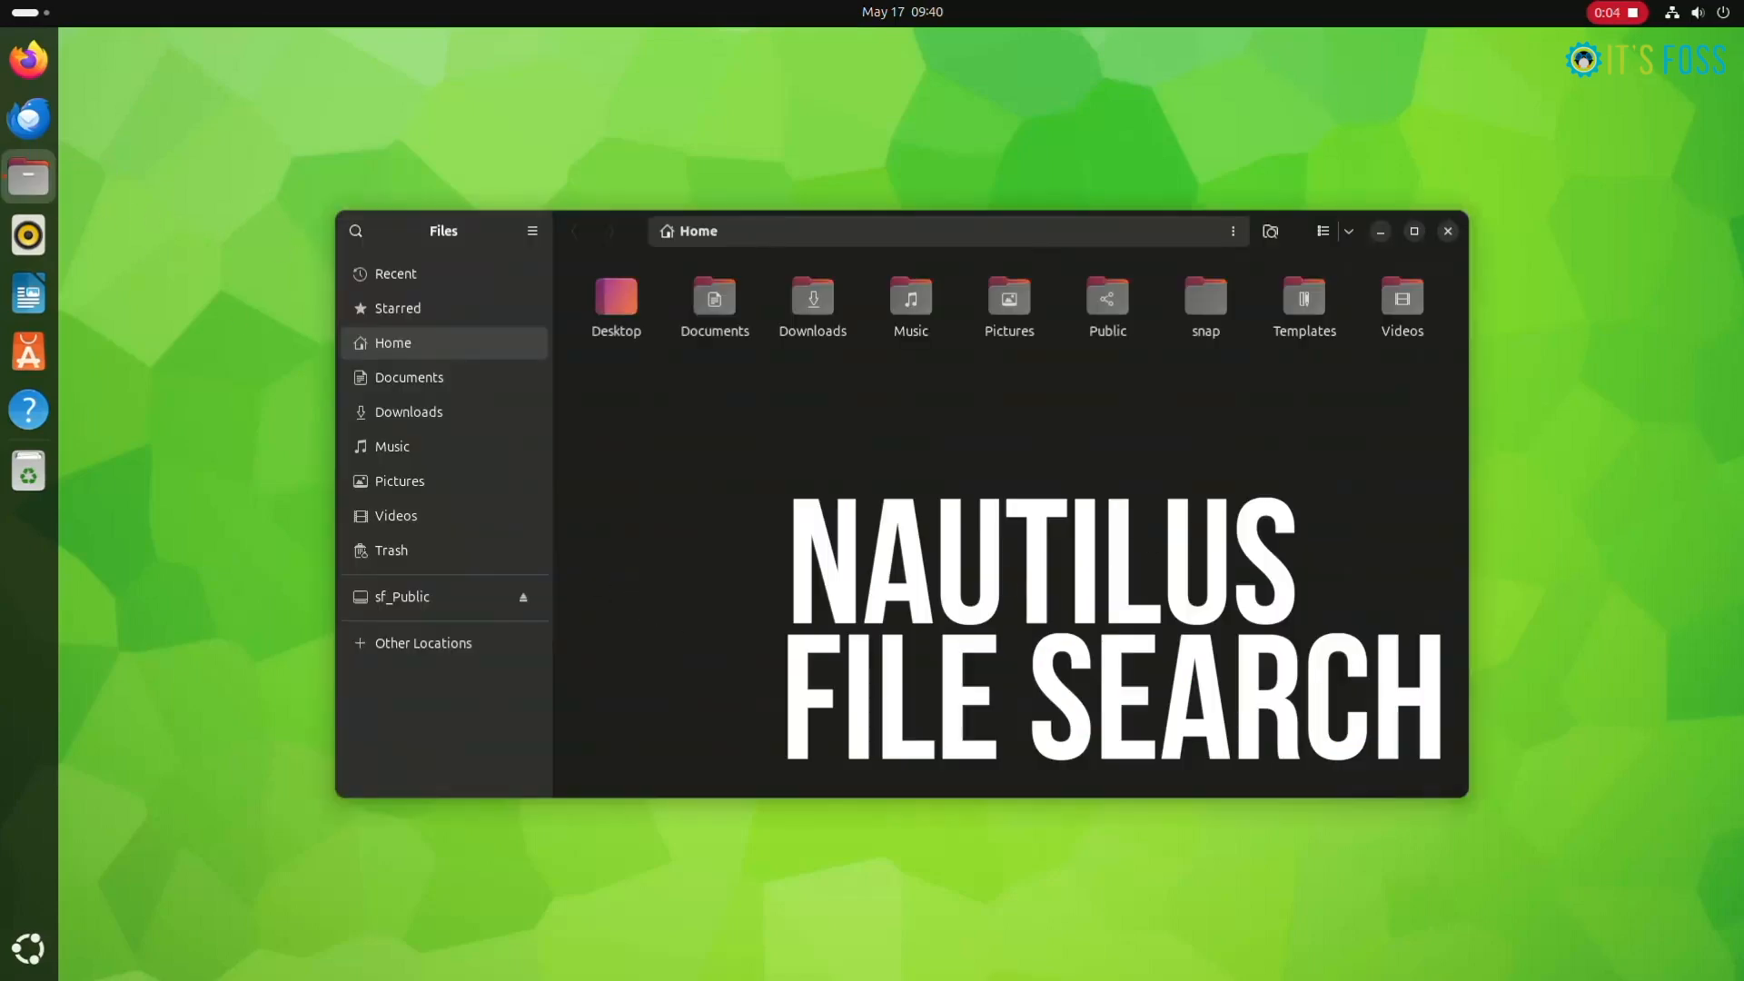
{"action": "left_click", "coordinate": [1232, 231]}
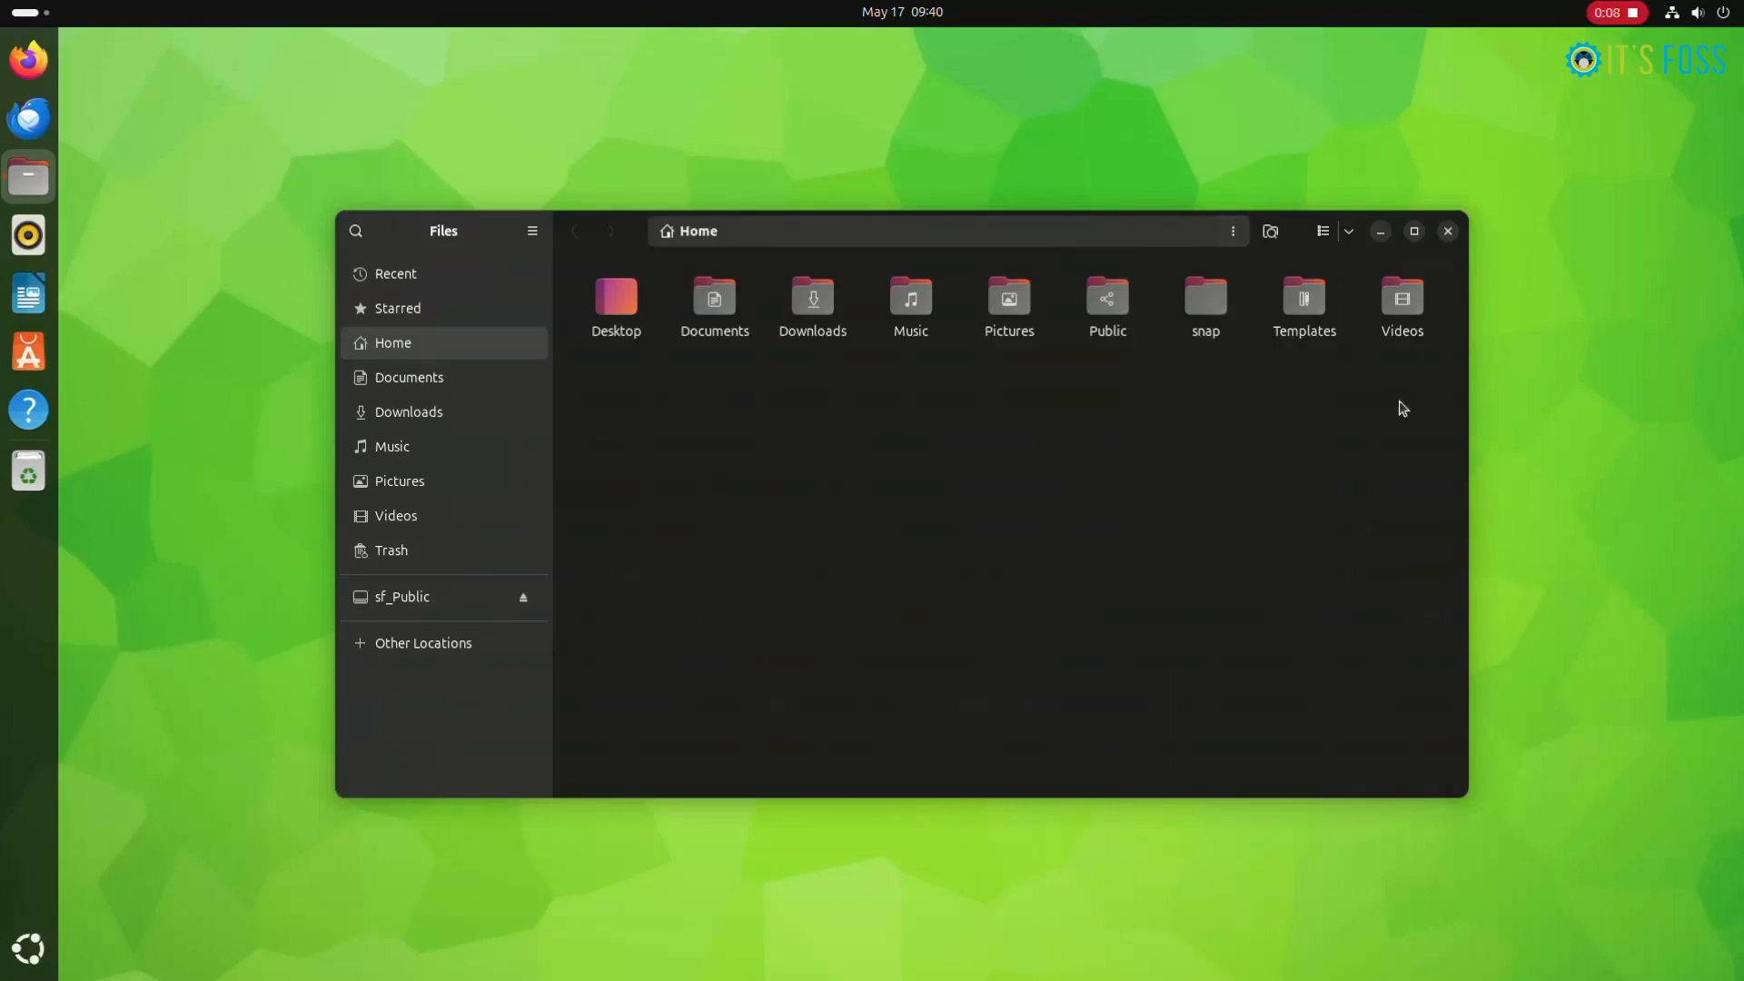
{"action": "left_click", "coordinate": [1349, 231]}
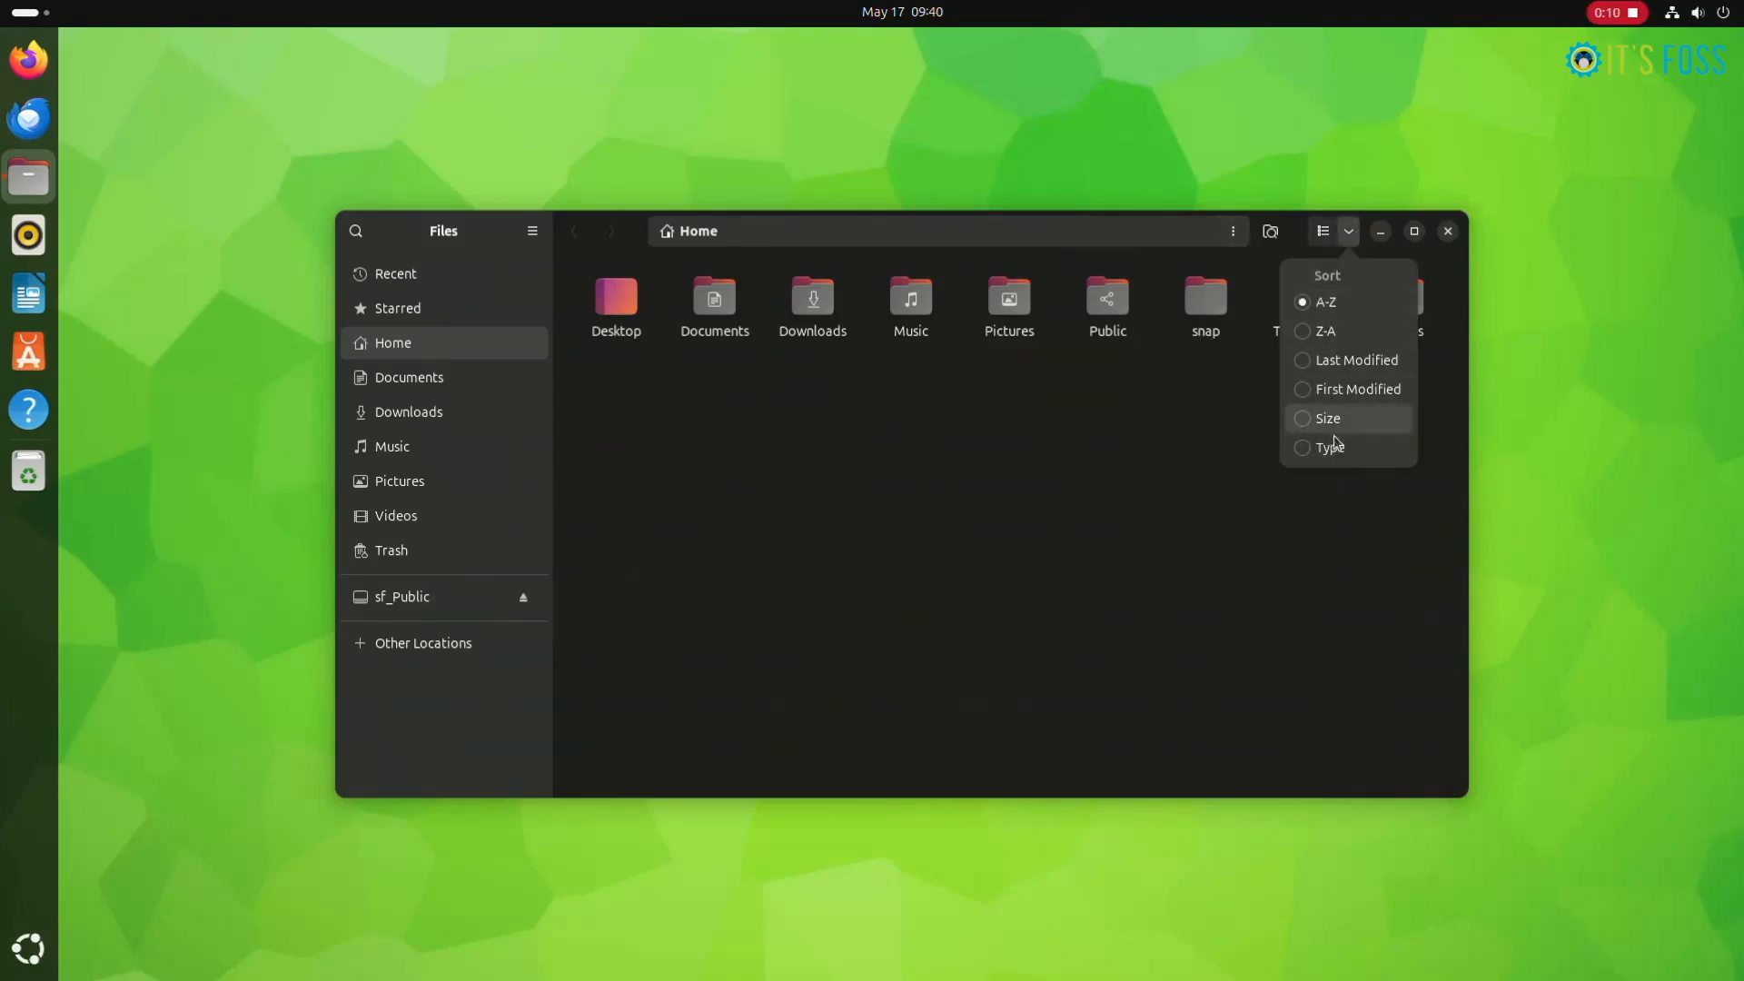
{"action": "left_click", "coordinate": [851, 262]}
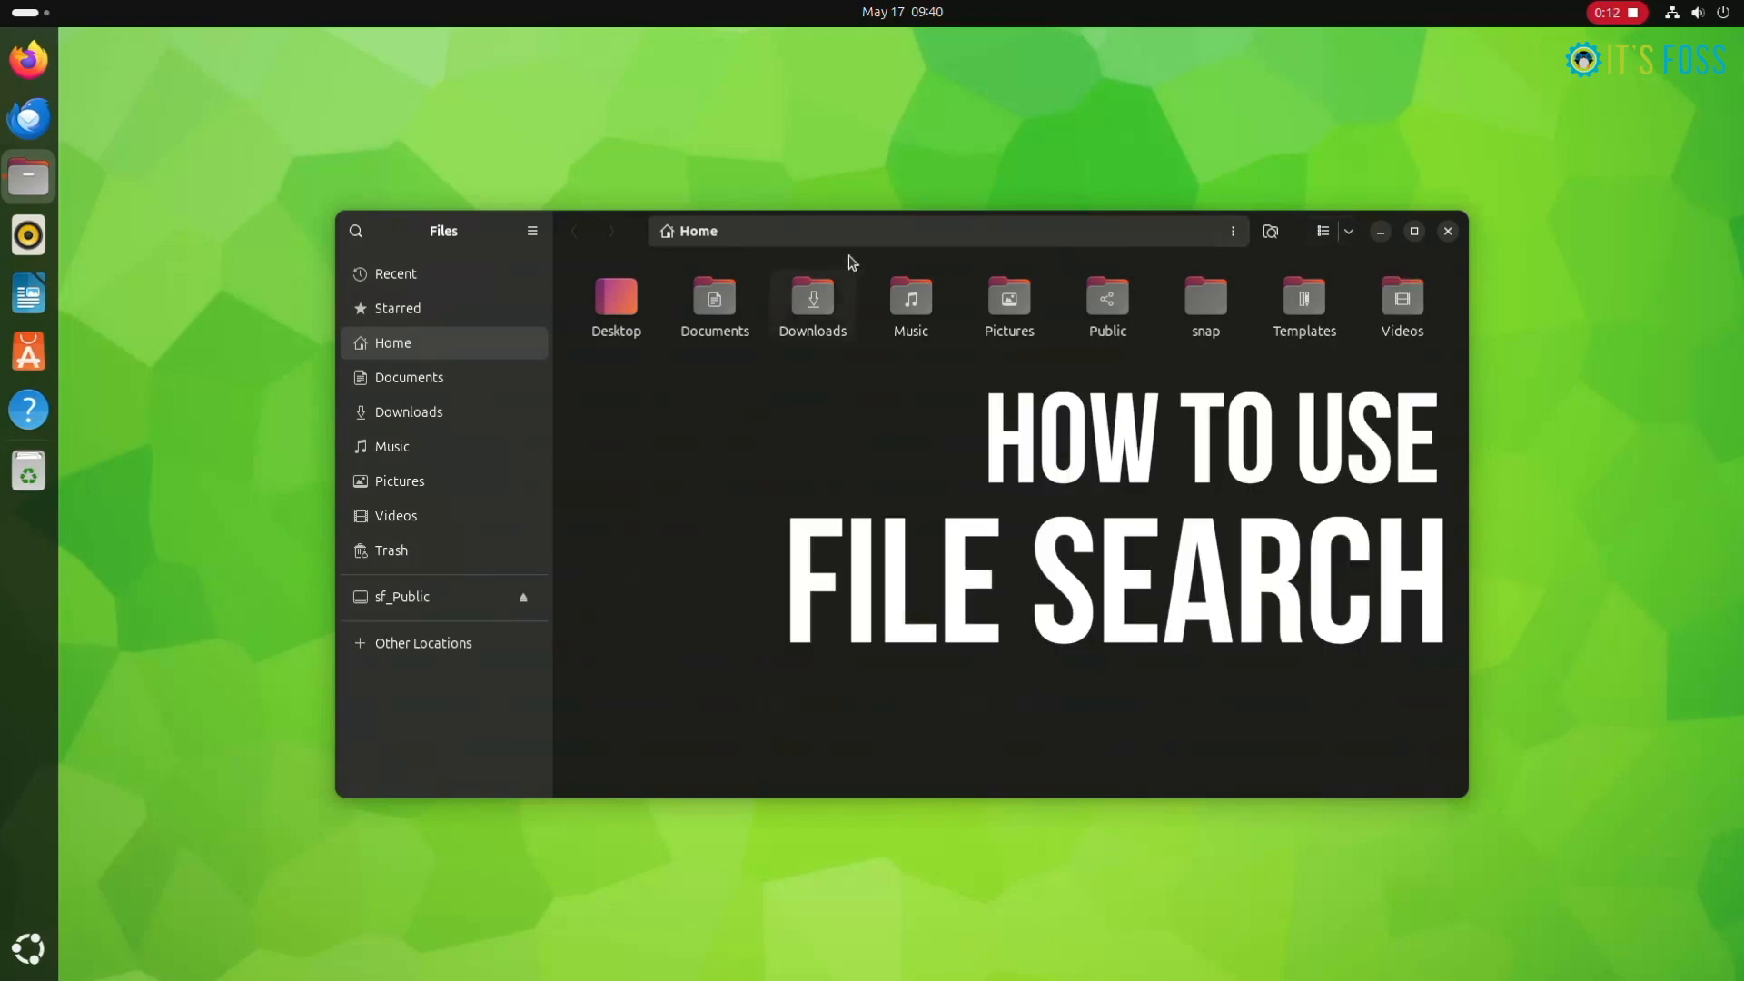
View the About Files dialog from the main menu and close it
{"action": "left_click", "coordinate": [533, 230]}
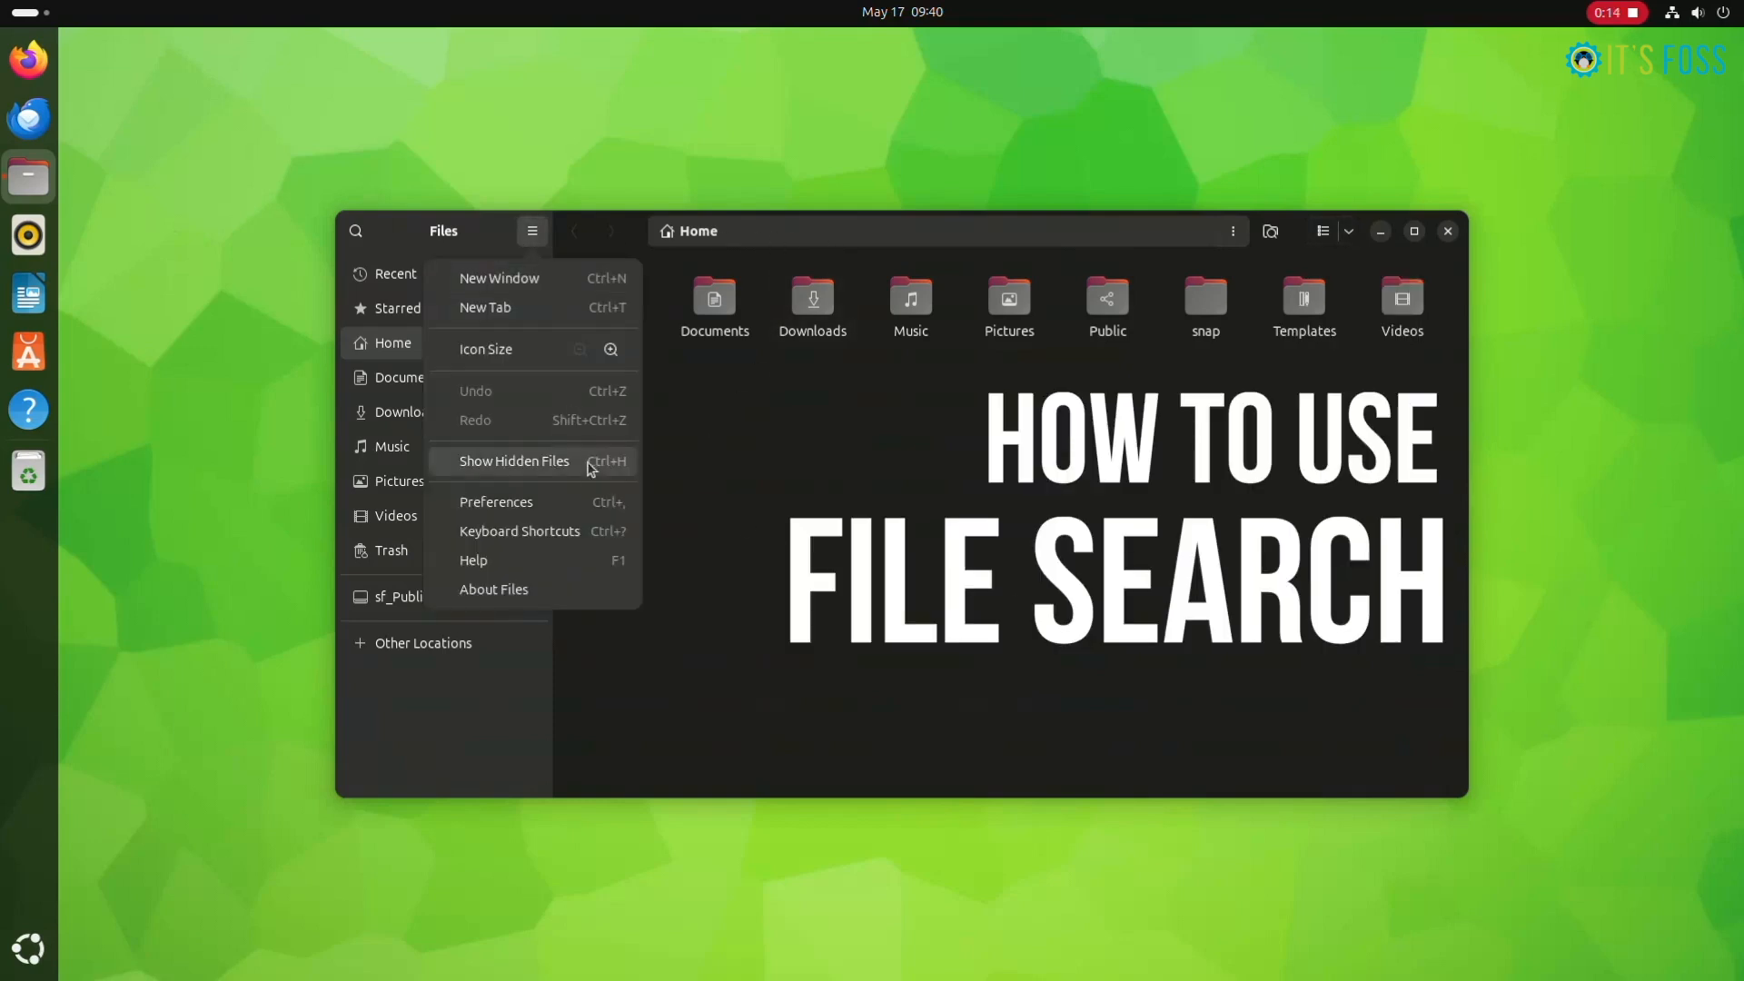
{"action": "mouse_move", "coordinate": [553, 514]}
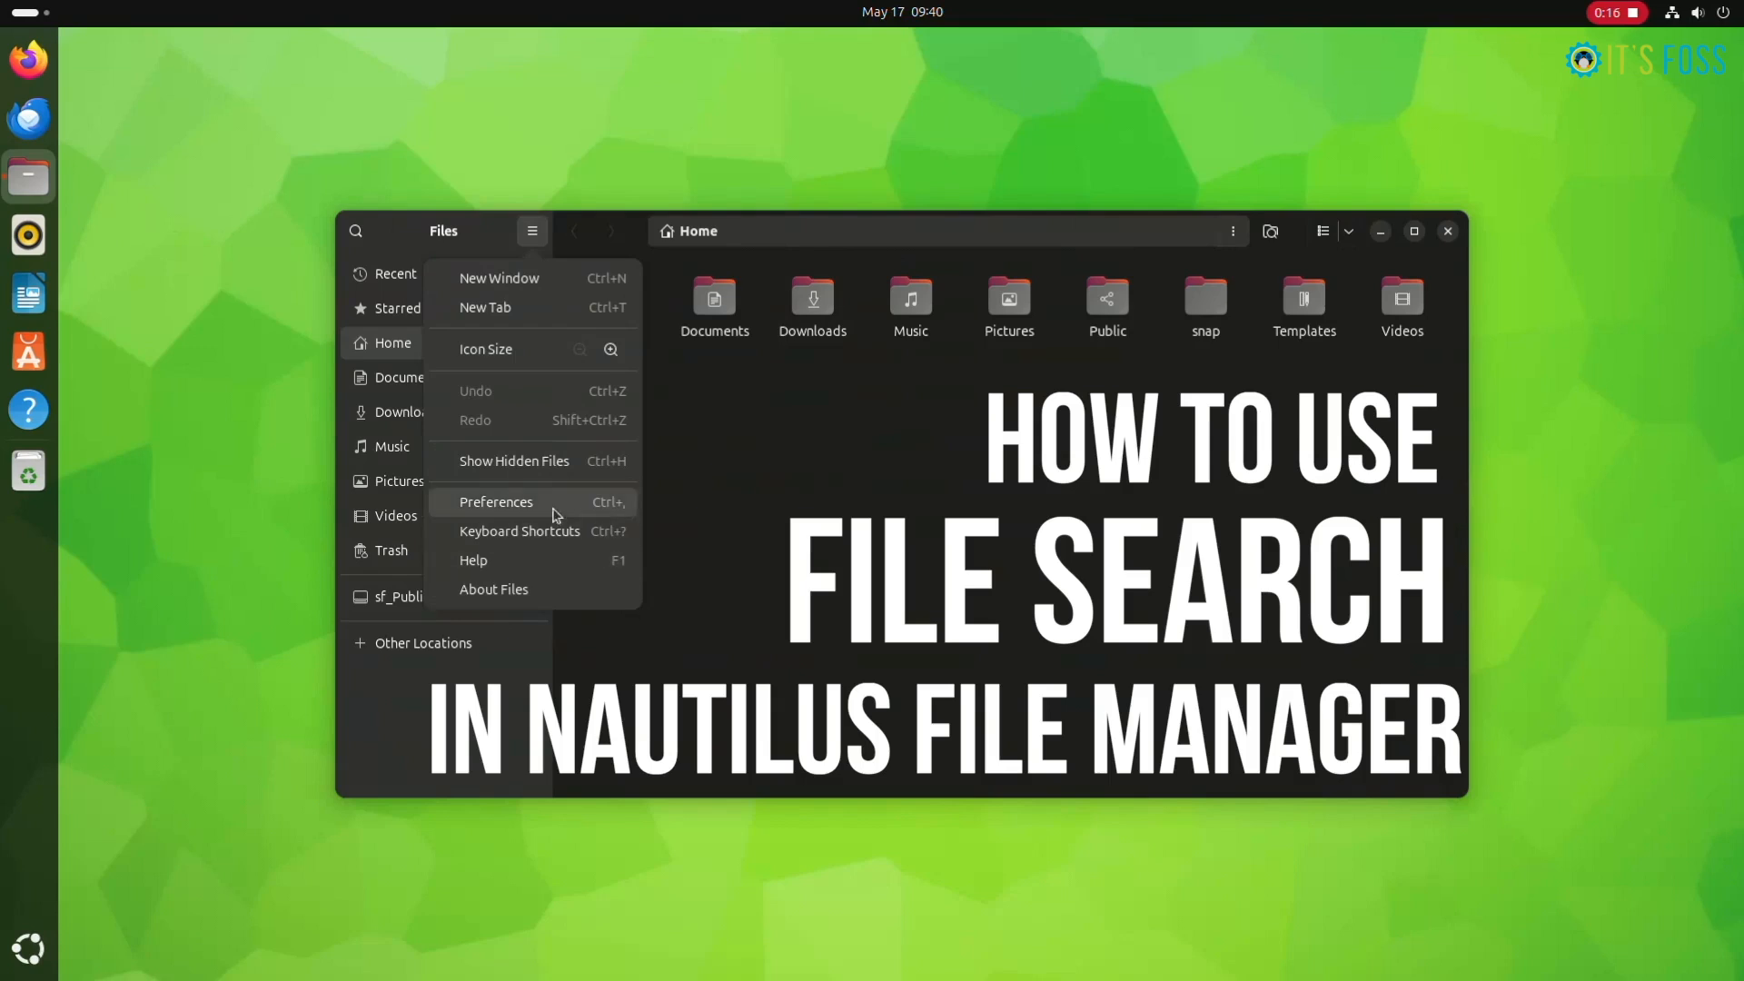
{"action": "left_click", "coordinate": [495, 589]}
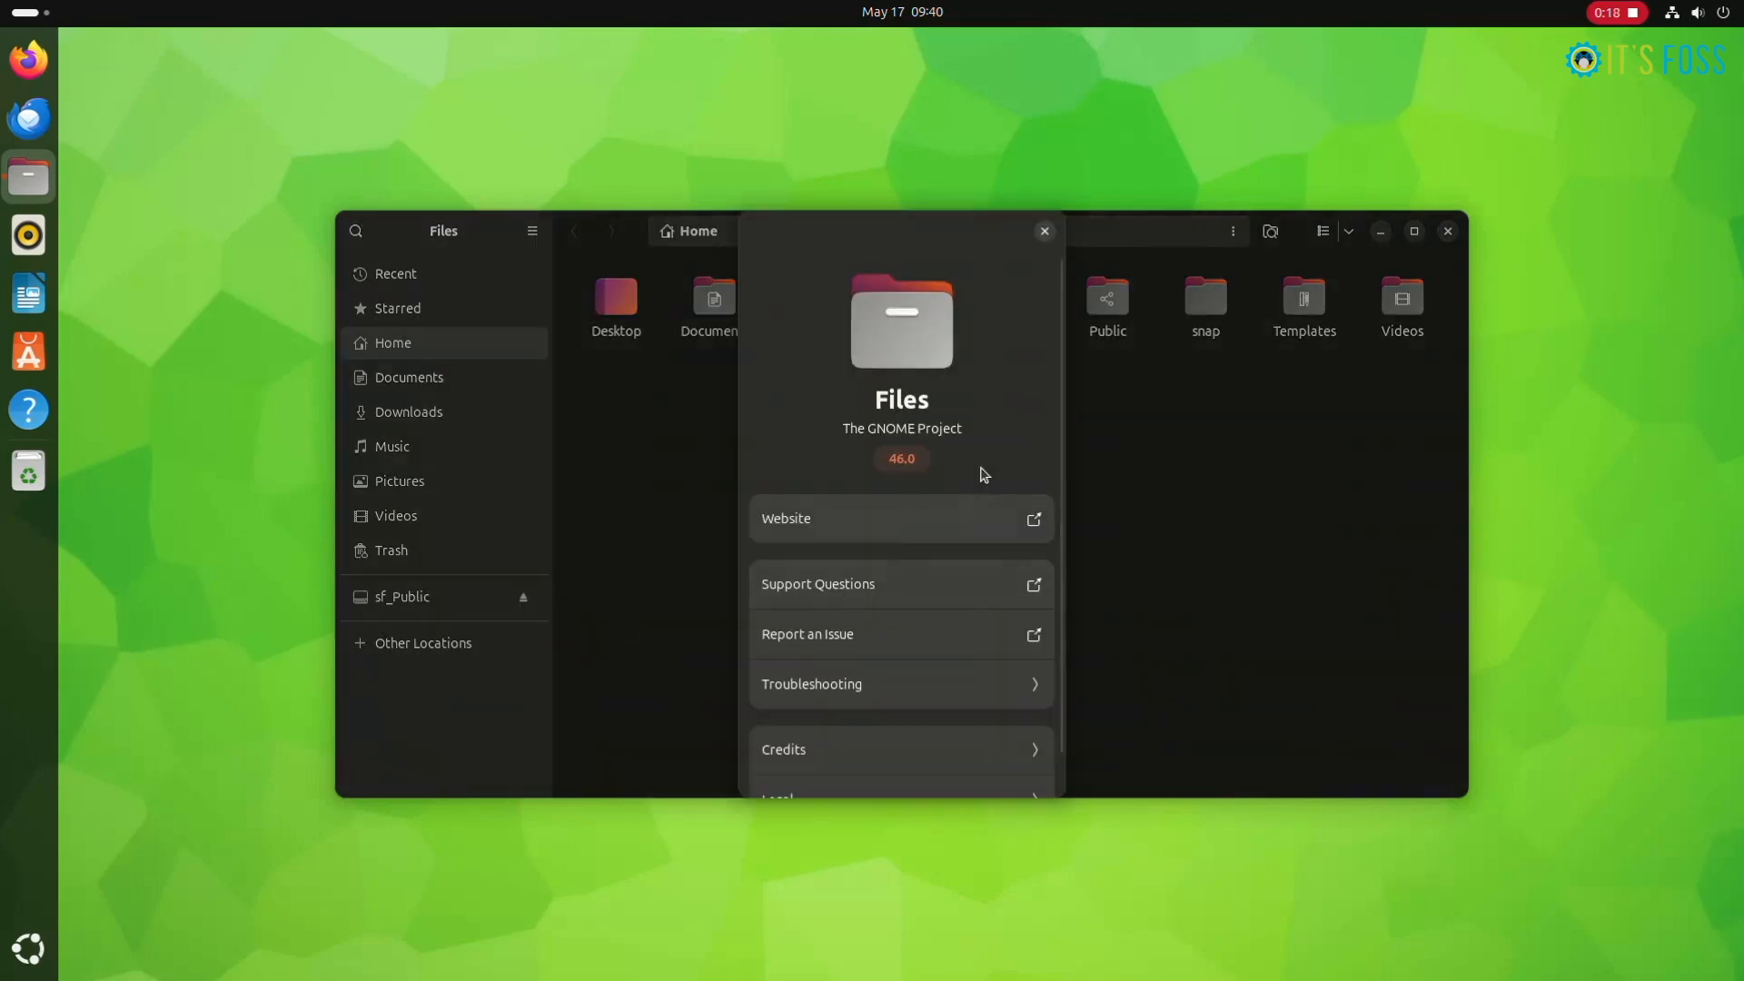
{"action": "left_click", "coordinate": [1043, 231]}
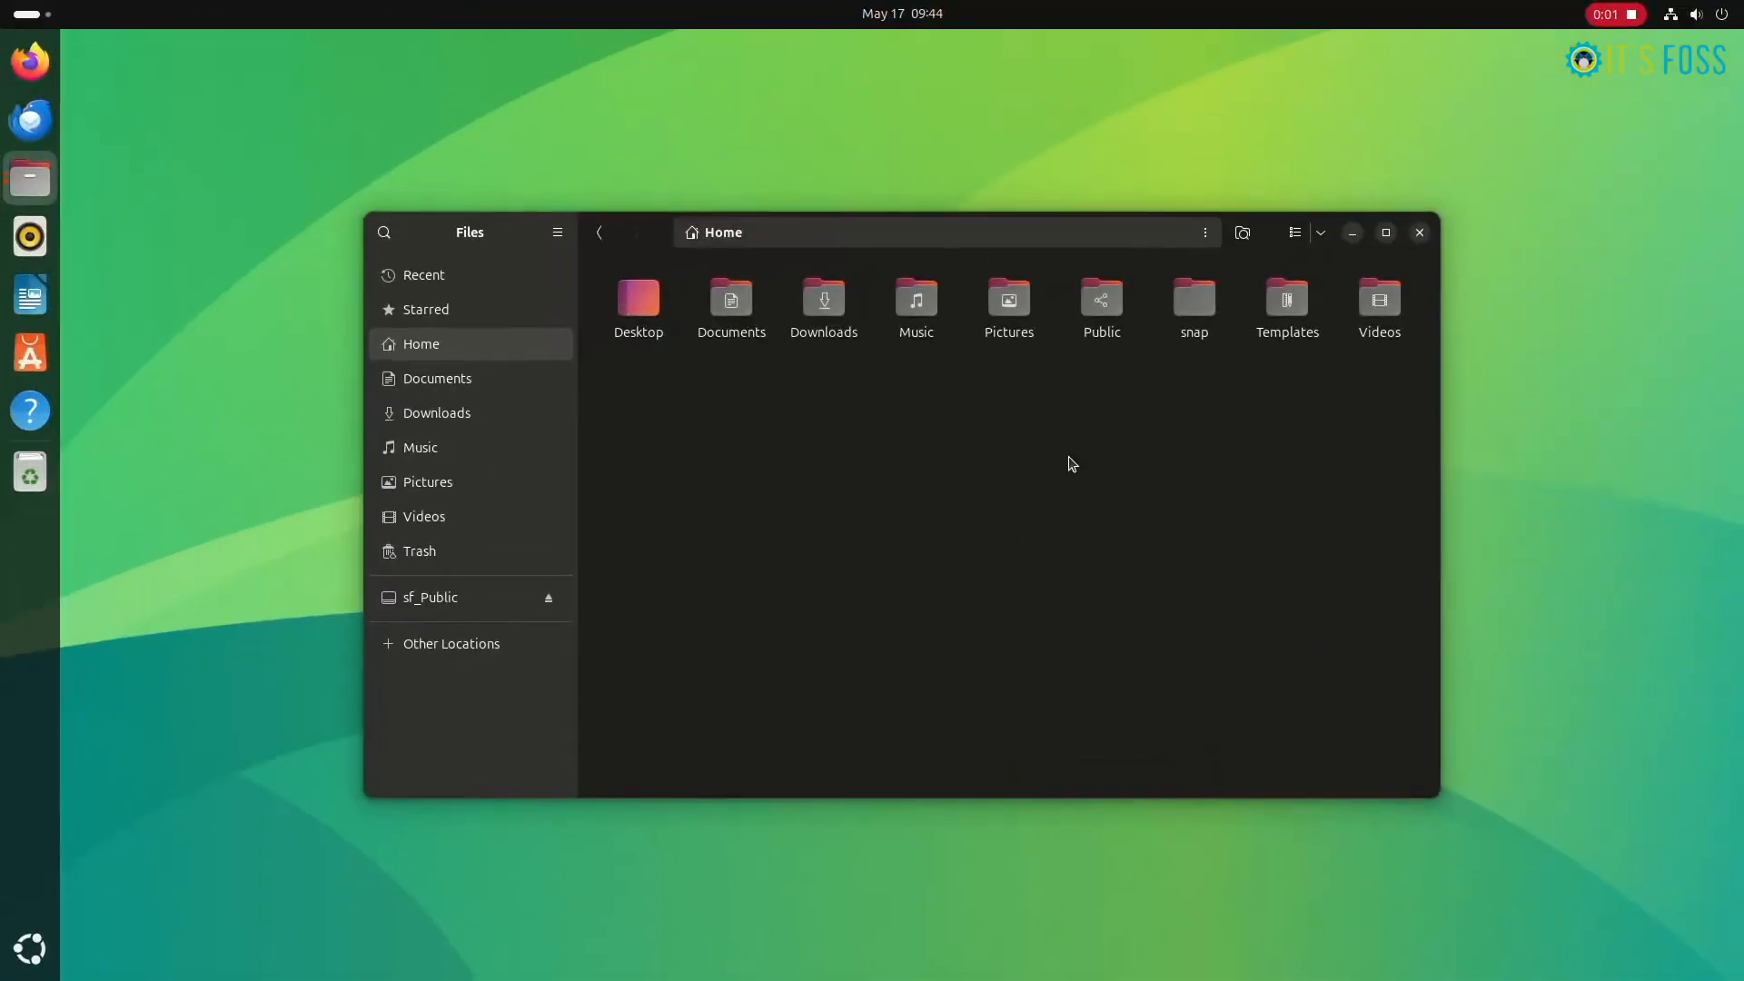
{"action": "left_click", "coordinate": [1243, 231]}
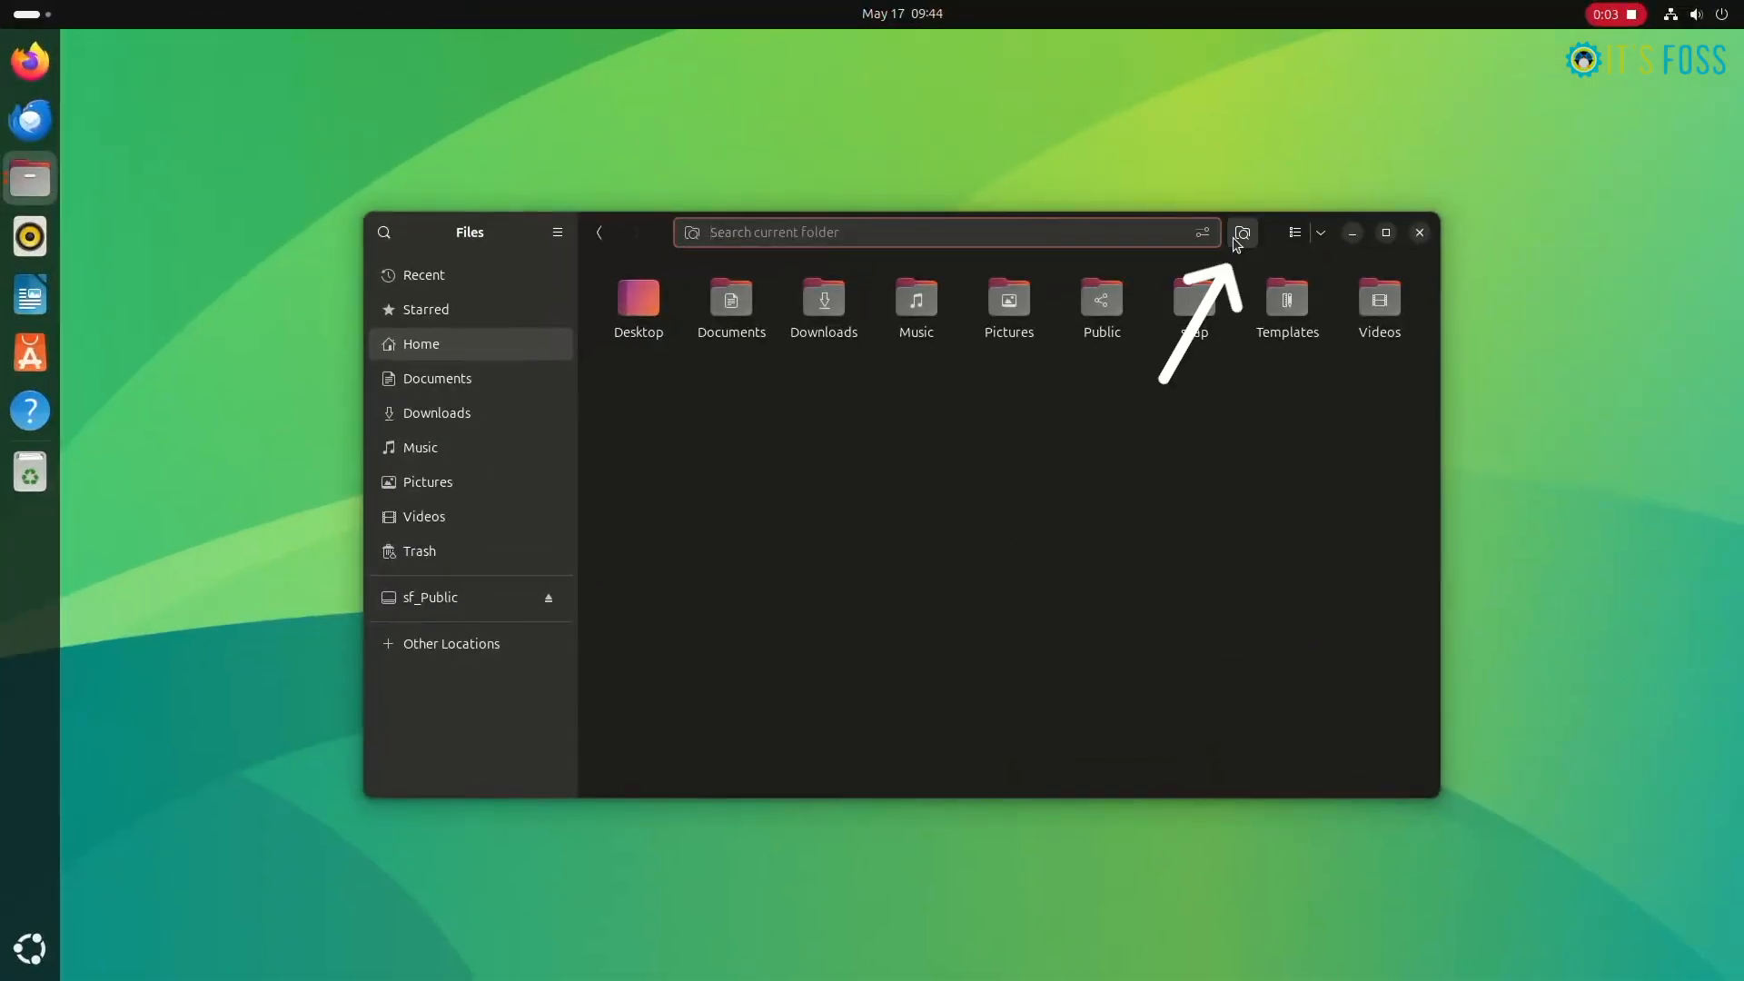
{"action": "type", "text": "da"}
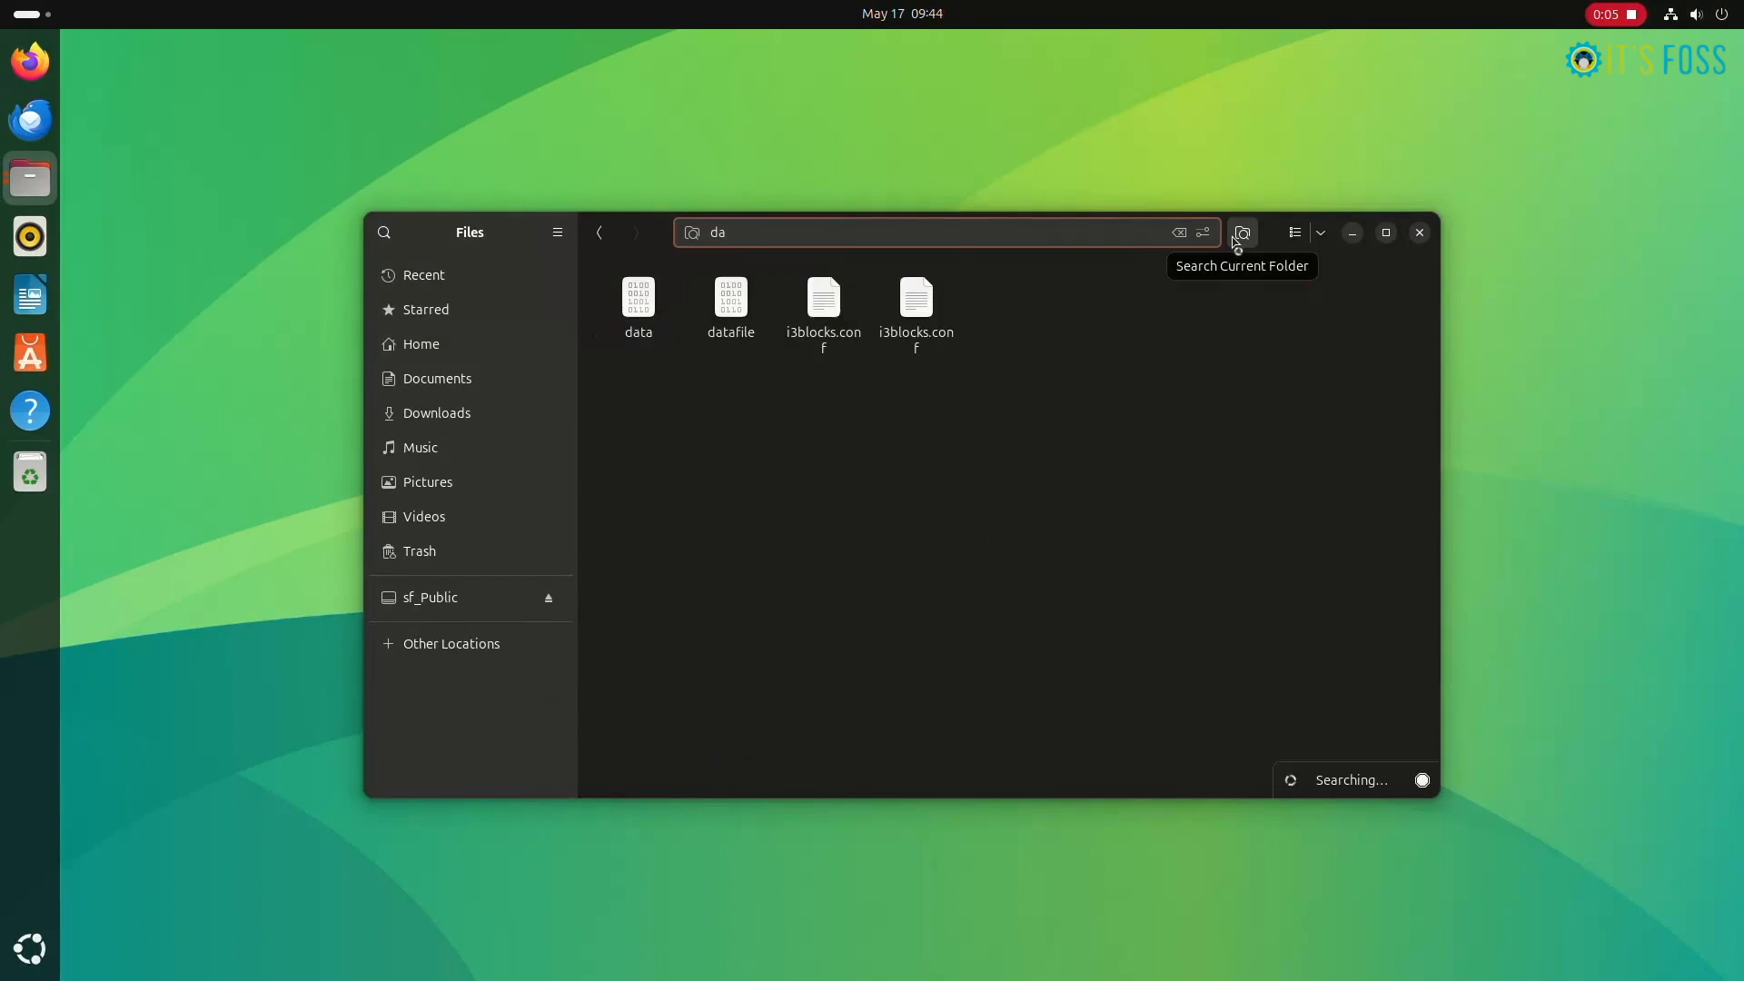
{"action": "type", "text": "t"}
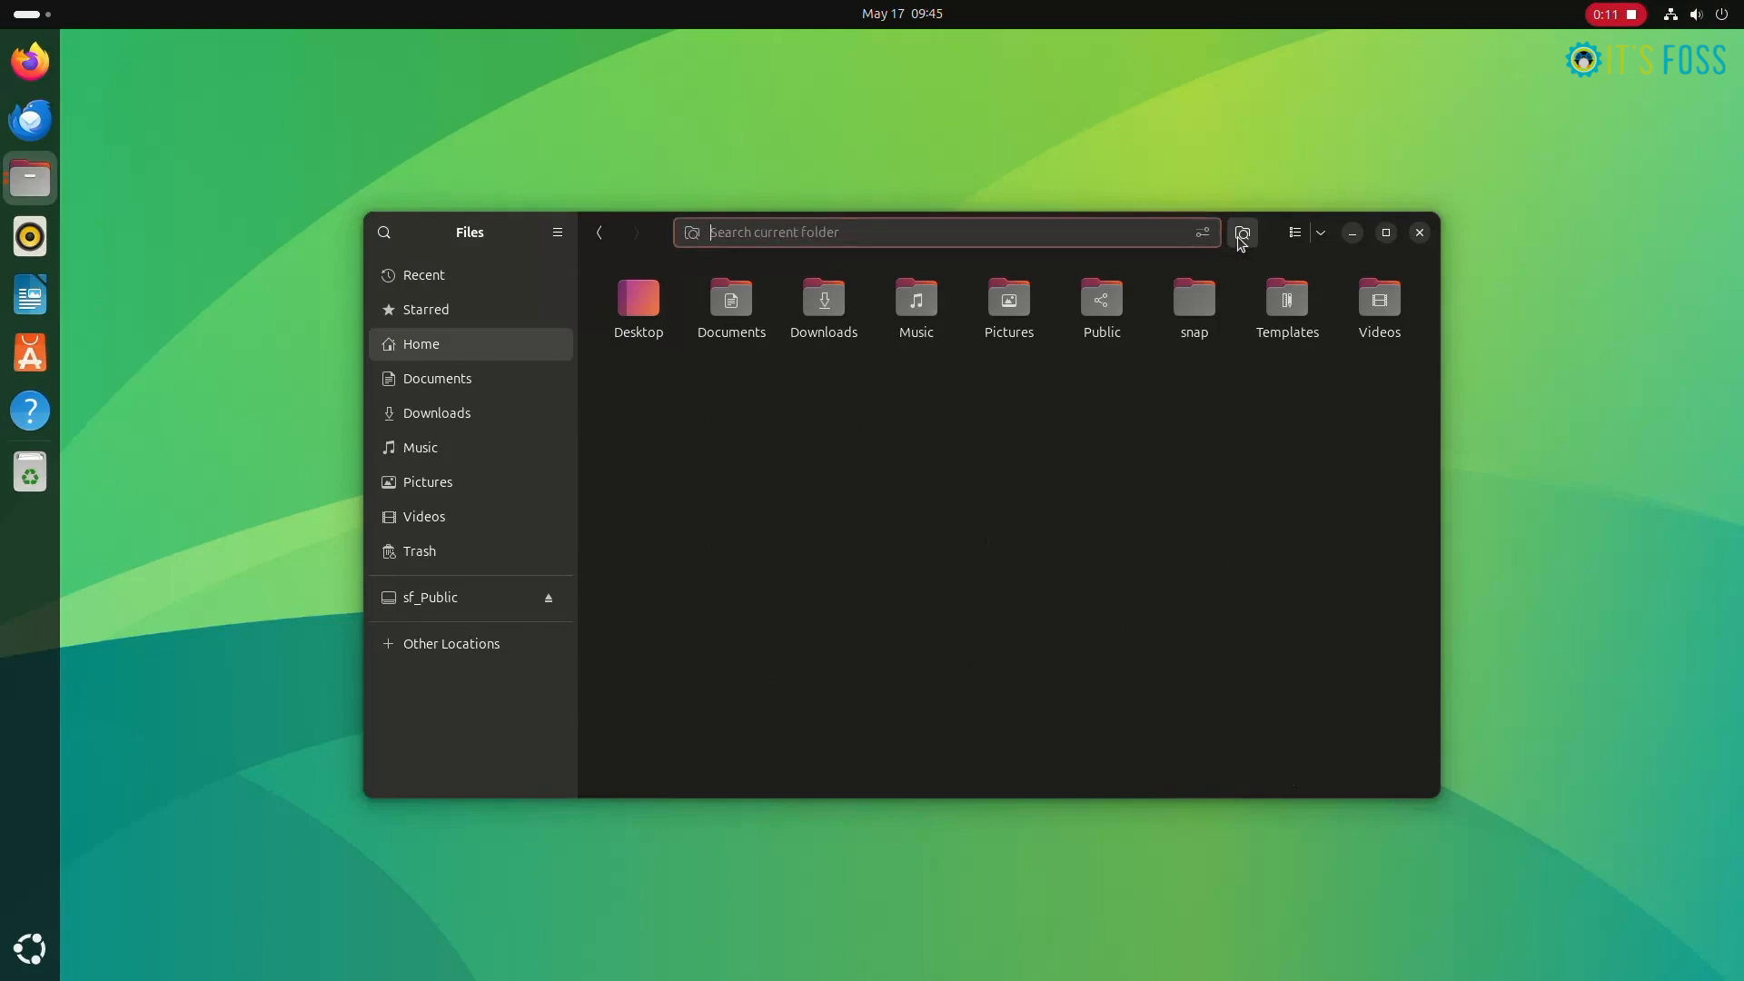
{"action": "type", "text": "bas"}
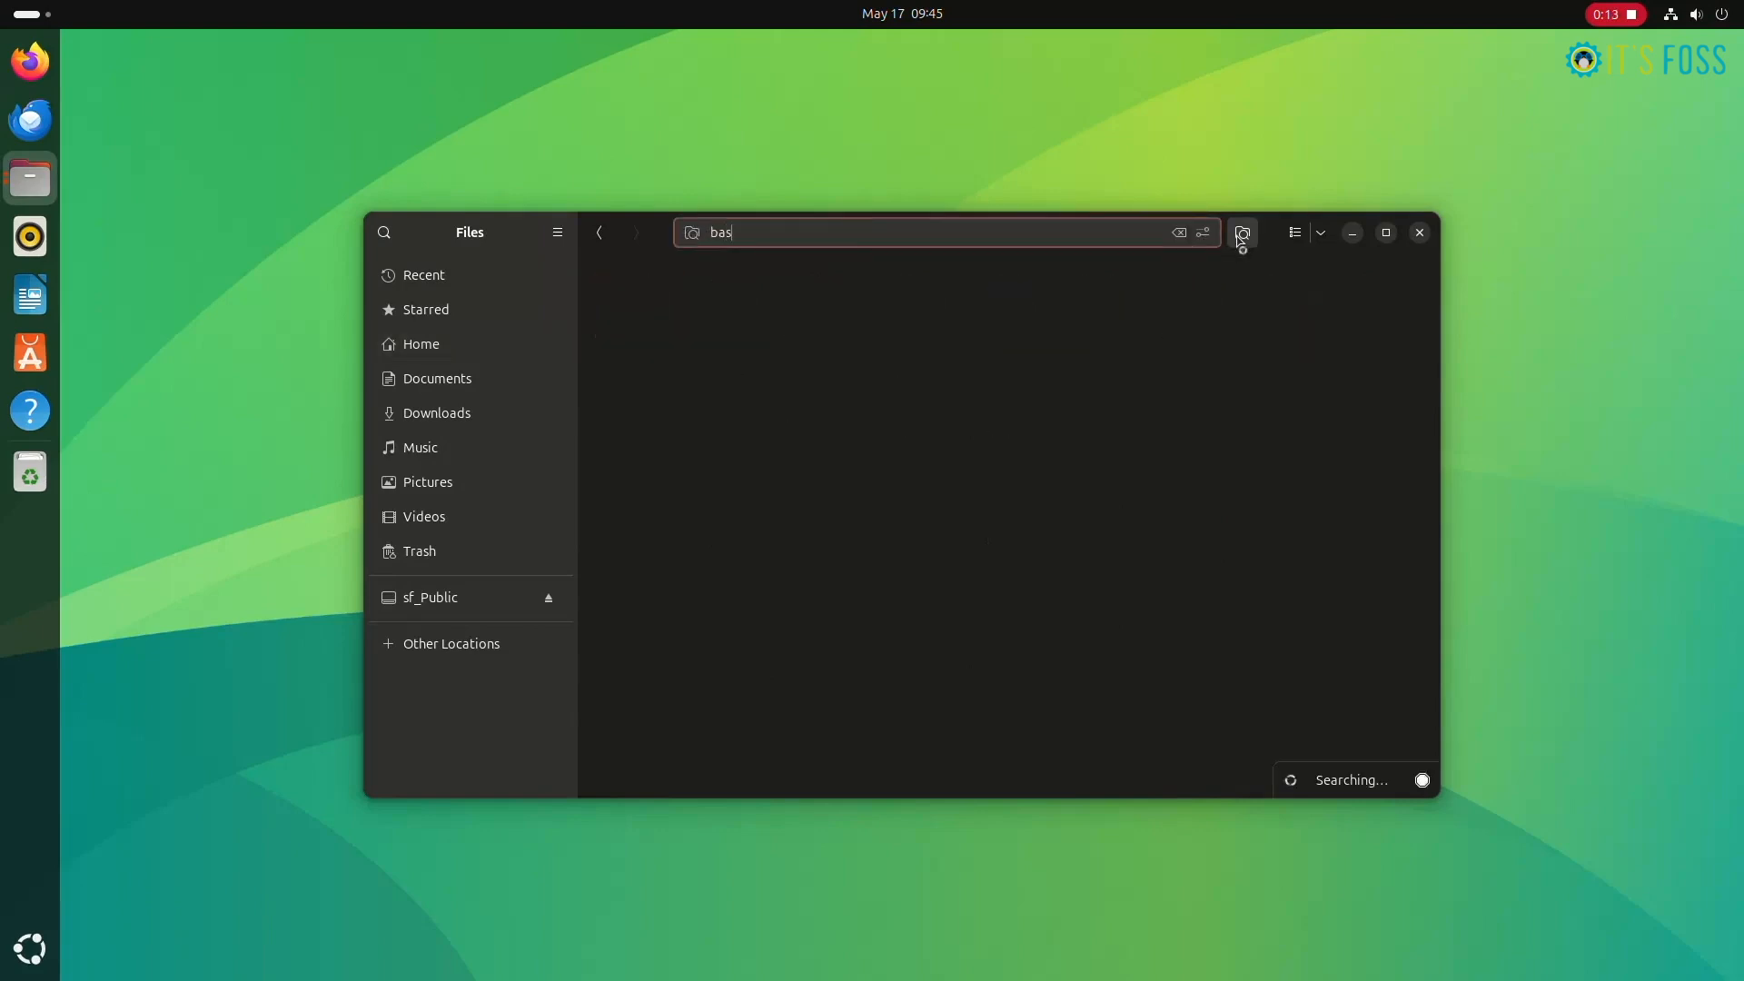
{"action": "key", "text": "Backspace"}
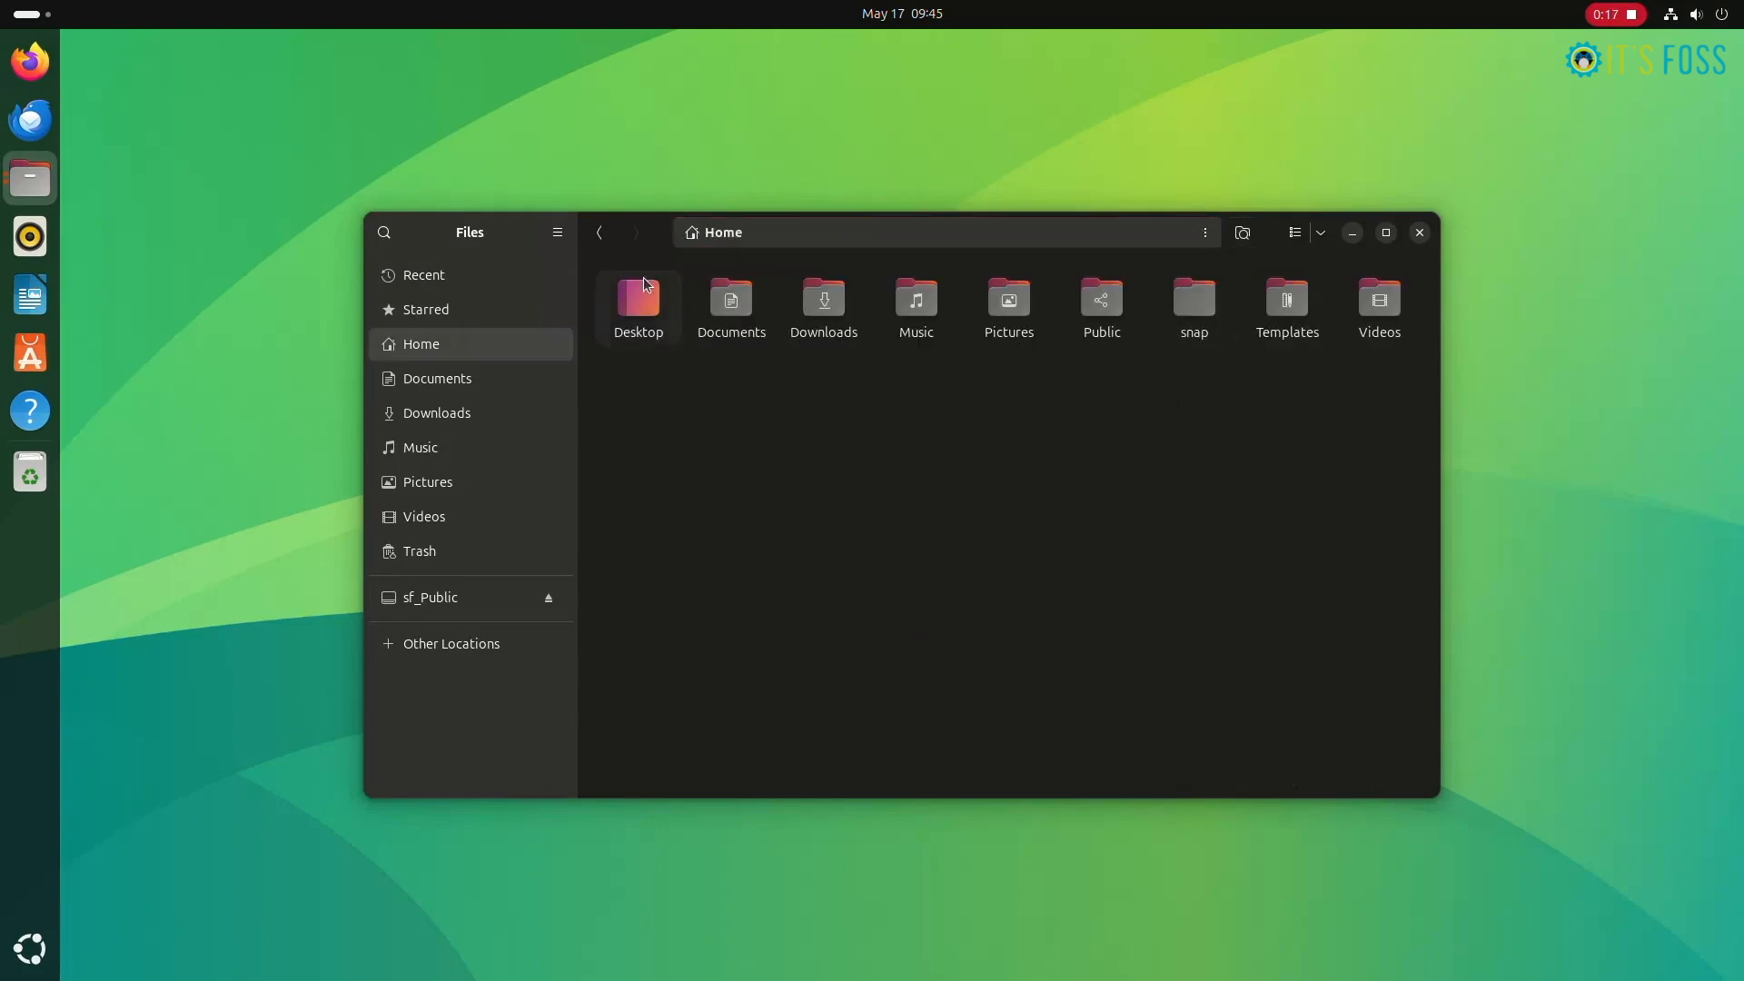
Reveal hidden files in Home and start a folder search for 'bash'
{"action": "left_click", "coordinate": [556, 233]}
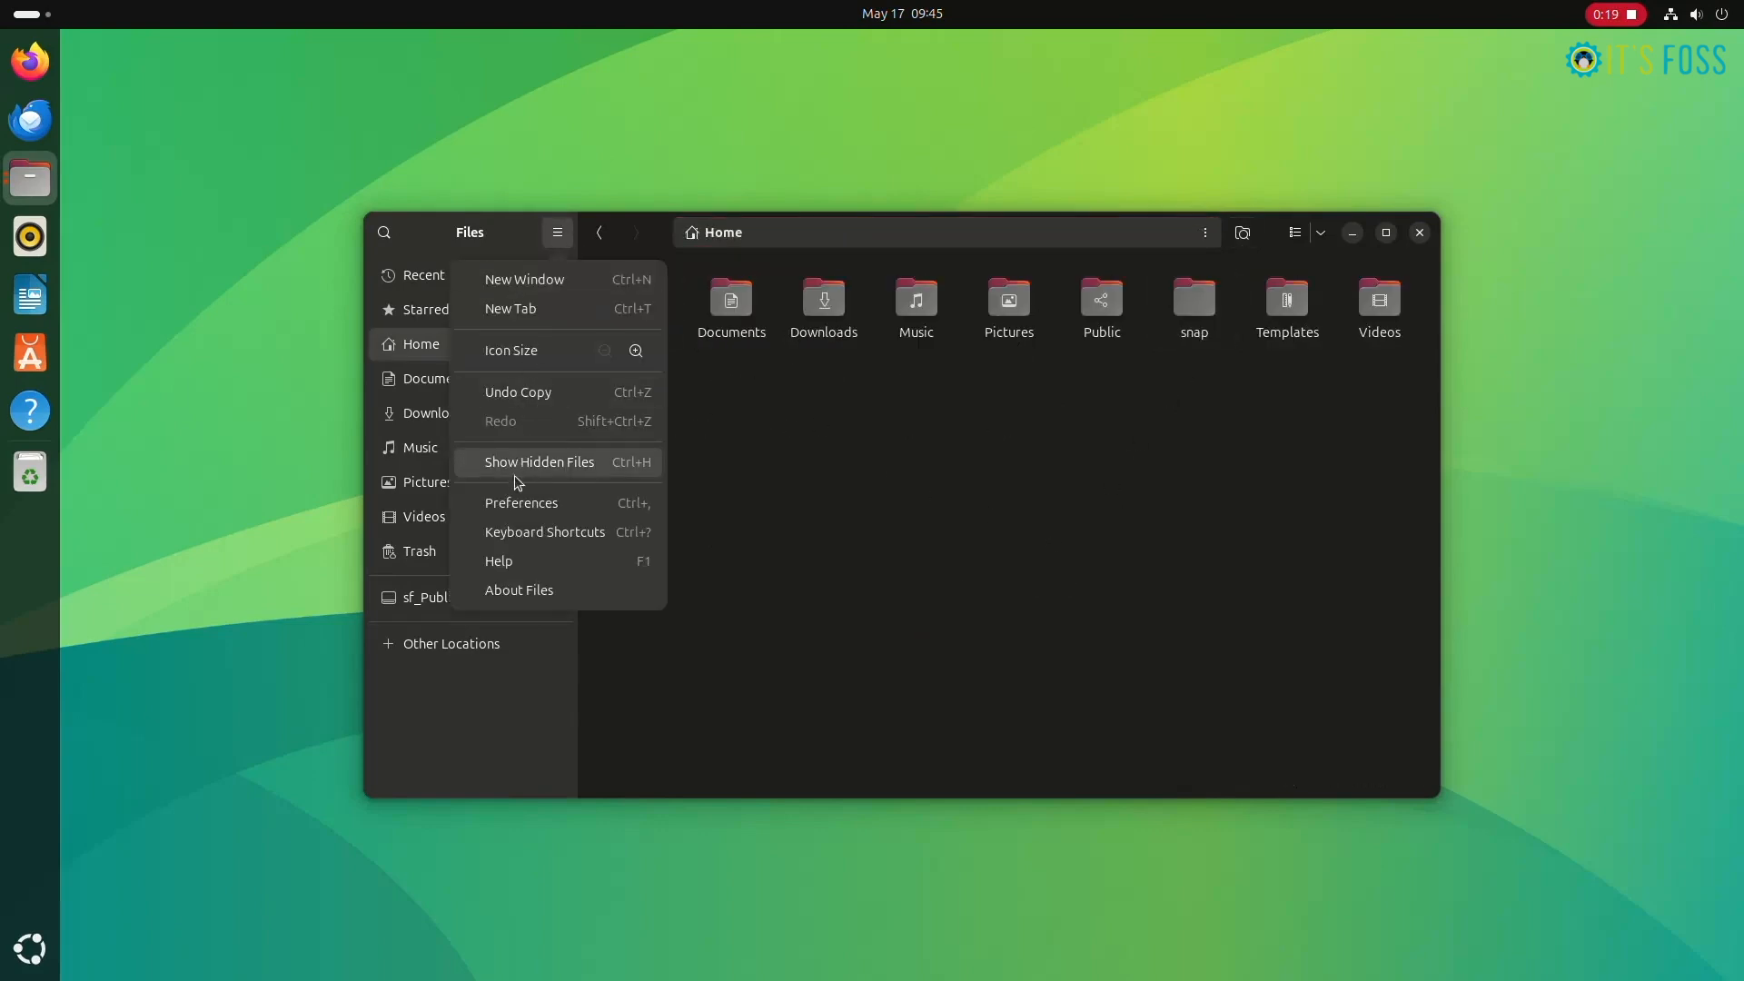
{"action": "left_click", "coordinate": [538, 461]}
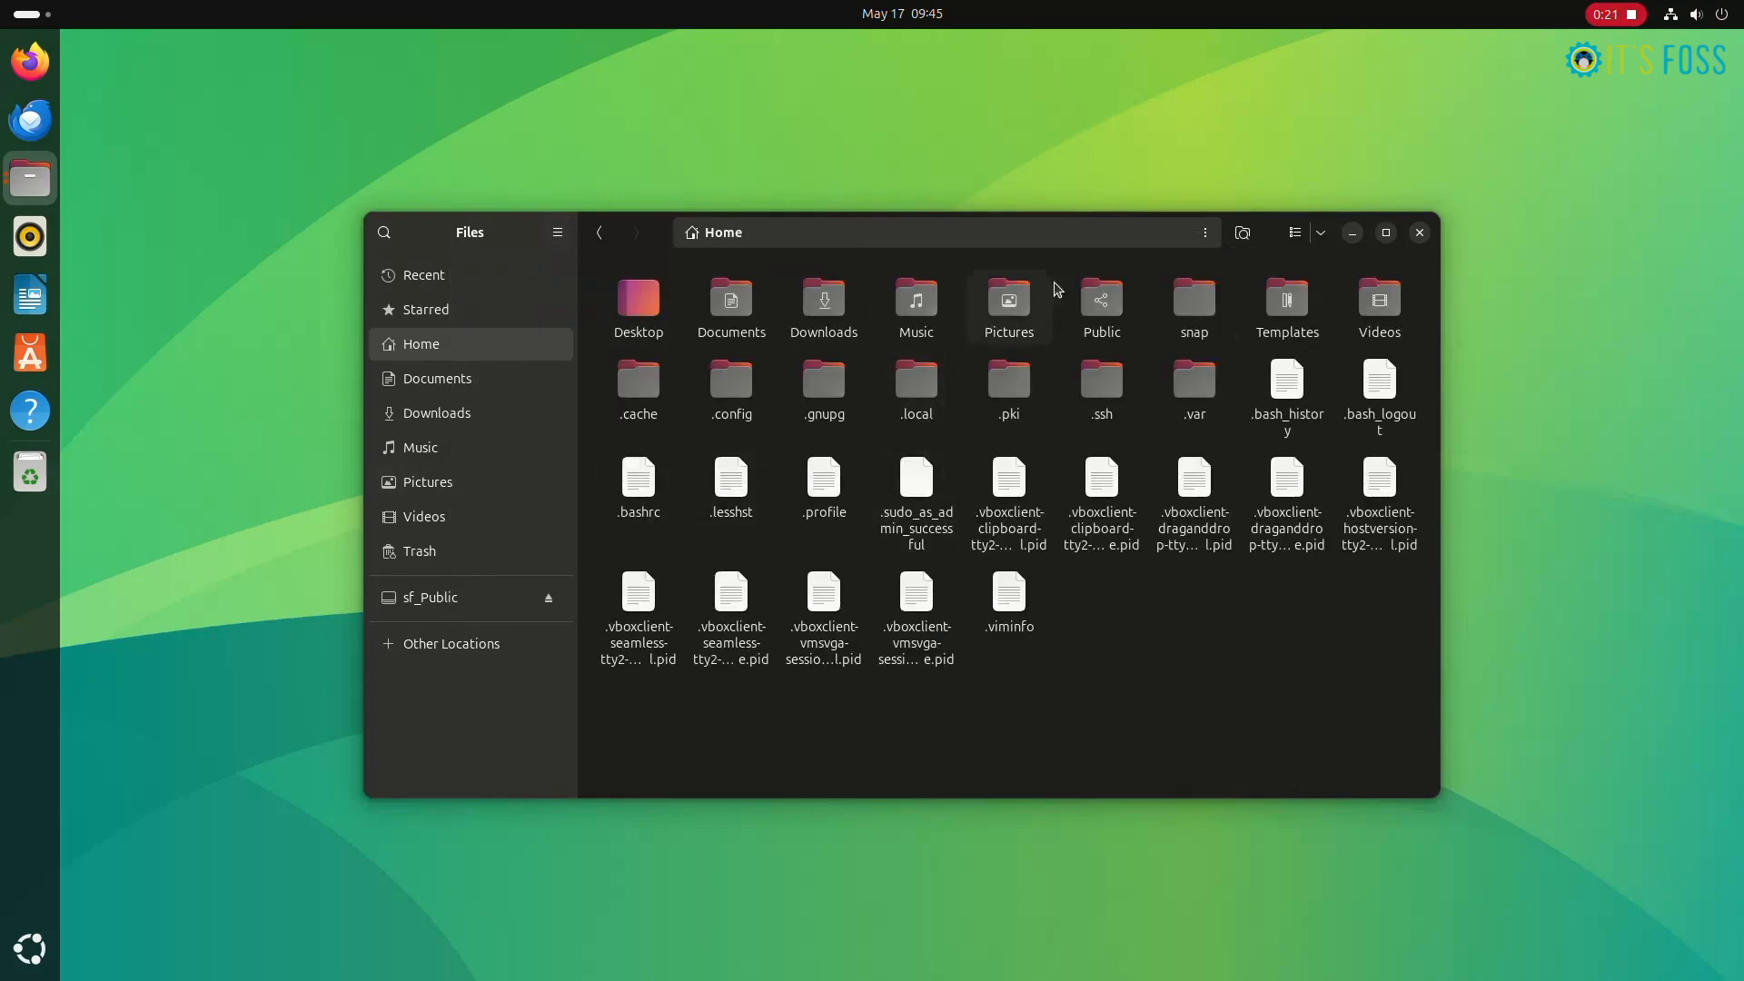
{"action": "left_click", "coordinate": [1242, 233]}
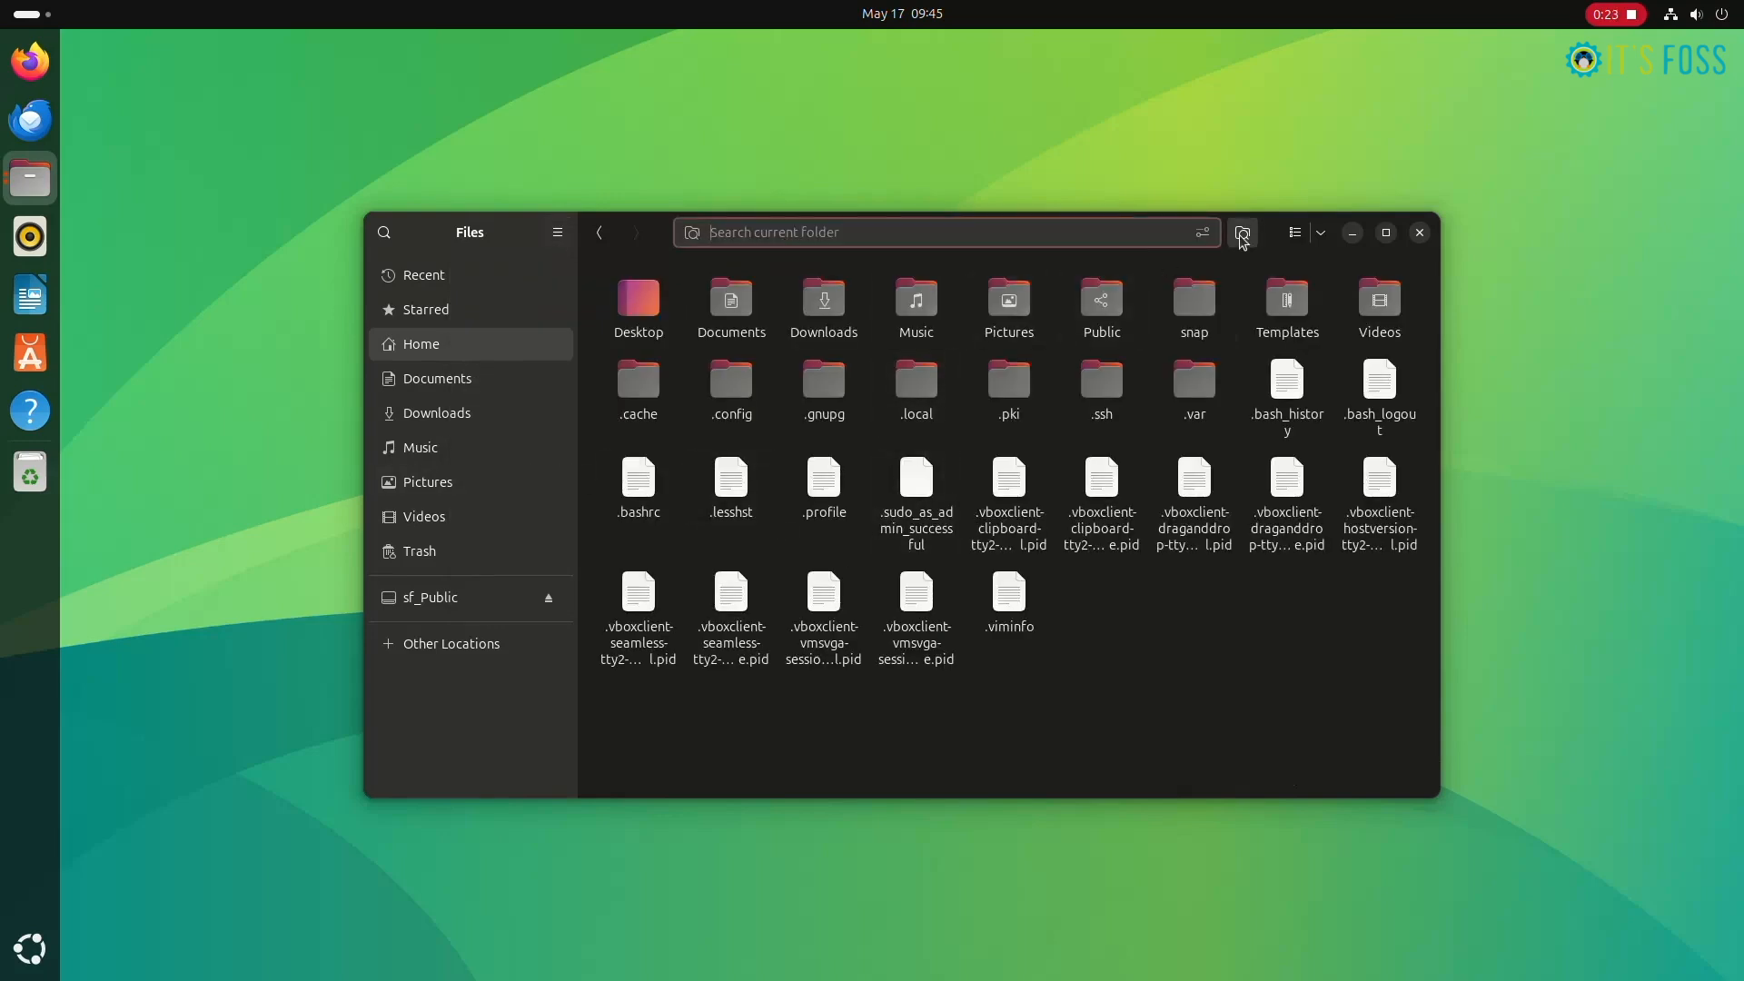
{"action": "type", "text": "bash"}
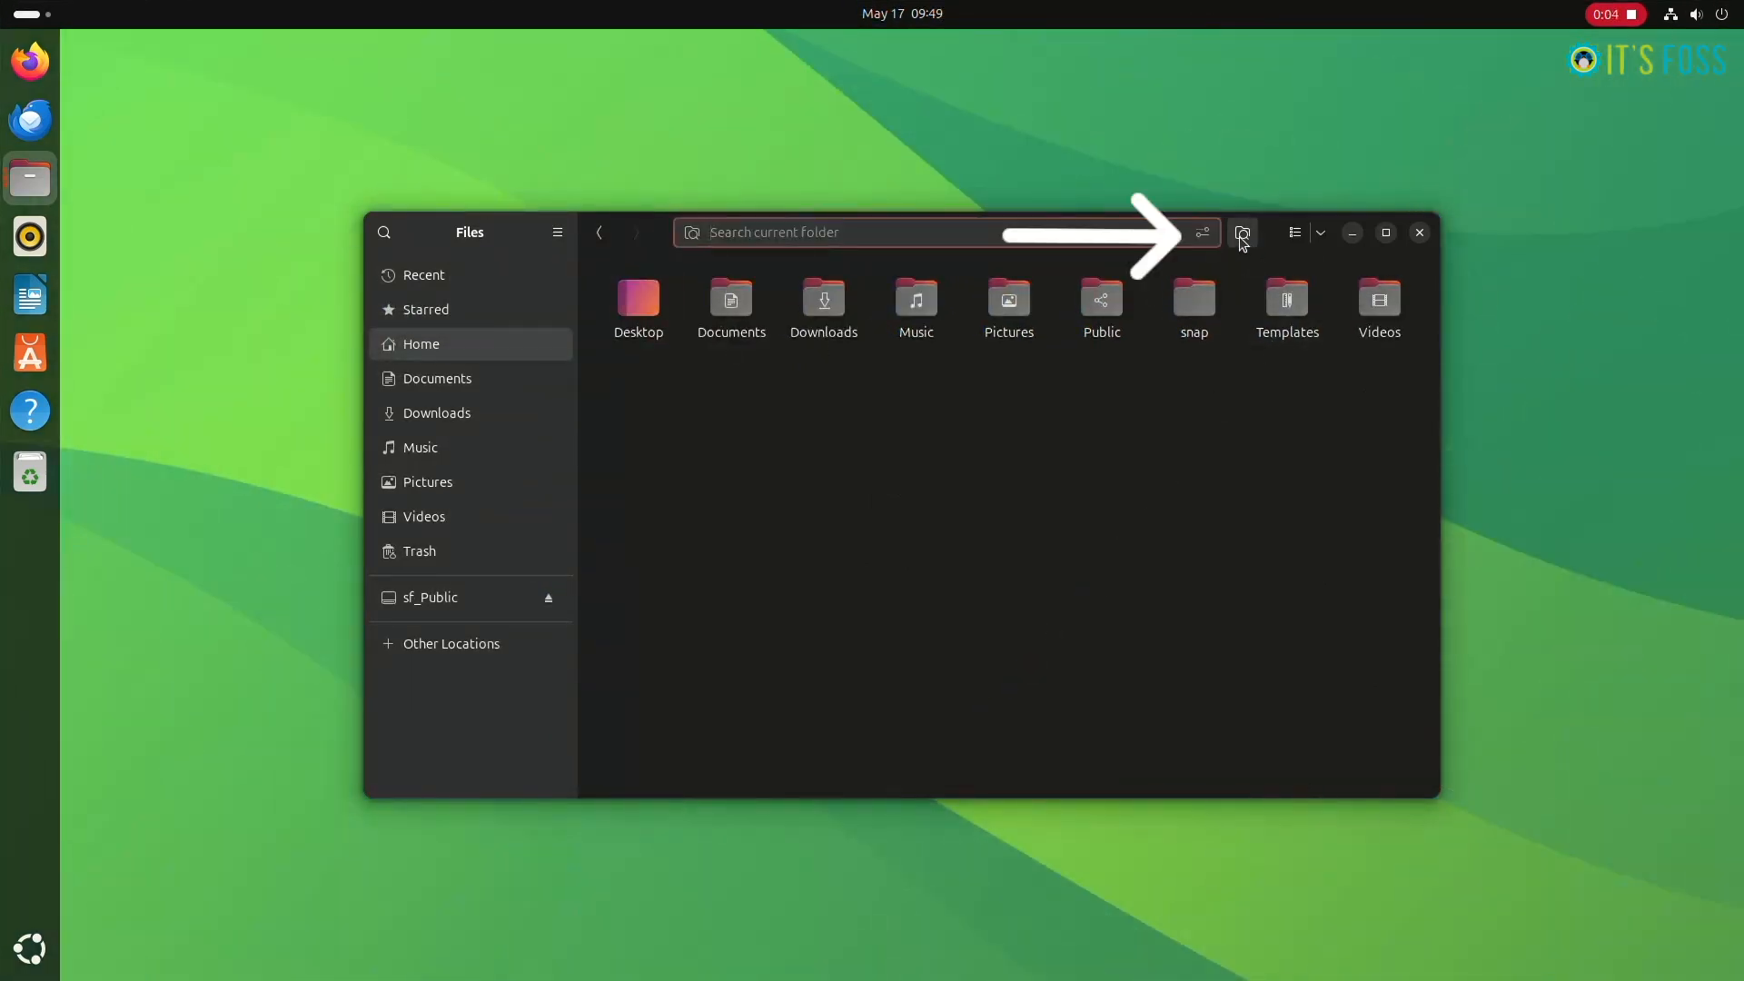
Limit the search to files since 4 months ago in the filter popover
{"action": "left_click", "coordinate": [1201, 233]}
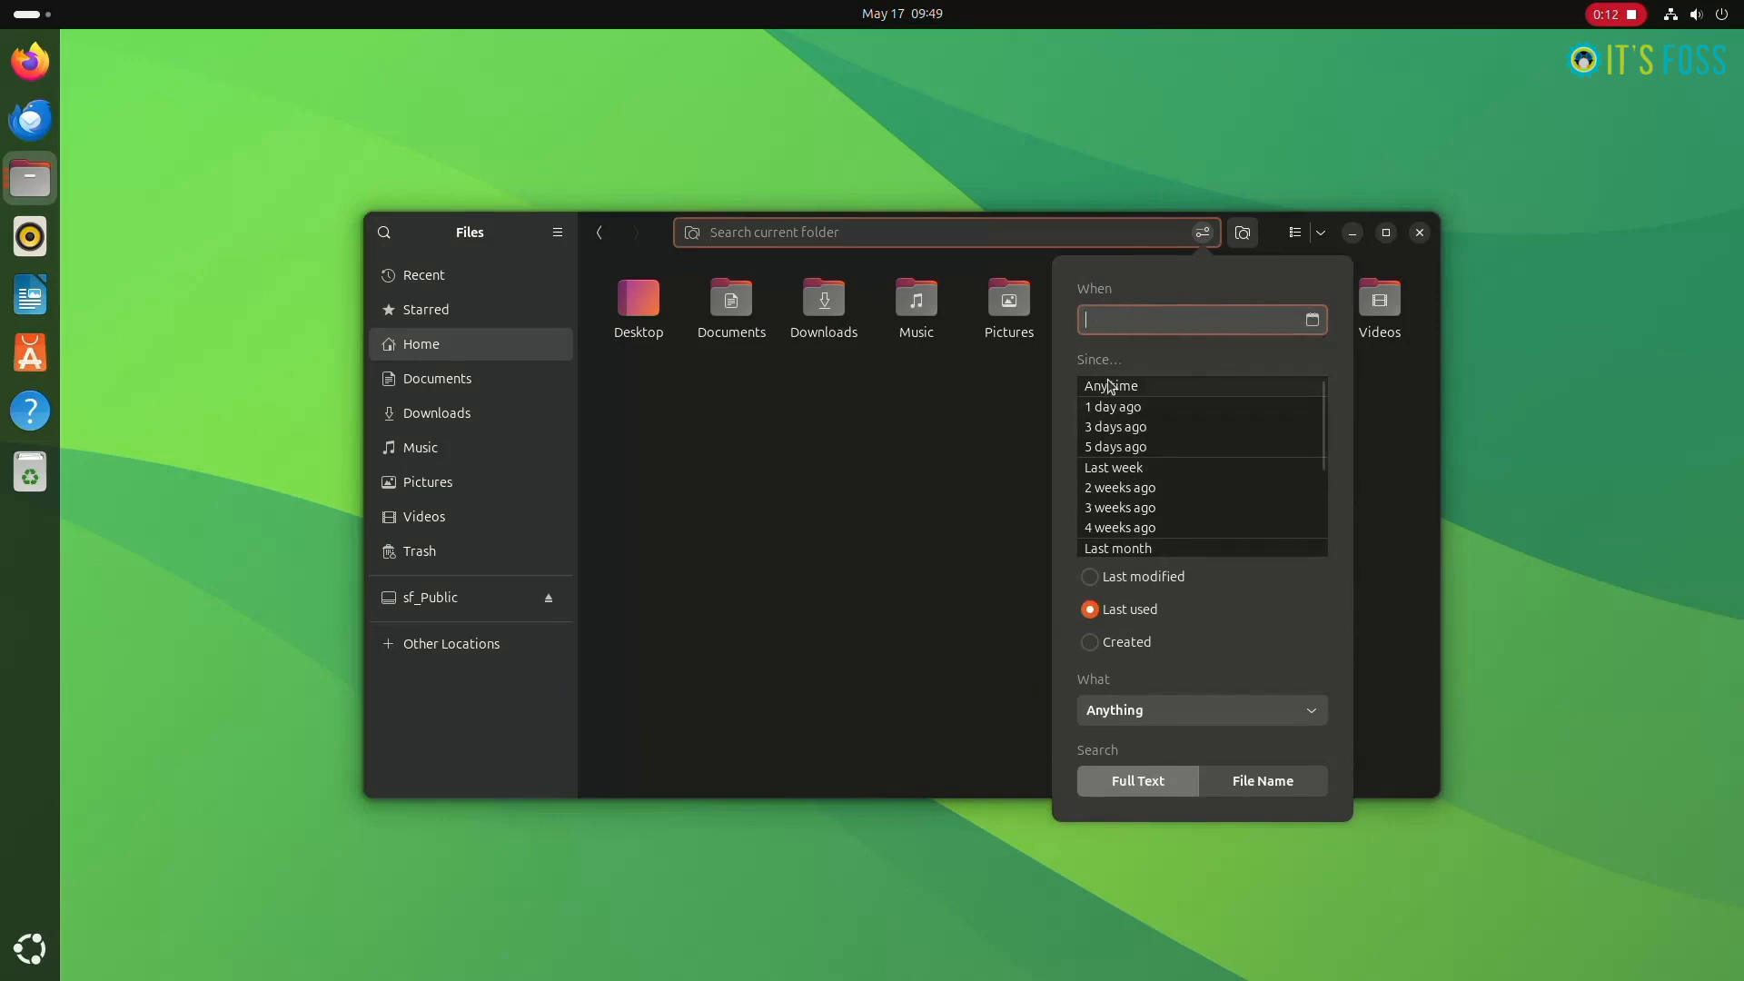
{"action": "scroll", "scroll_direction": "down", "scroll_amount": 3}
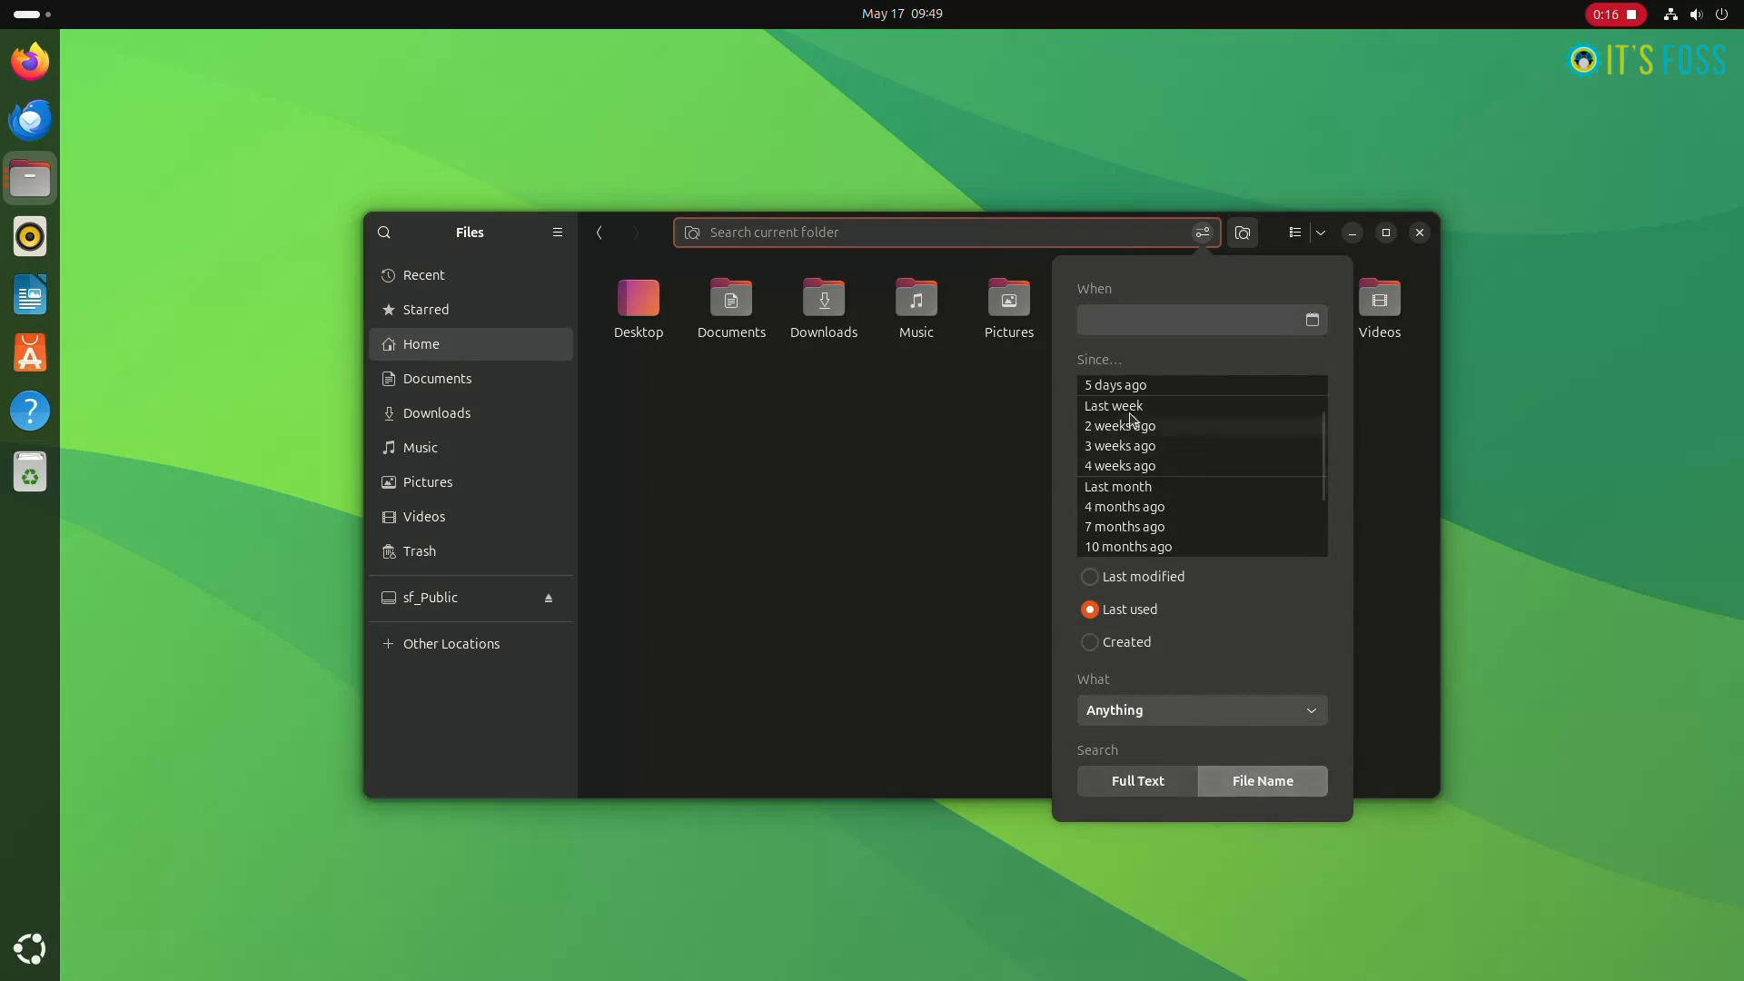
{"action": "scroll", "scroll_direction": "down", "scroll_amount": 3}
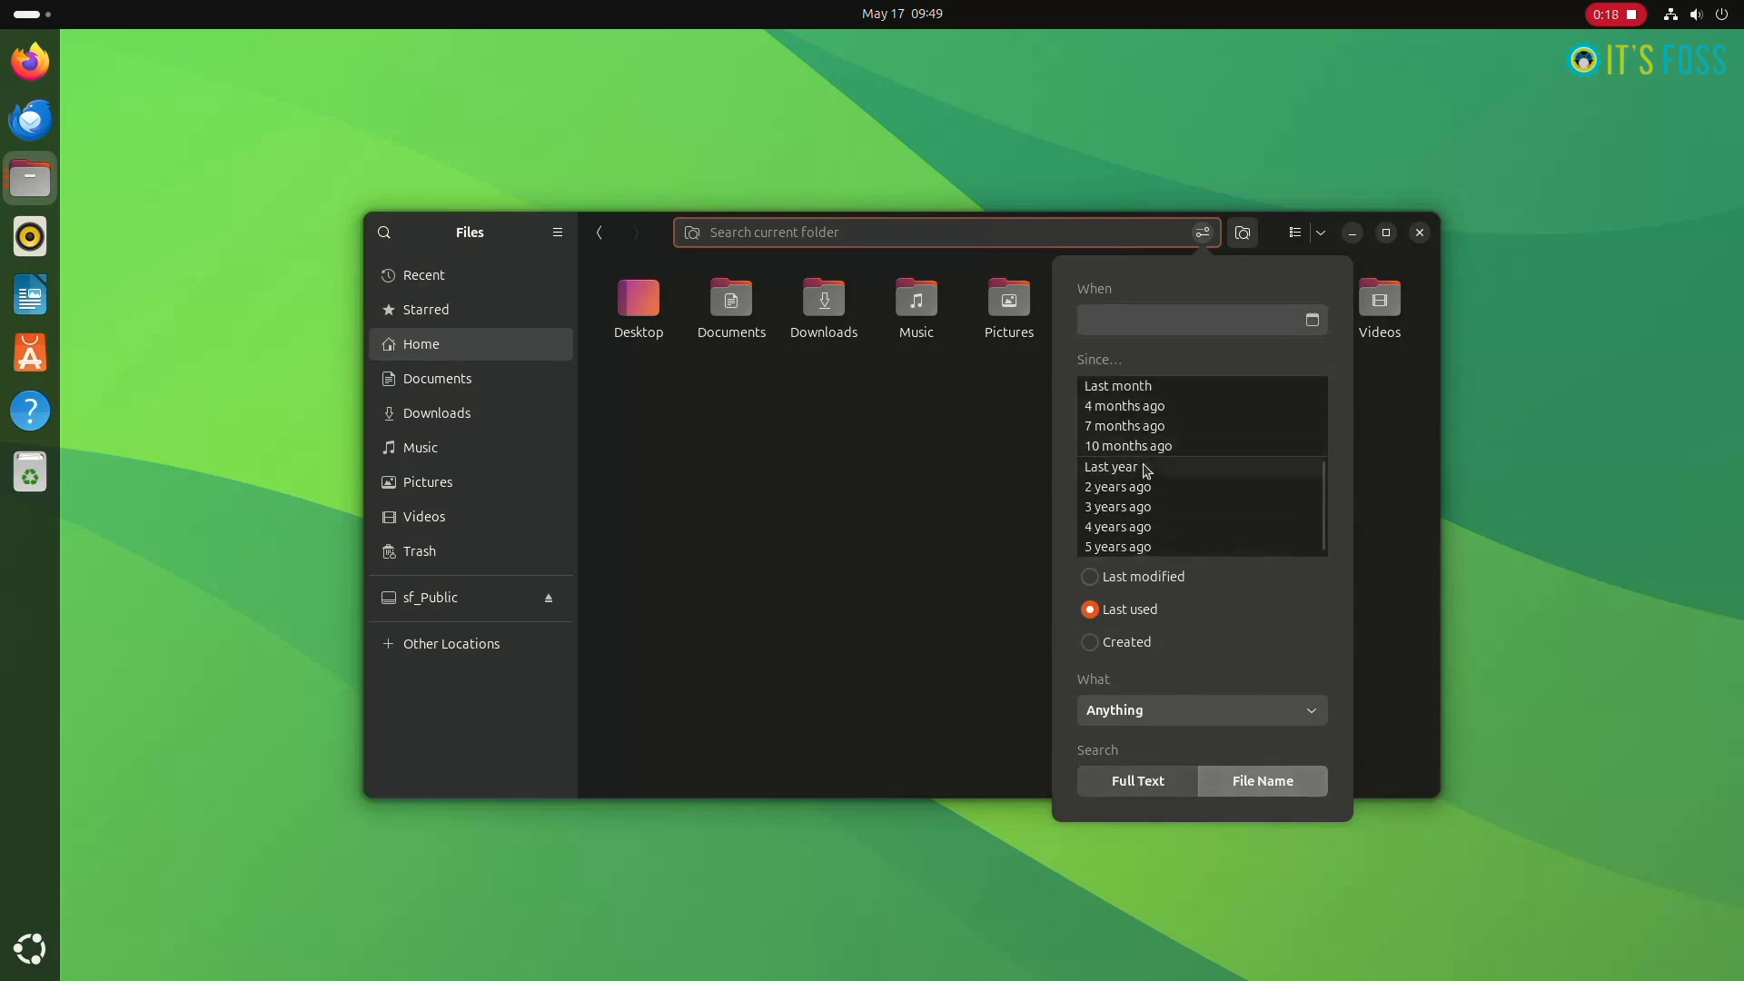
{"action": "left_click", "coordinate": [1109, 467]}
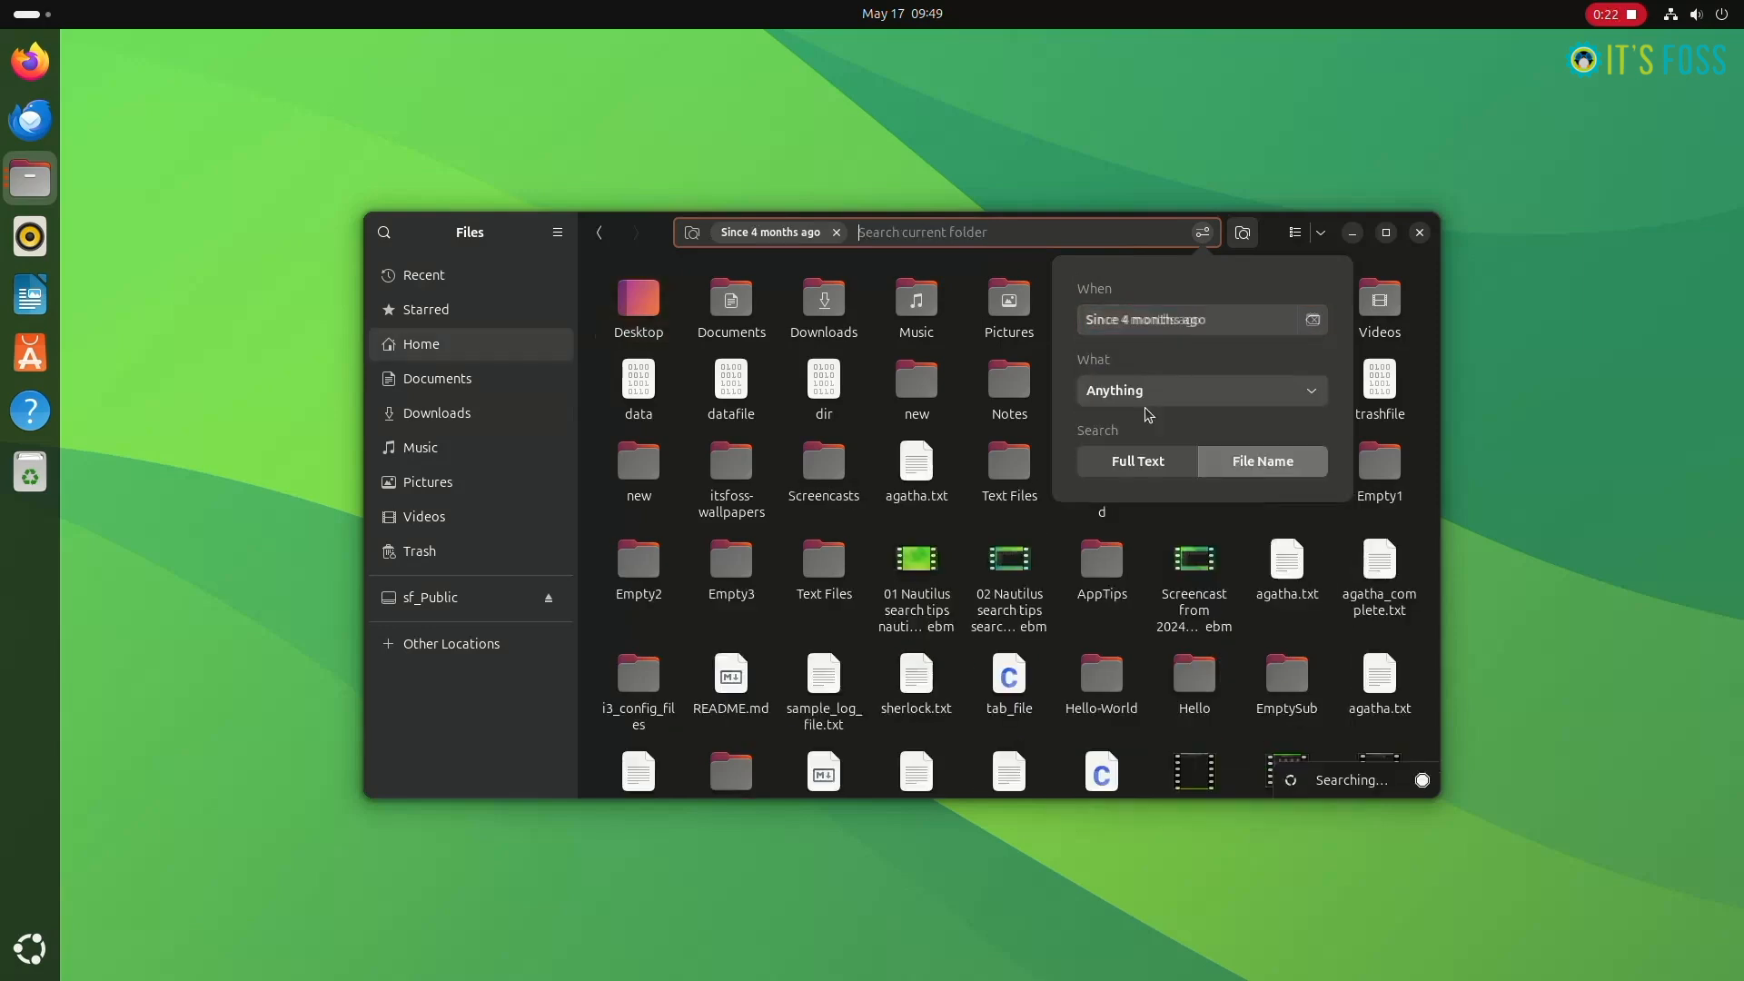
Base the date filter on Last modified and clear the date restriction
{"action": "left_click", "coordinate": [1196, 319]}
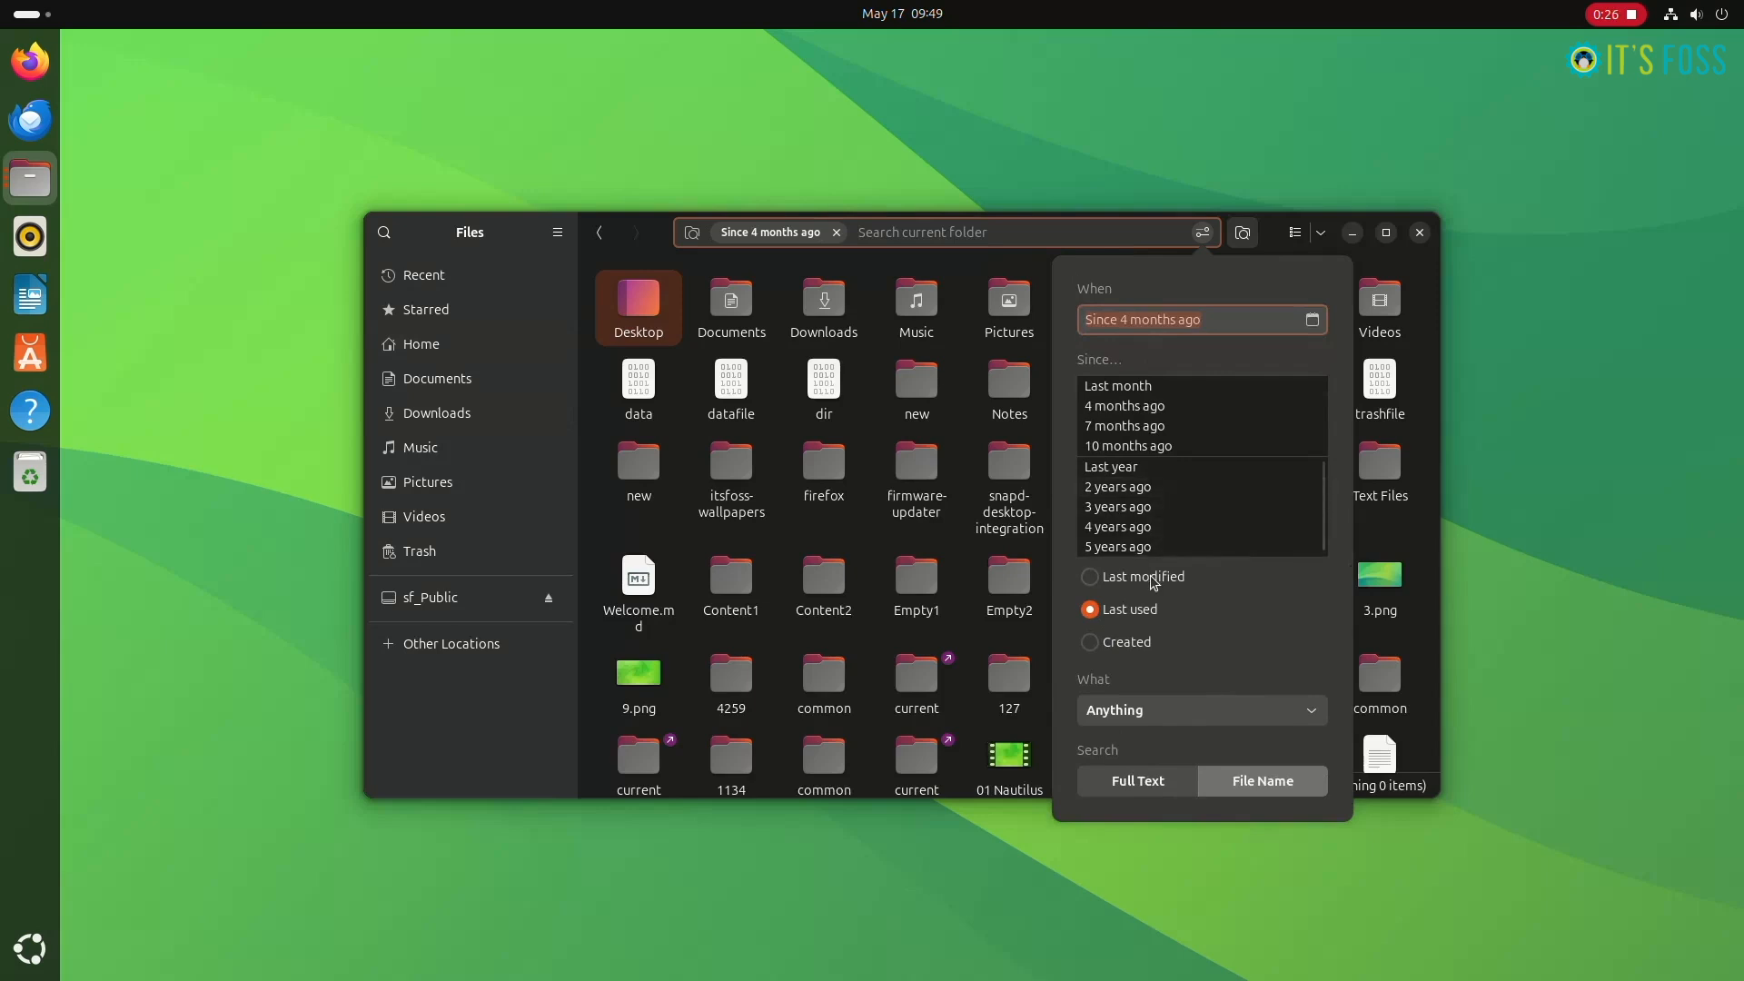
{"action": "left_click", "coordinate": [1088, 576]}
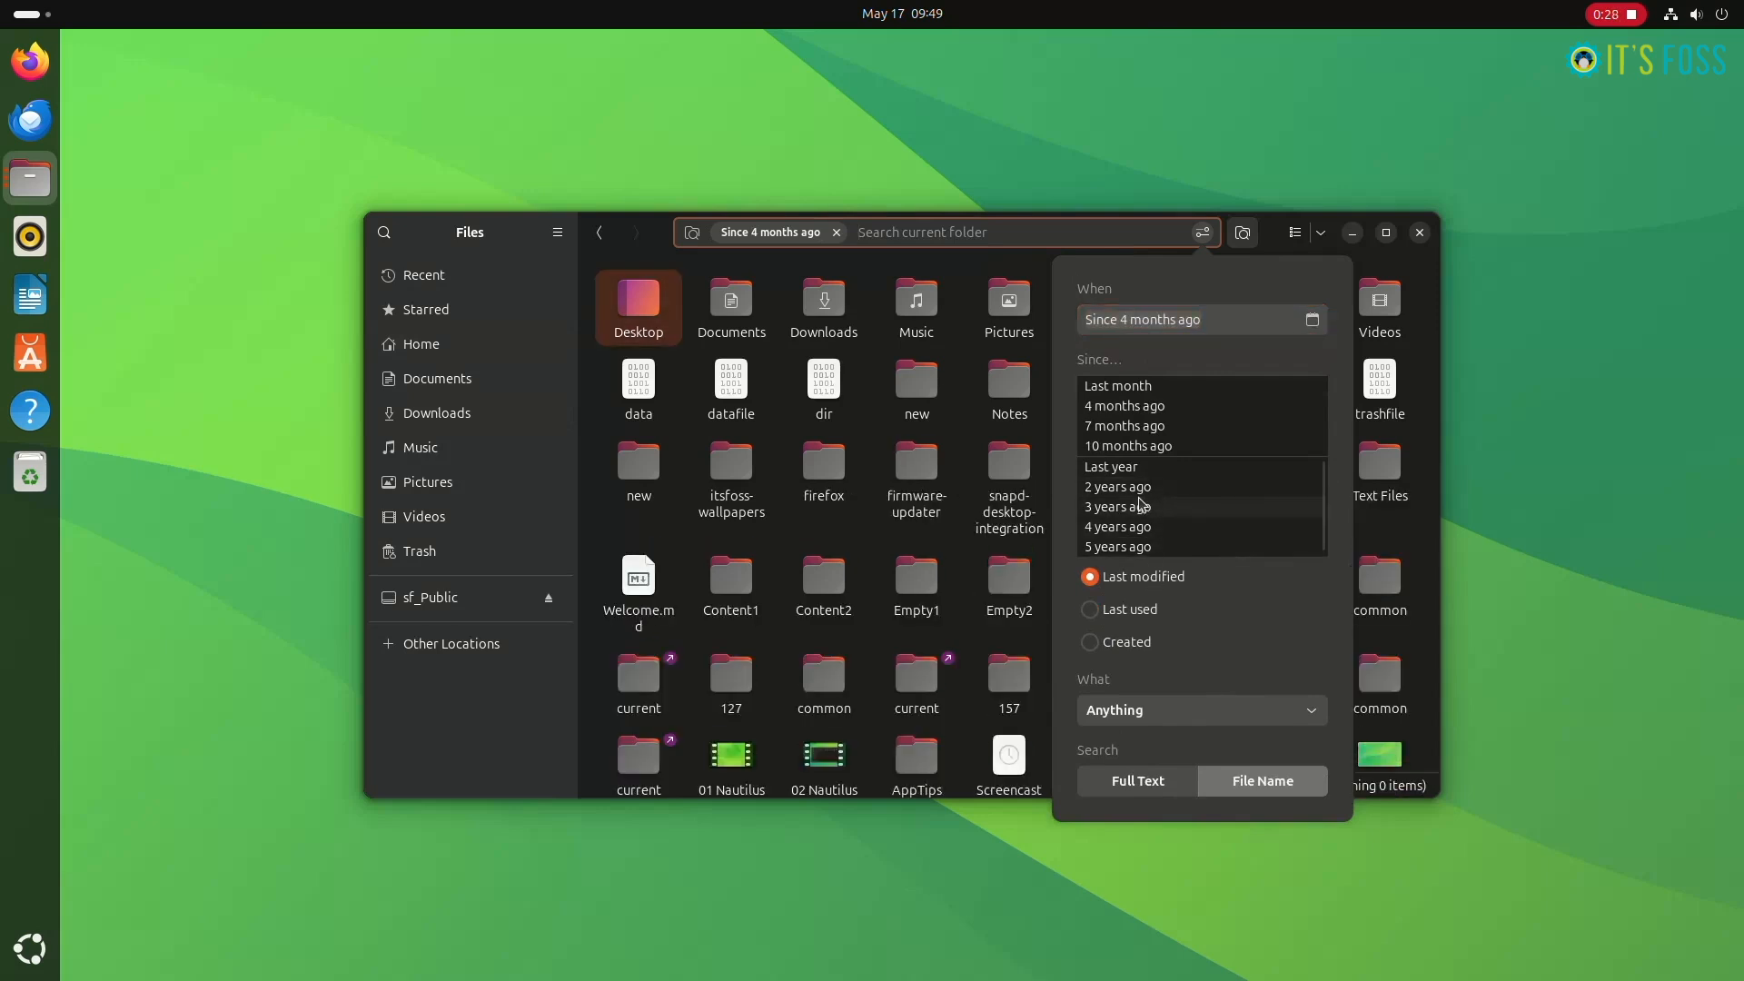
{"action": "left_click", "coordinate": [835, 233]}
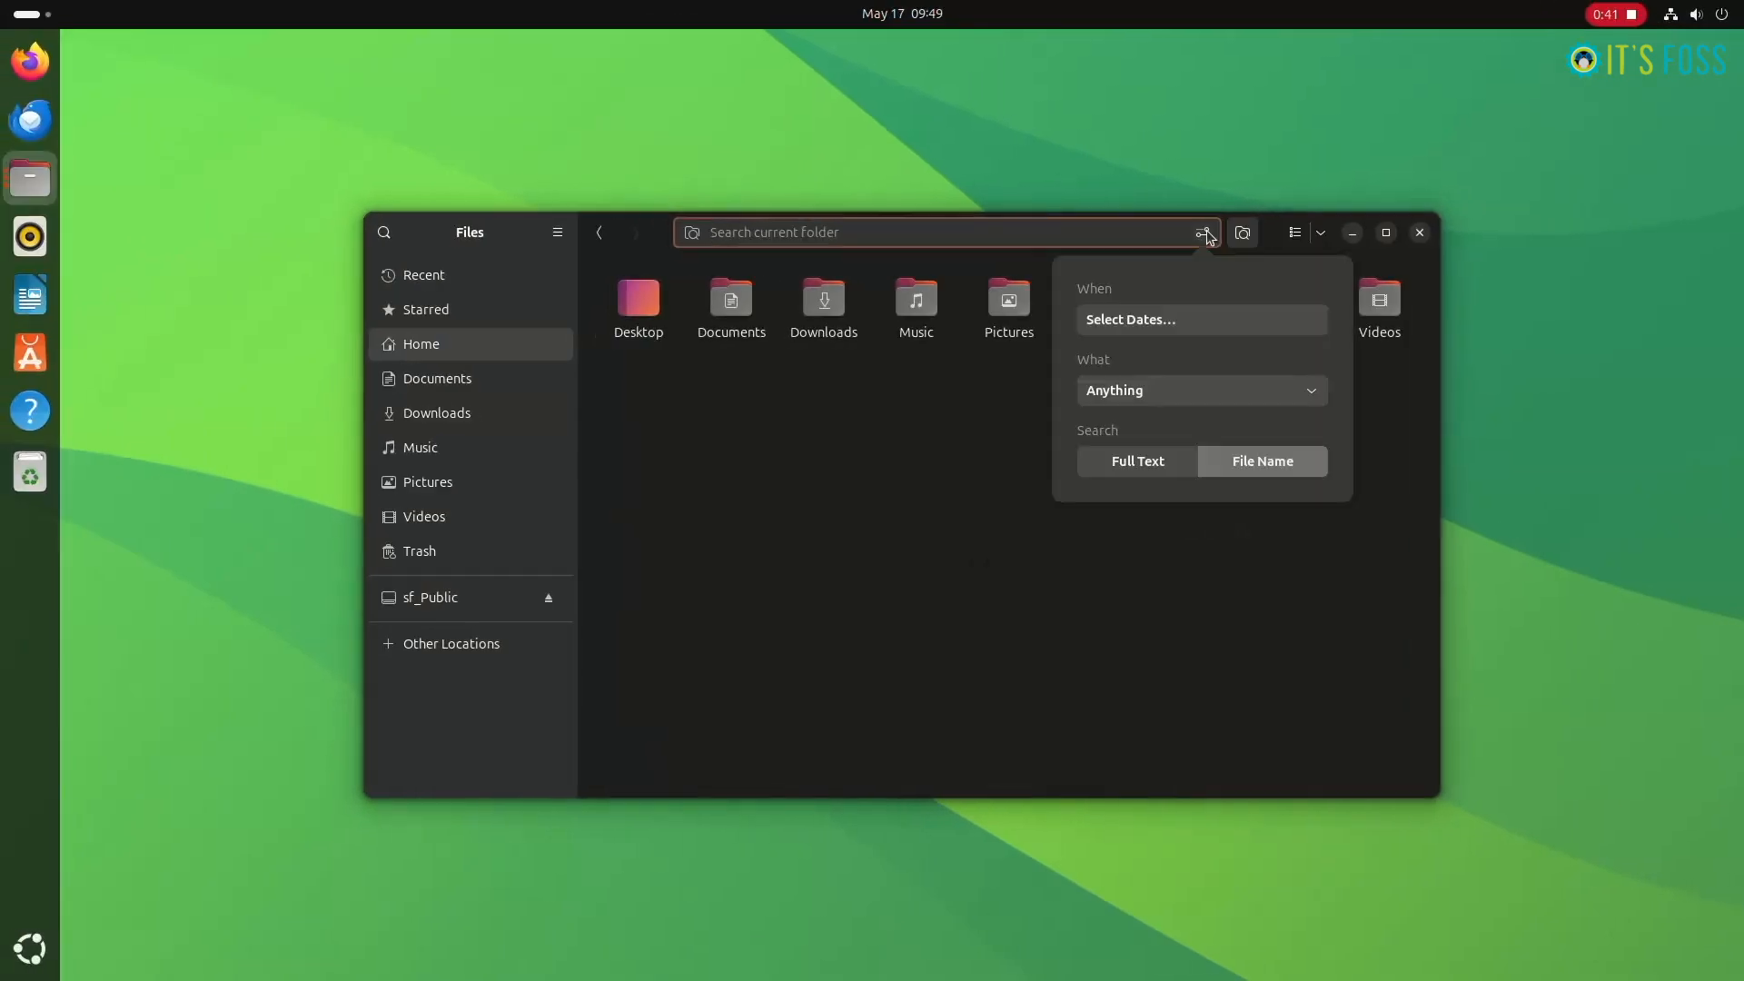
Pick 16 February 2024 from the calendar as the search's since-date, then clear it
{"action": "left_click", "coordinate": [1190, 320]}
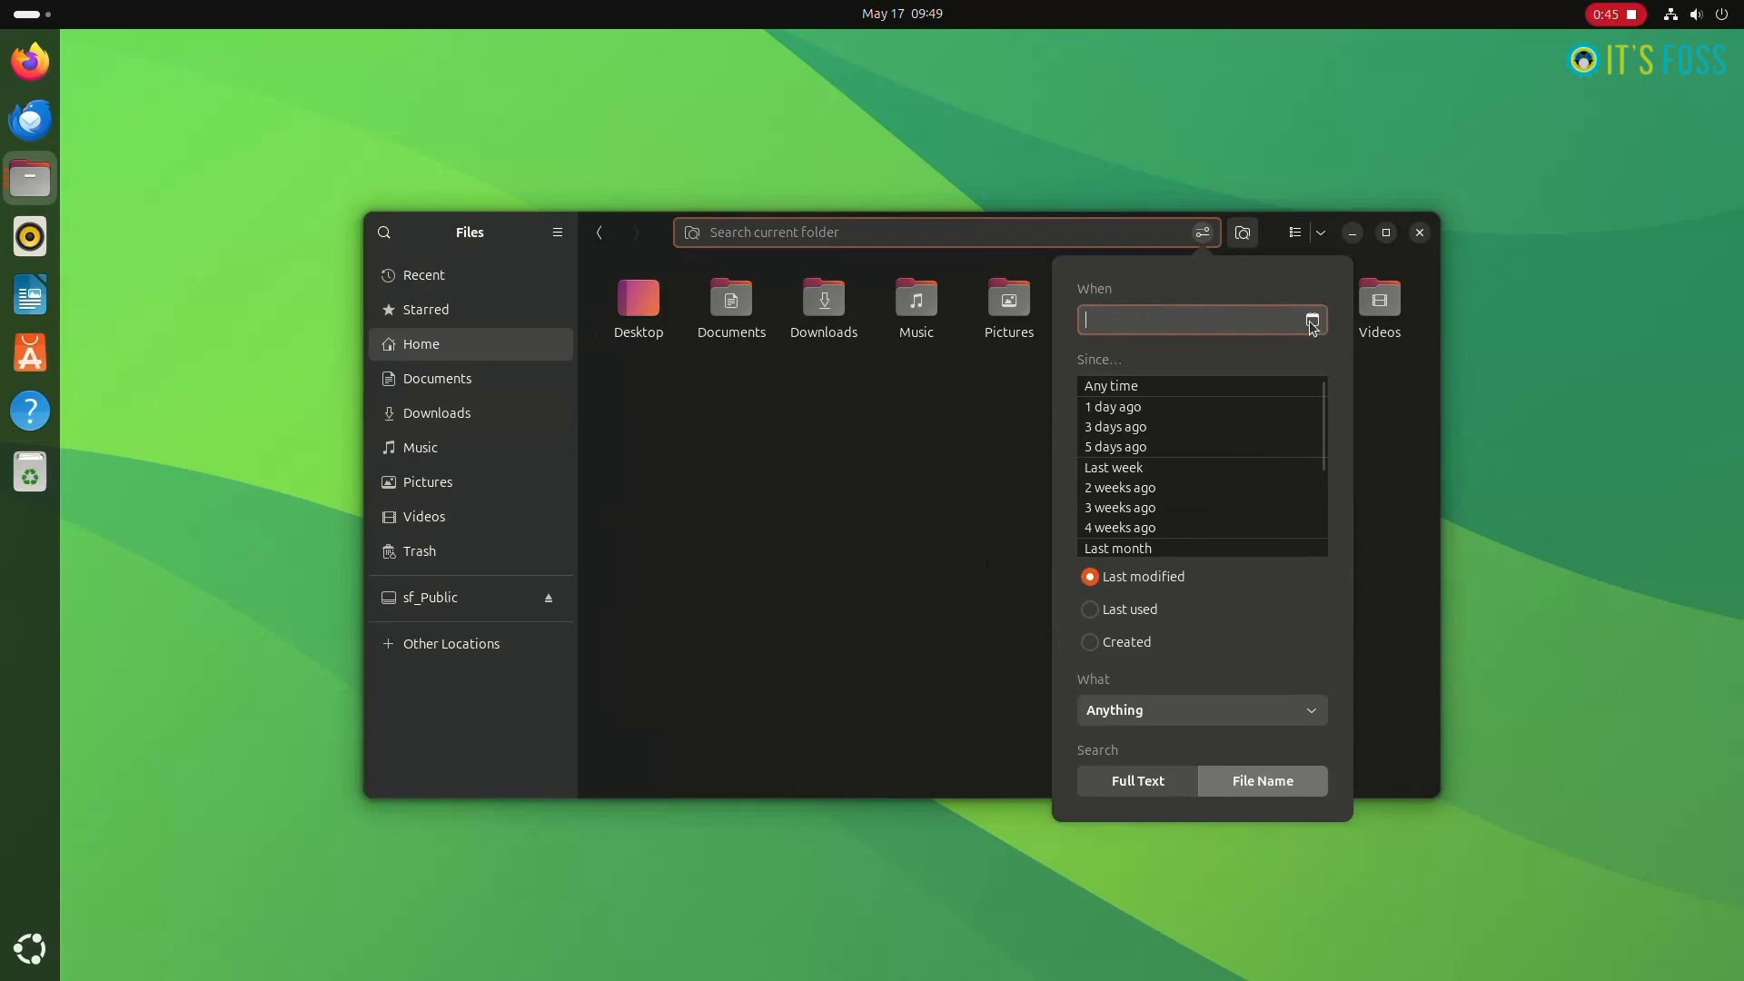
{"action": "left_click", "coordinate": [1311, 320]}
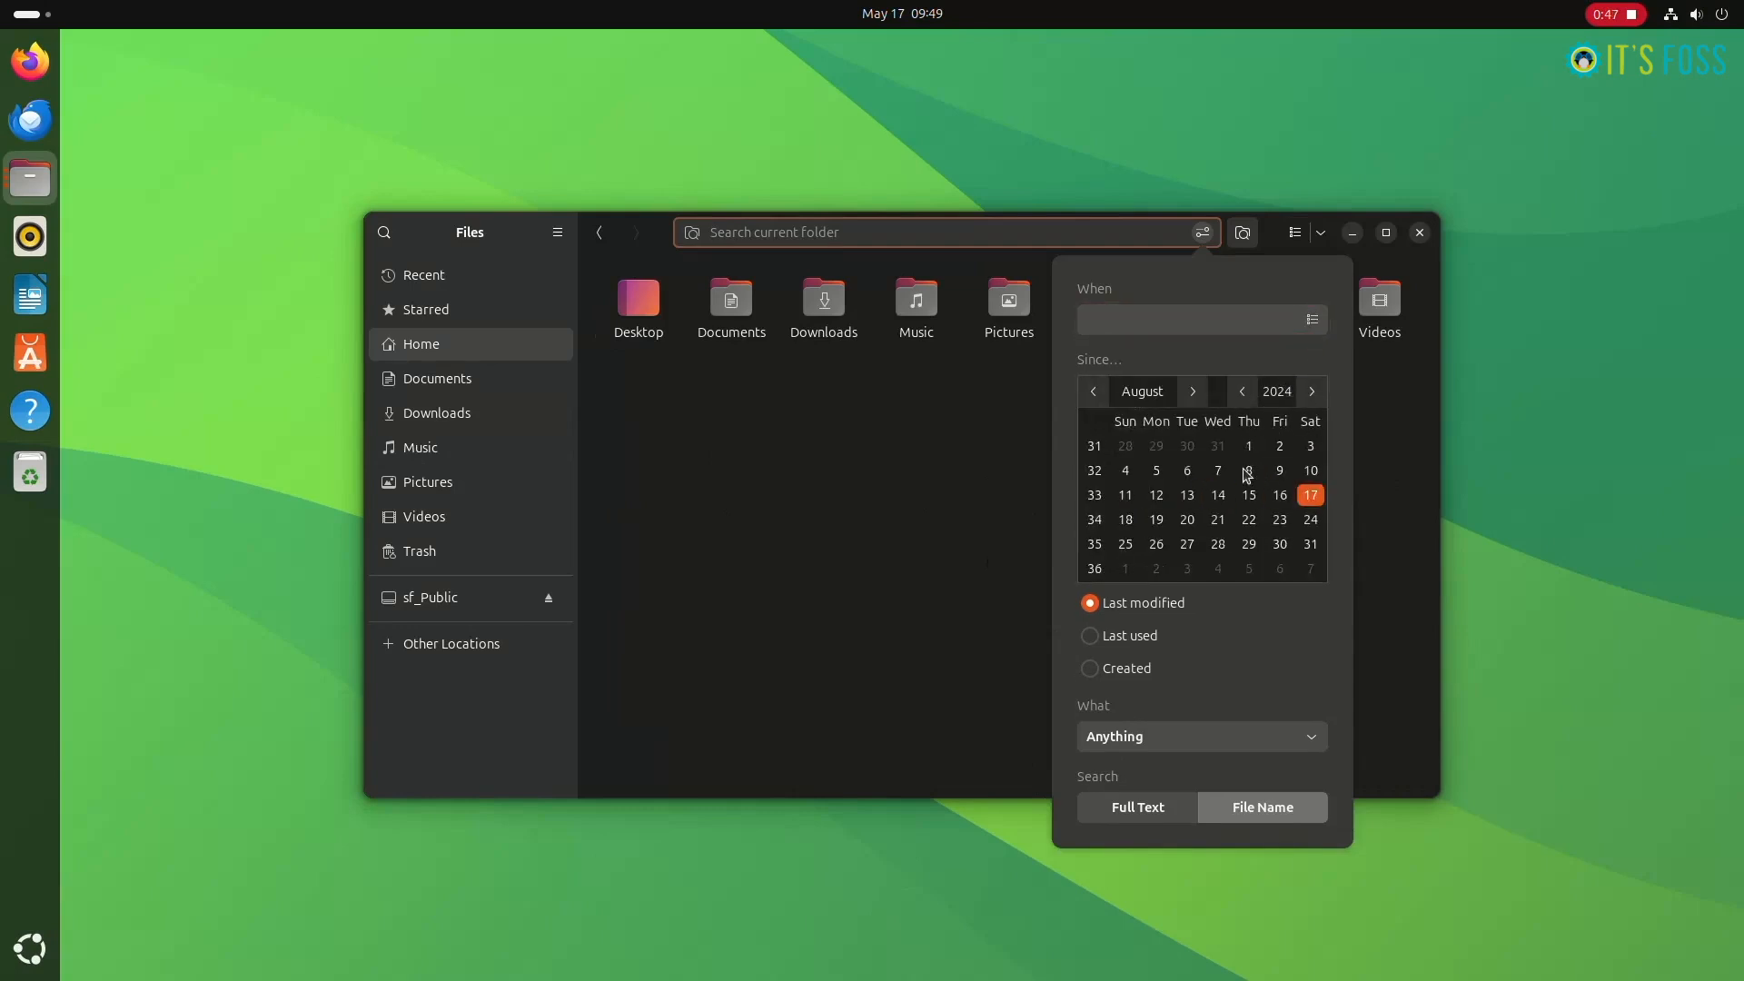
{"action": "left_click", "coordinate": [1241, 391]}
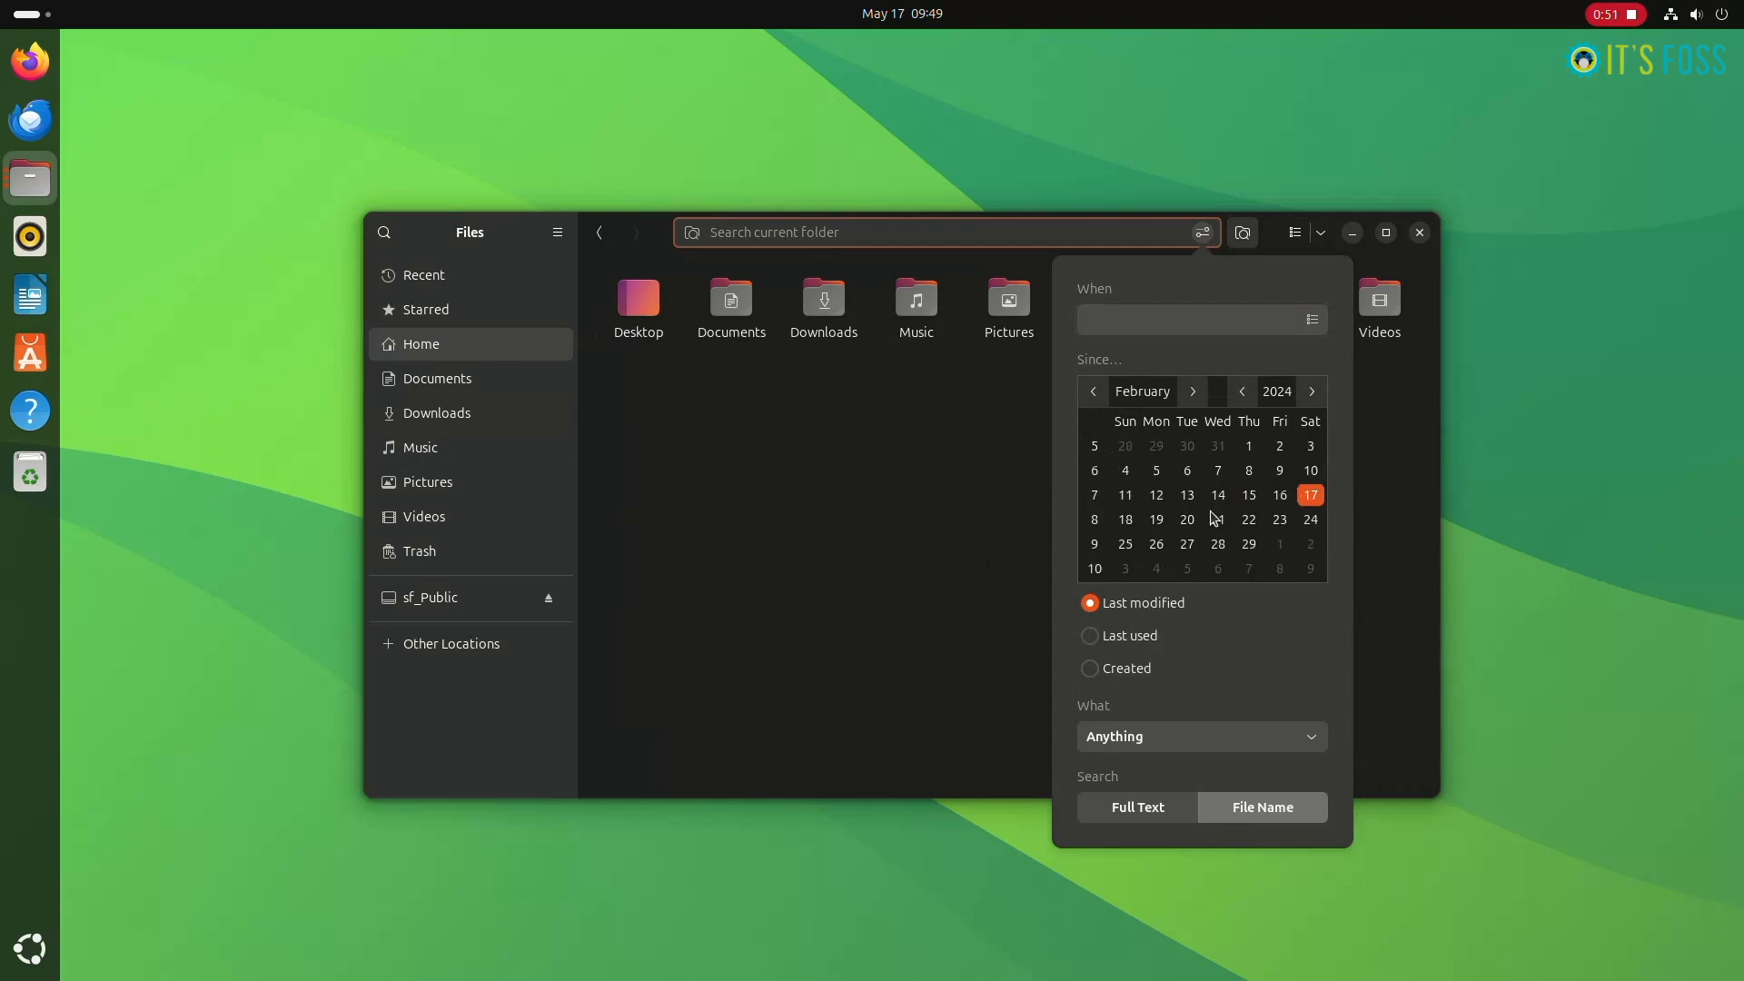
{"action": "left_click", "coordinate": [1279, 494]}
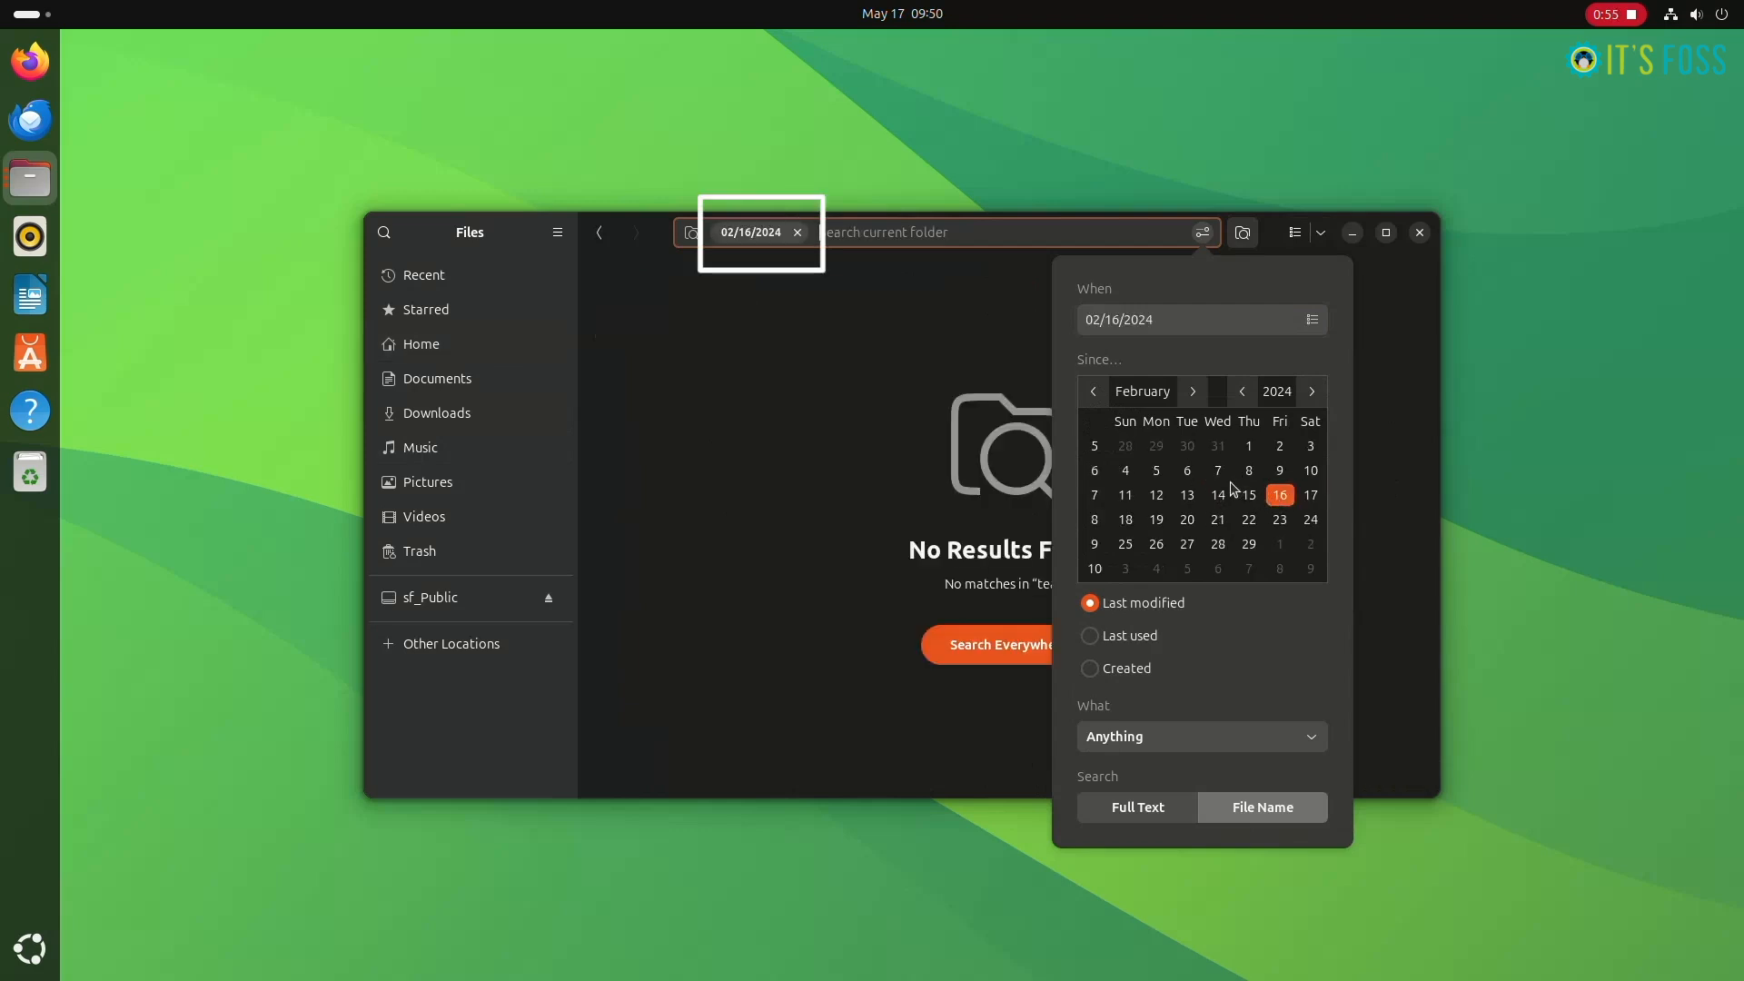
{"action": "mouse_move", "coordinate": [796, 287]}
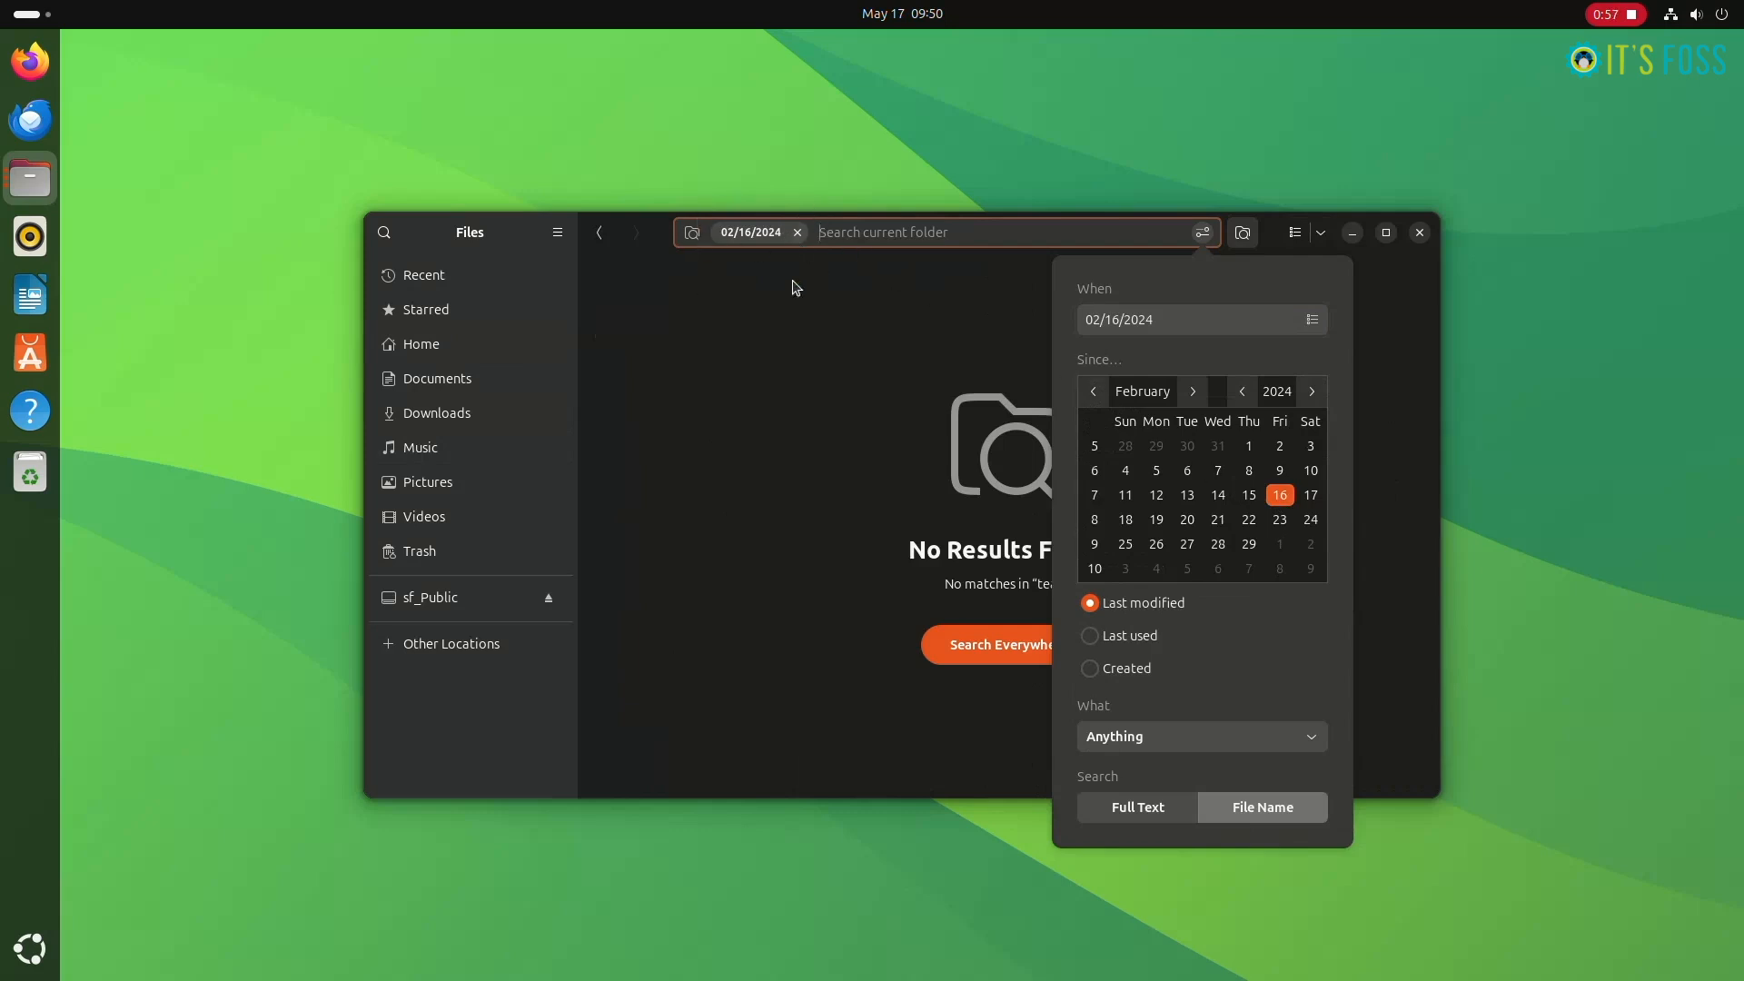
{"action": "left_click", "coordinate": [1155, 543]}
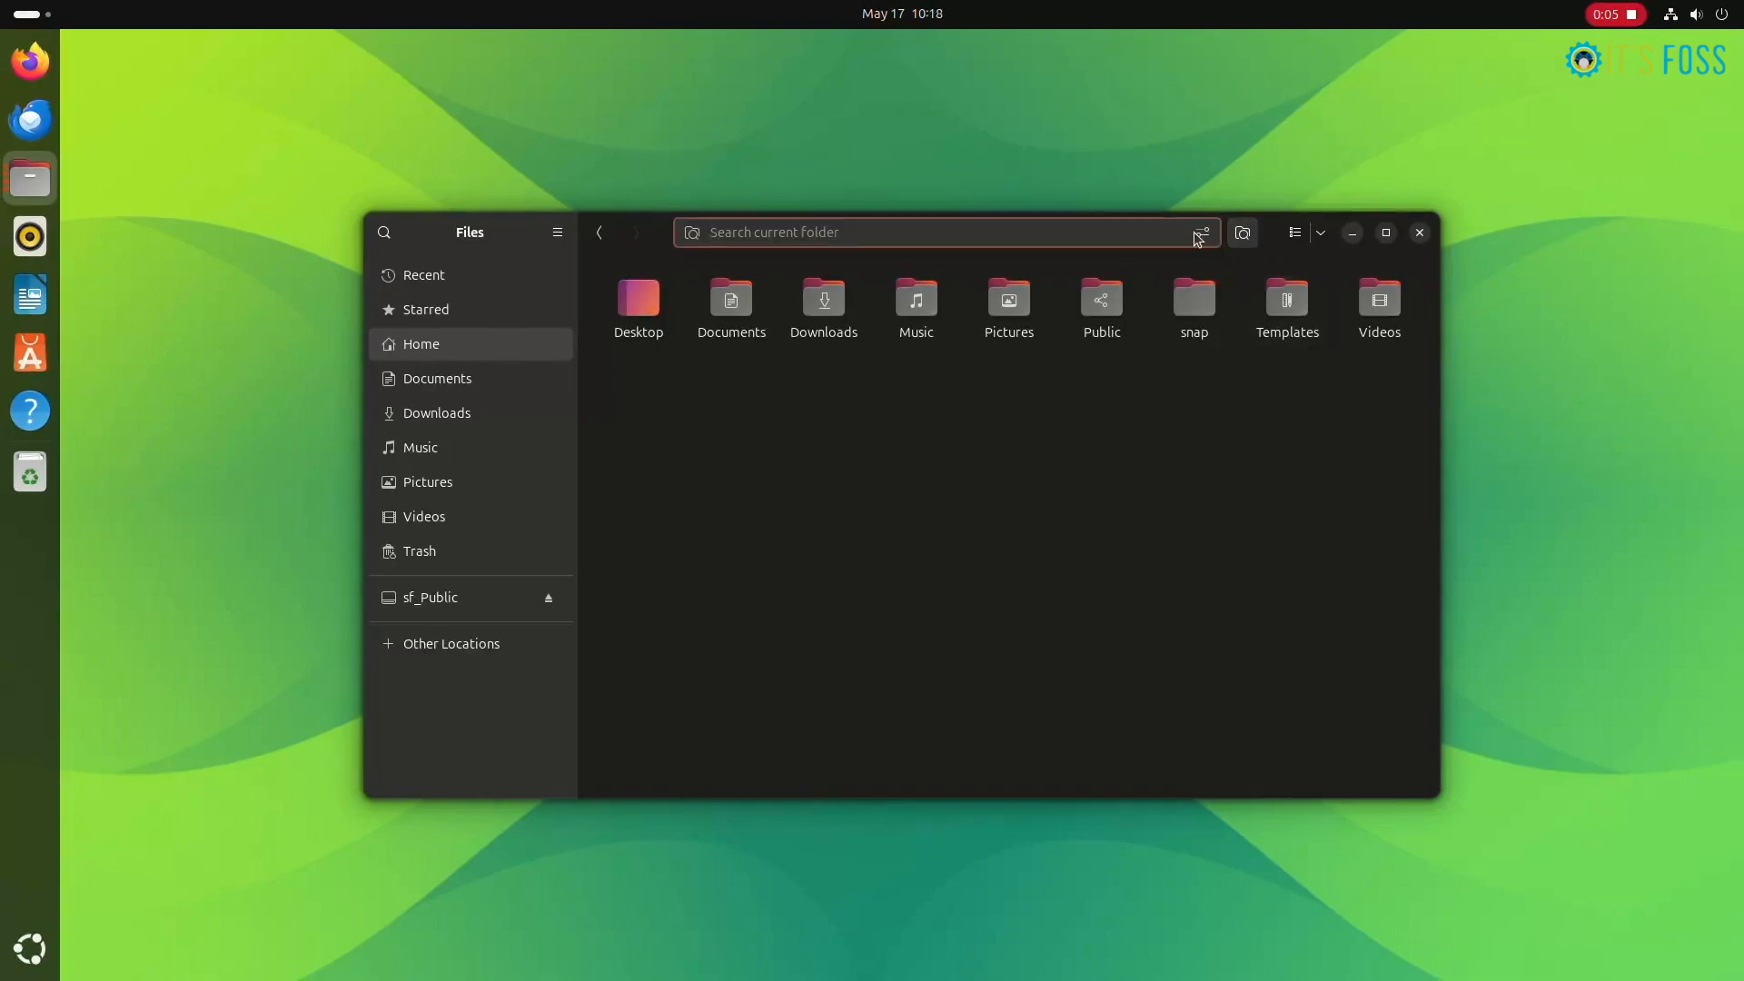
Restrict the search to PDF / PostScript files and search for 'linux'
{"action": "left_click", "coordinate": [1201, 233]}
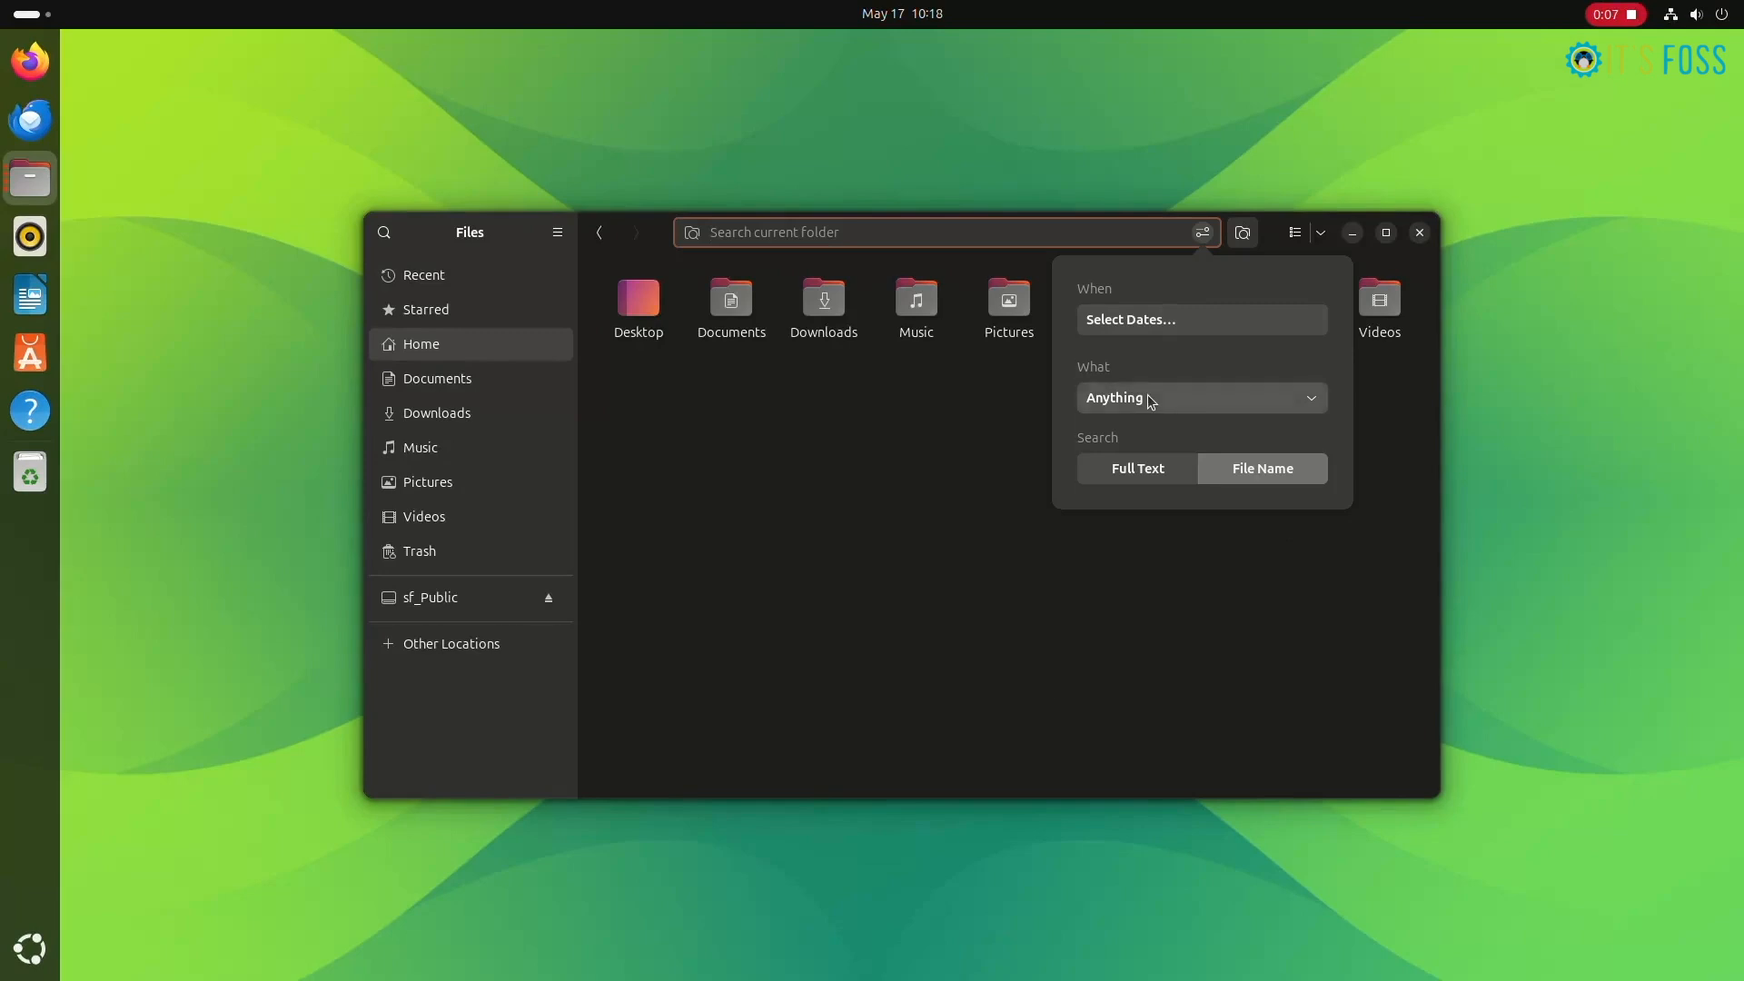
{"action": "left_click", "coordinate": [1201, 398]}
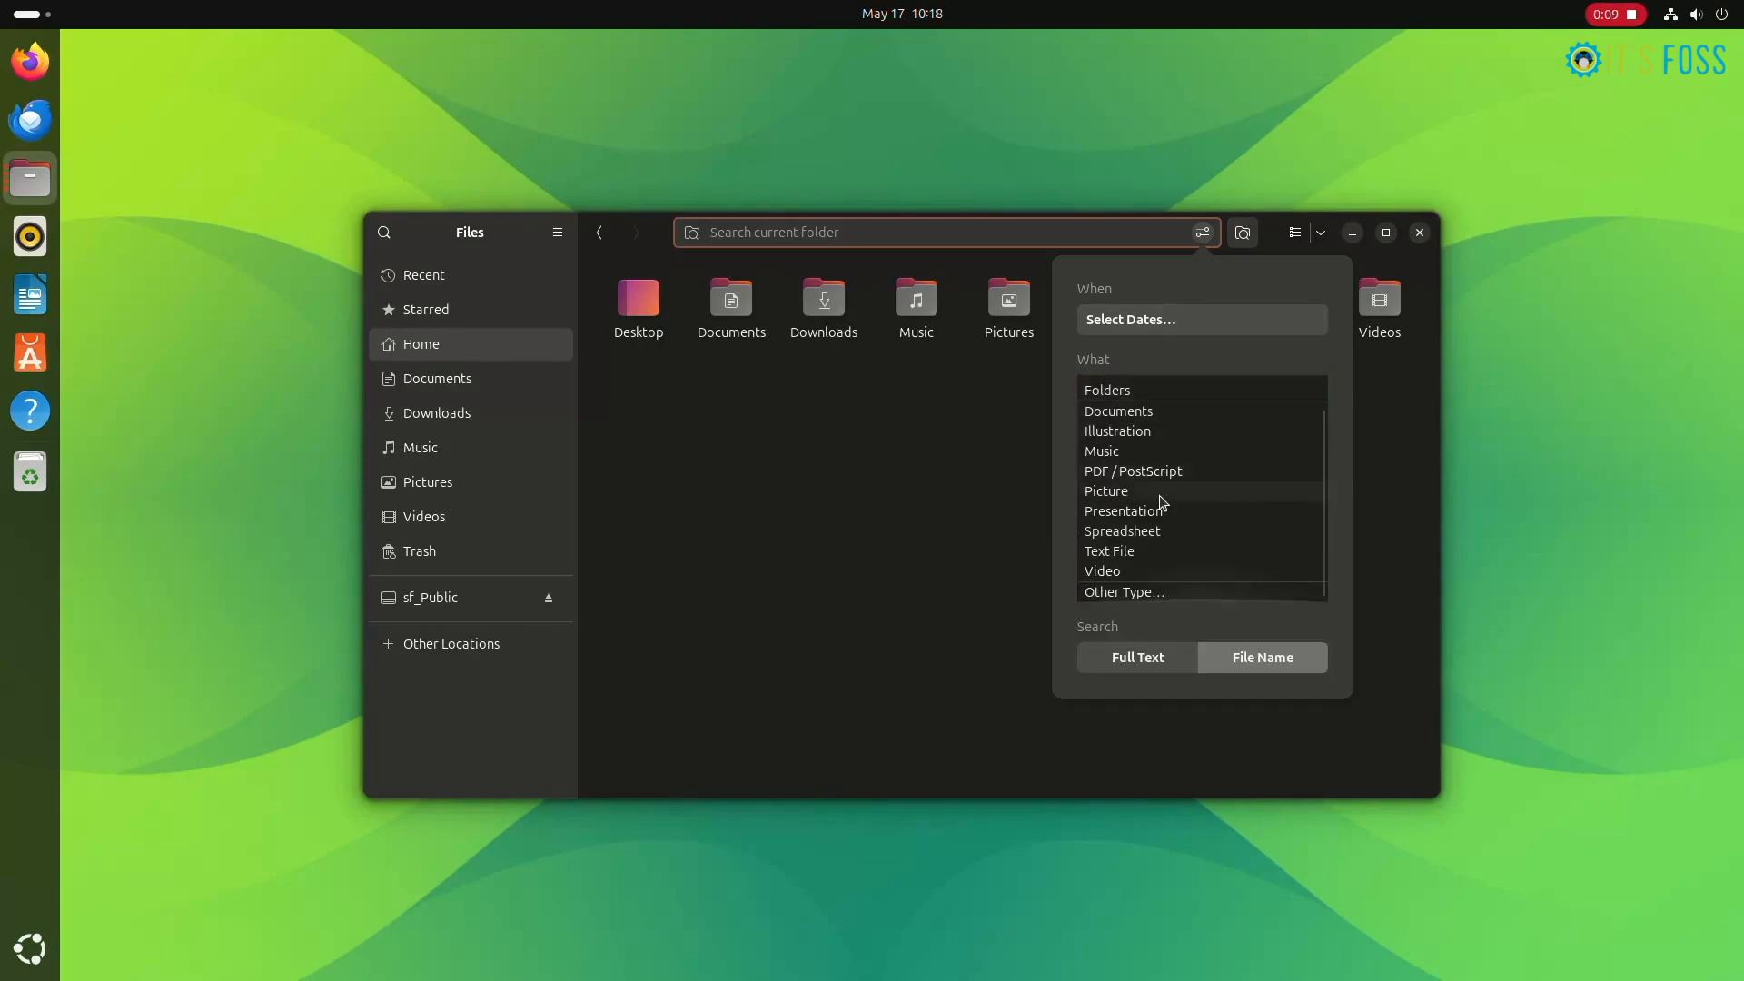
{"action": "left_click", "coordinate": [1131, 470]}
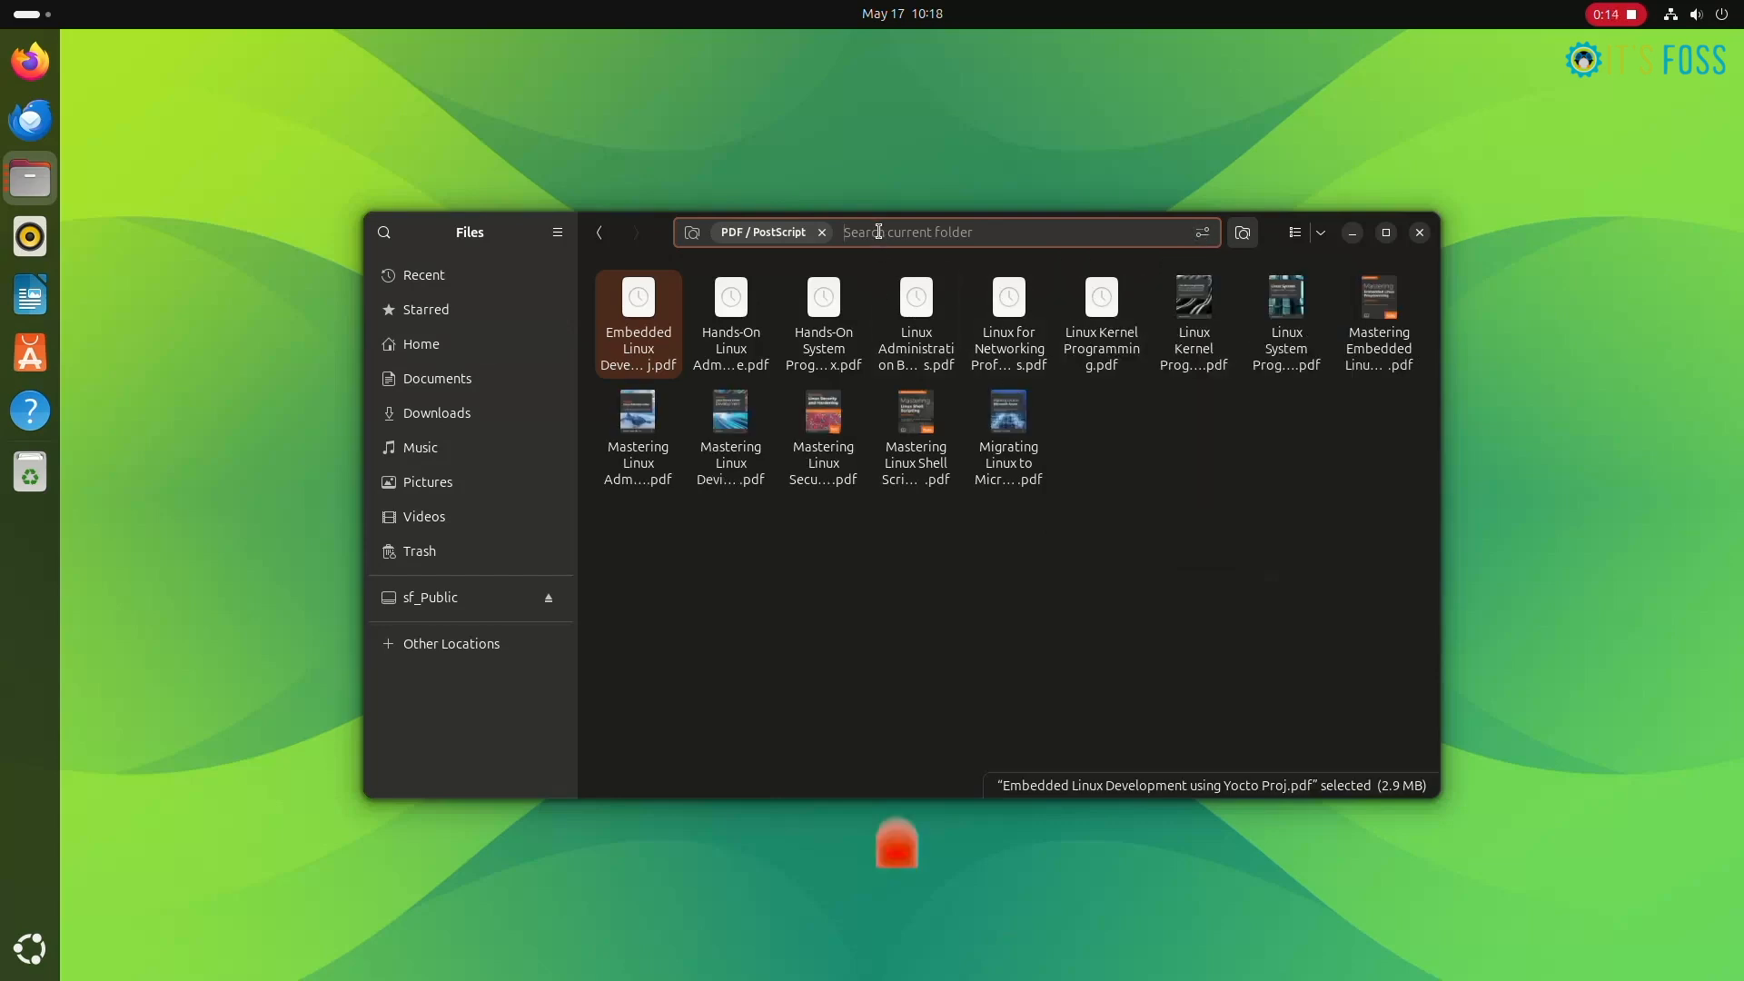
{"action": "type", "text": "linux"}
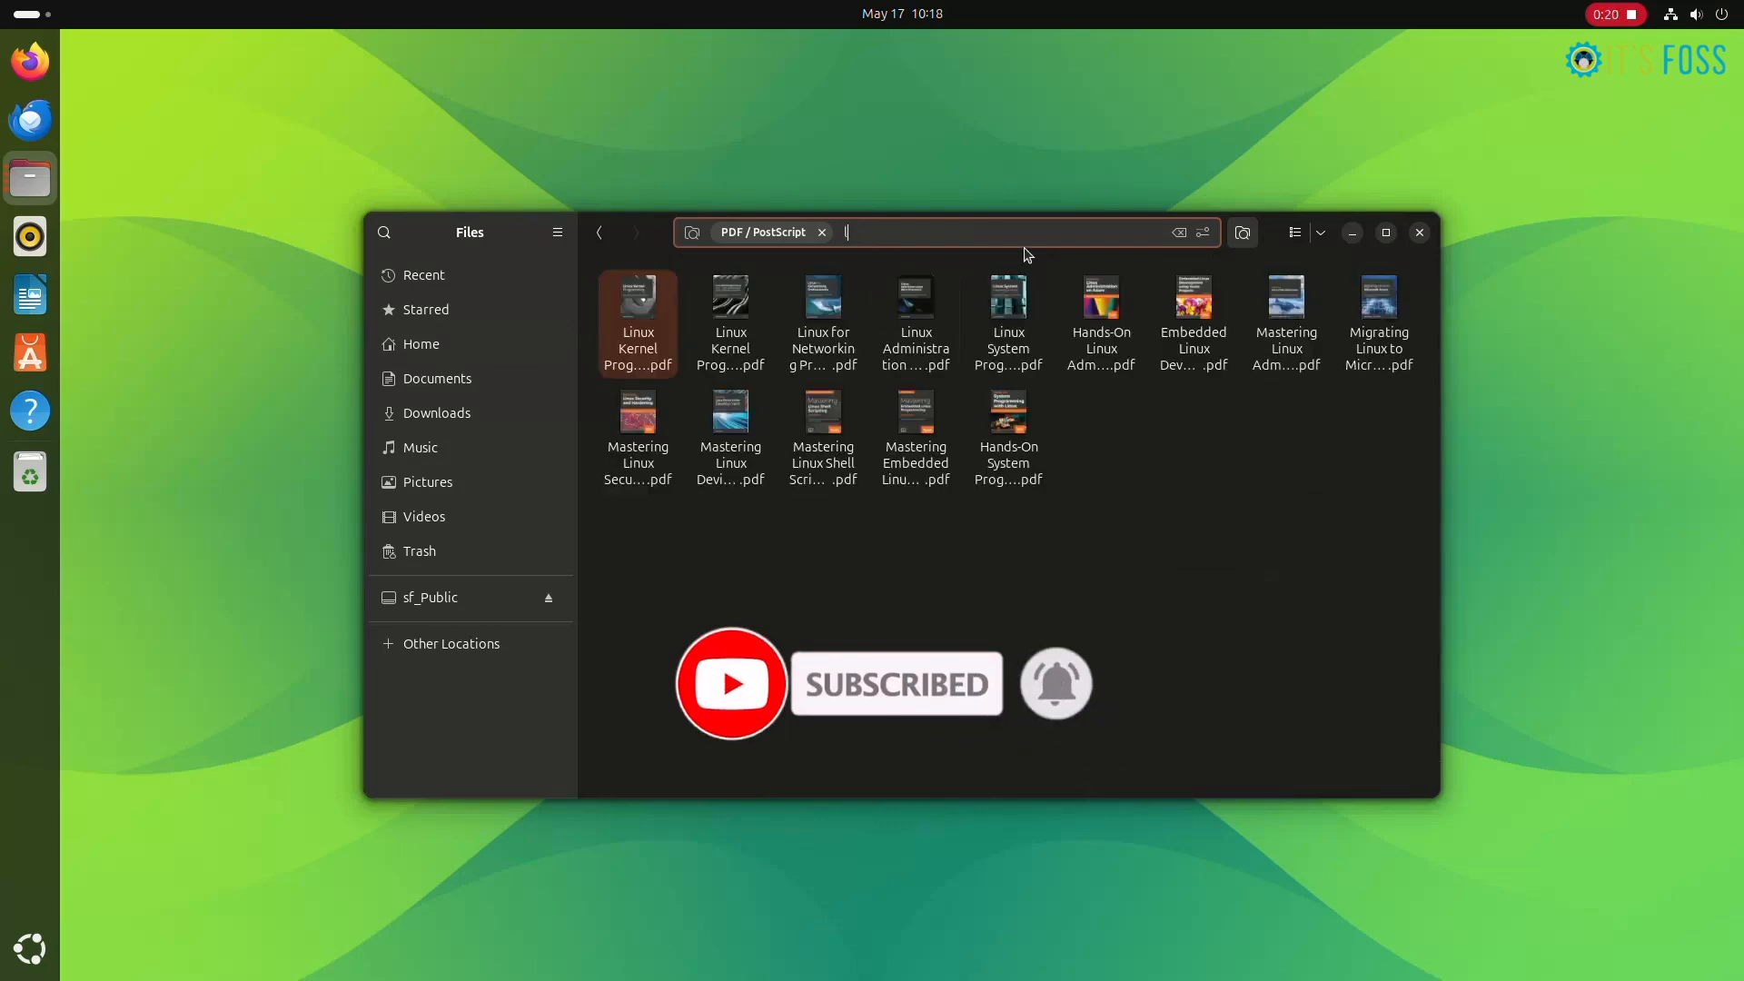
Switch the file-type filter to Picture, leaving only wallpaper-news.png
{"action": "left_click", "coordinate": [1201, 232]}
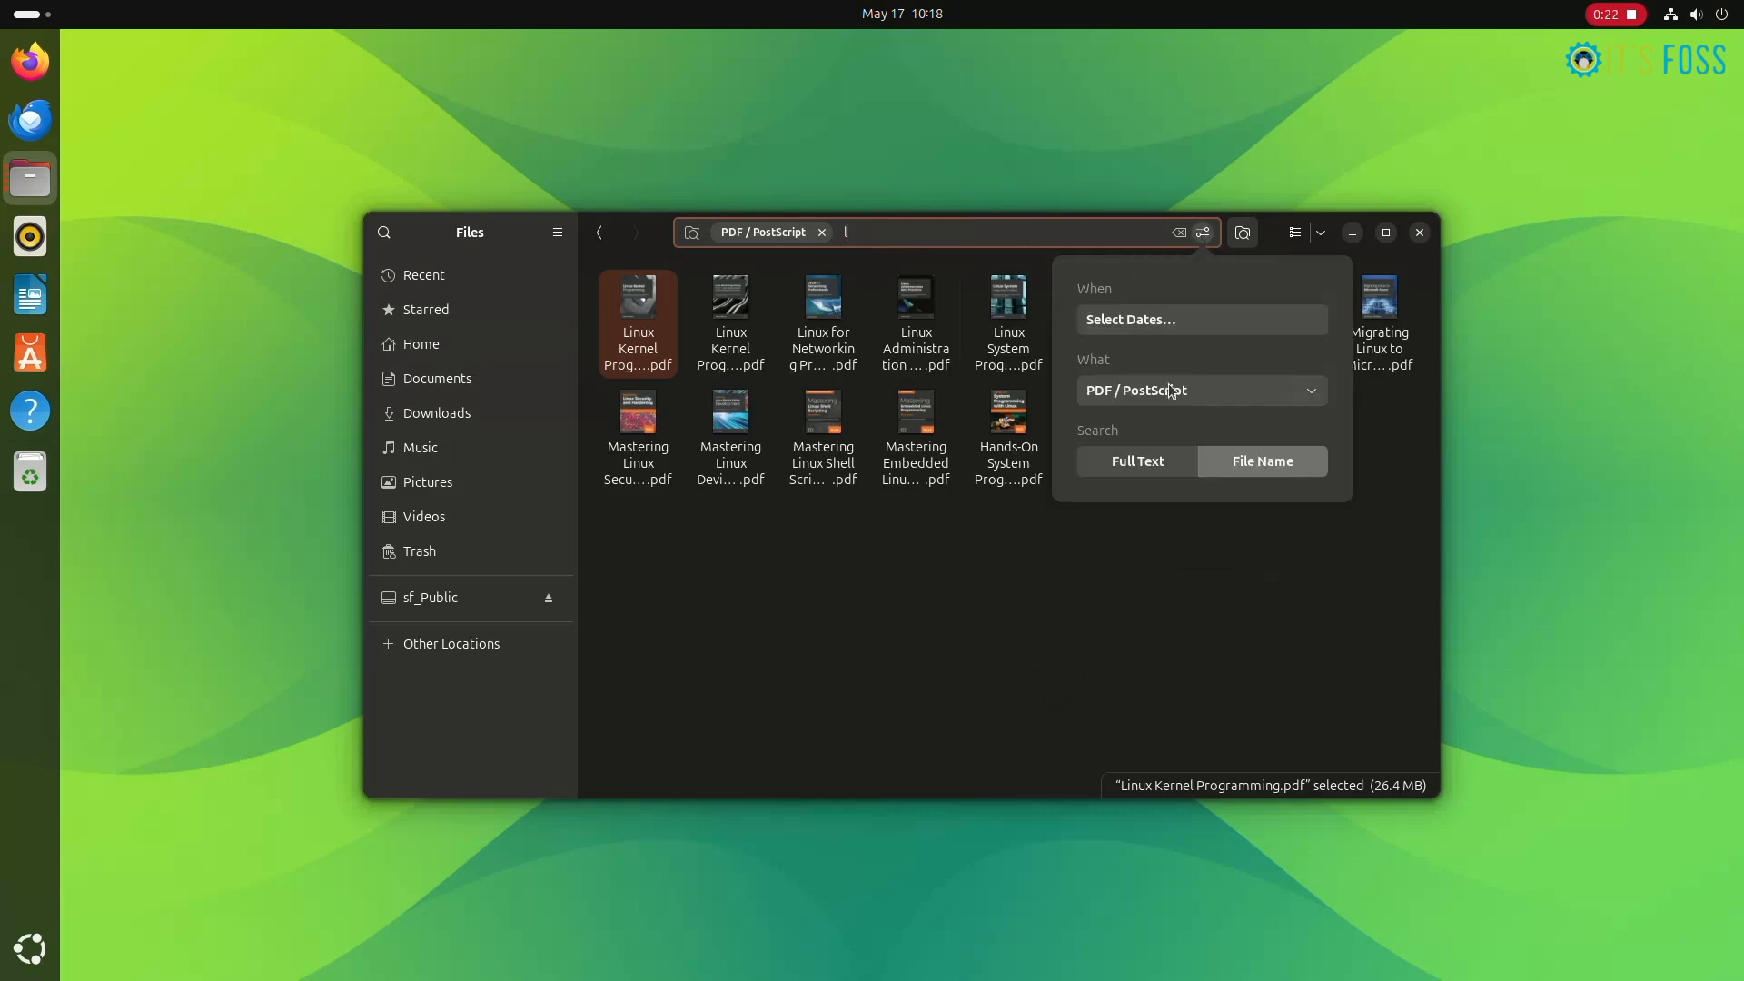
{"action": "left_click", "coordinate": [1199, 390]}
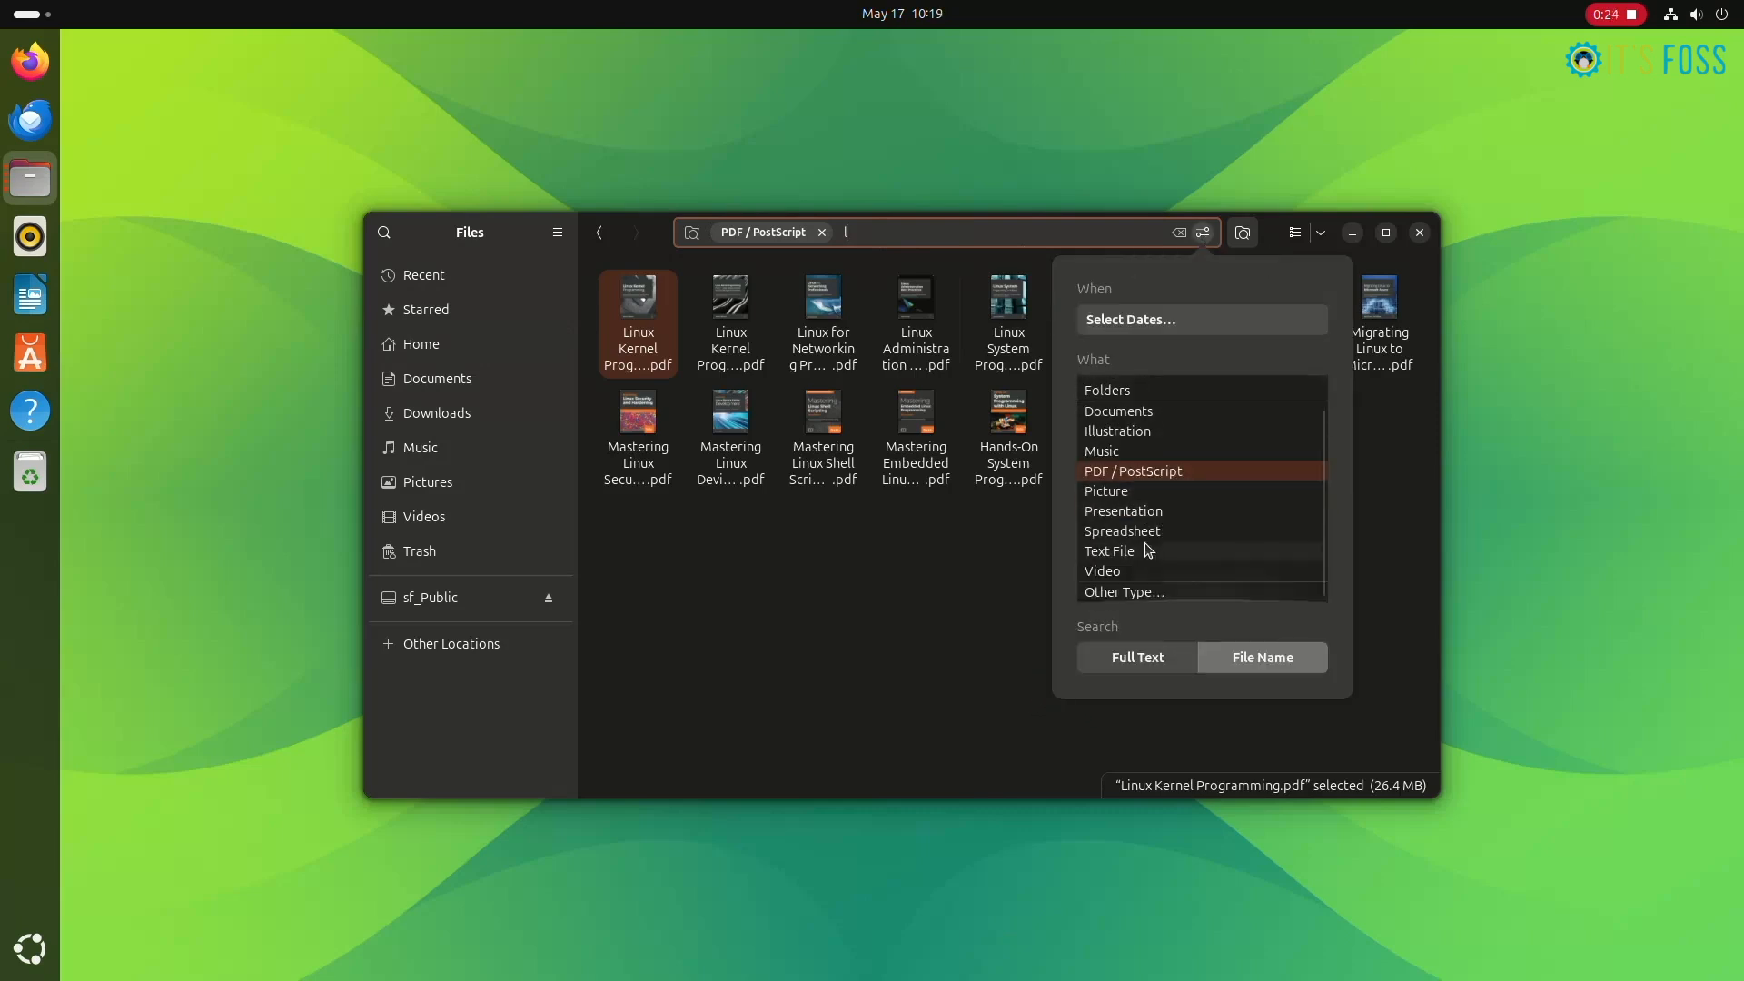
{"action": "left_click", "coordinate": [1106, 490]}
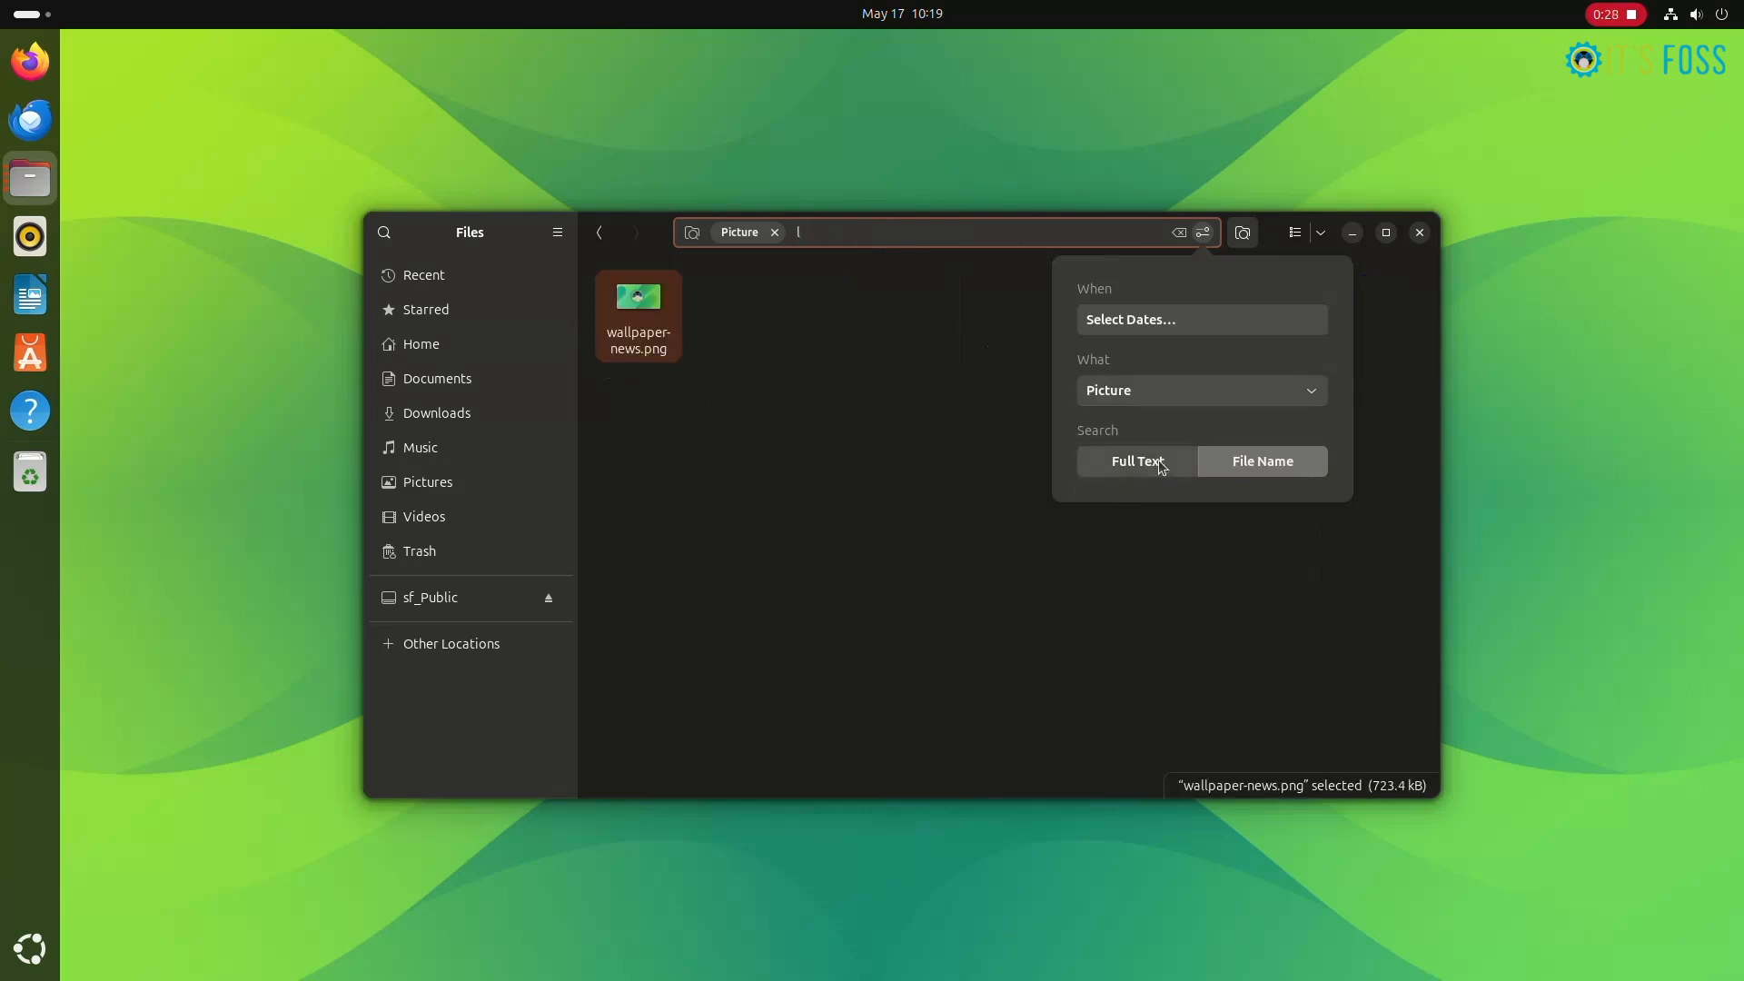
{"action": "left_click", "coordinate": [1201, 390]}
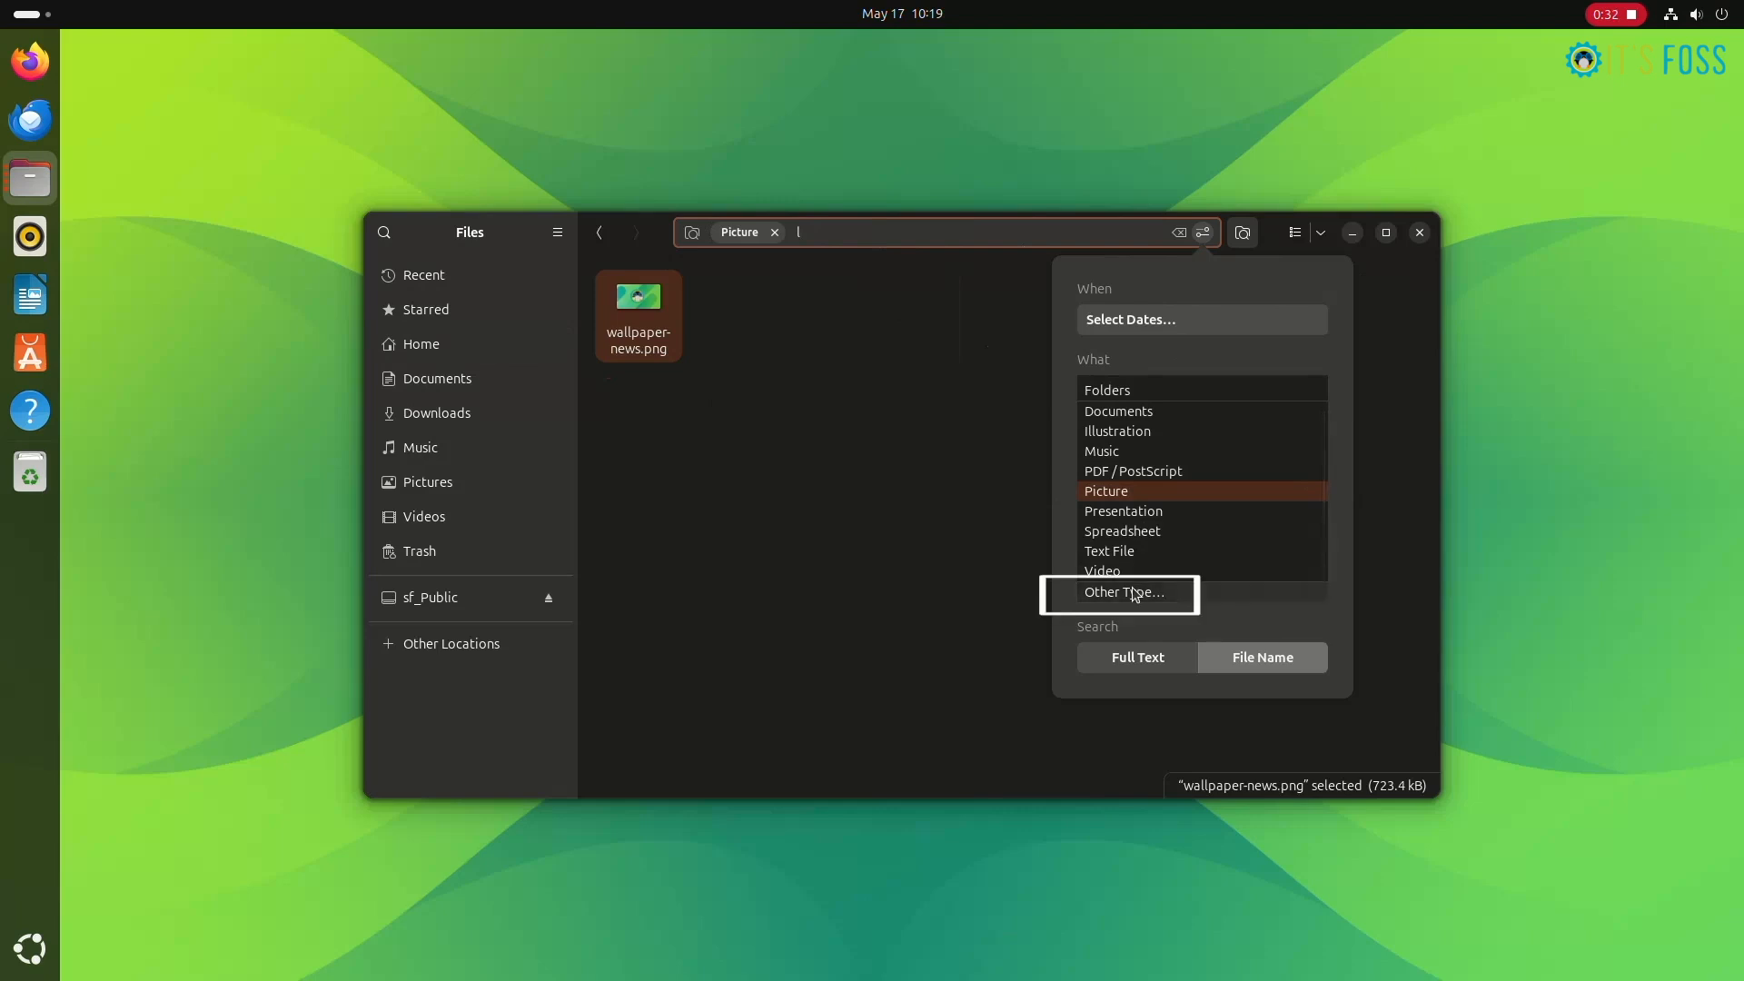
{"action": "mouse_move", "coordinate": [1123, 593]}
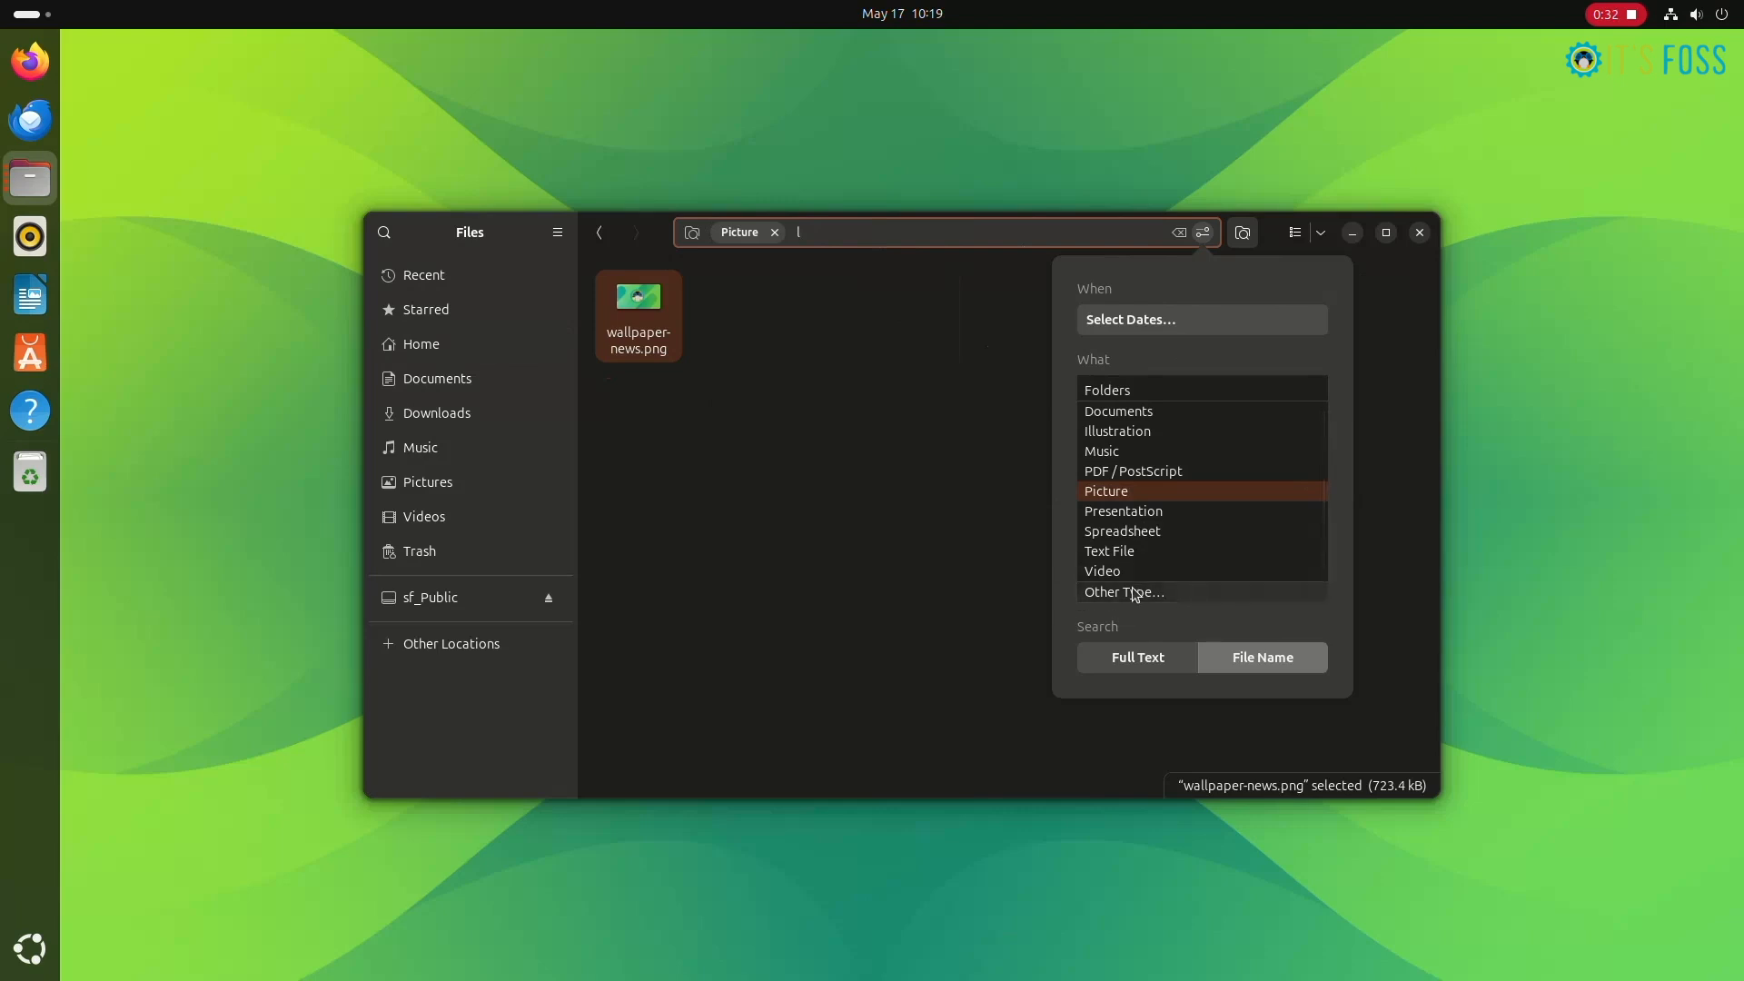
Browse the Other Type catalogue of file types and look up 'tex' in it
{"action": "left_click", "coordinate": [1123, 592]}
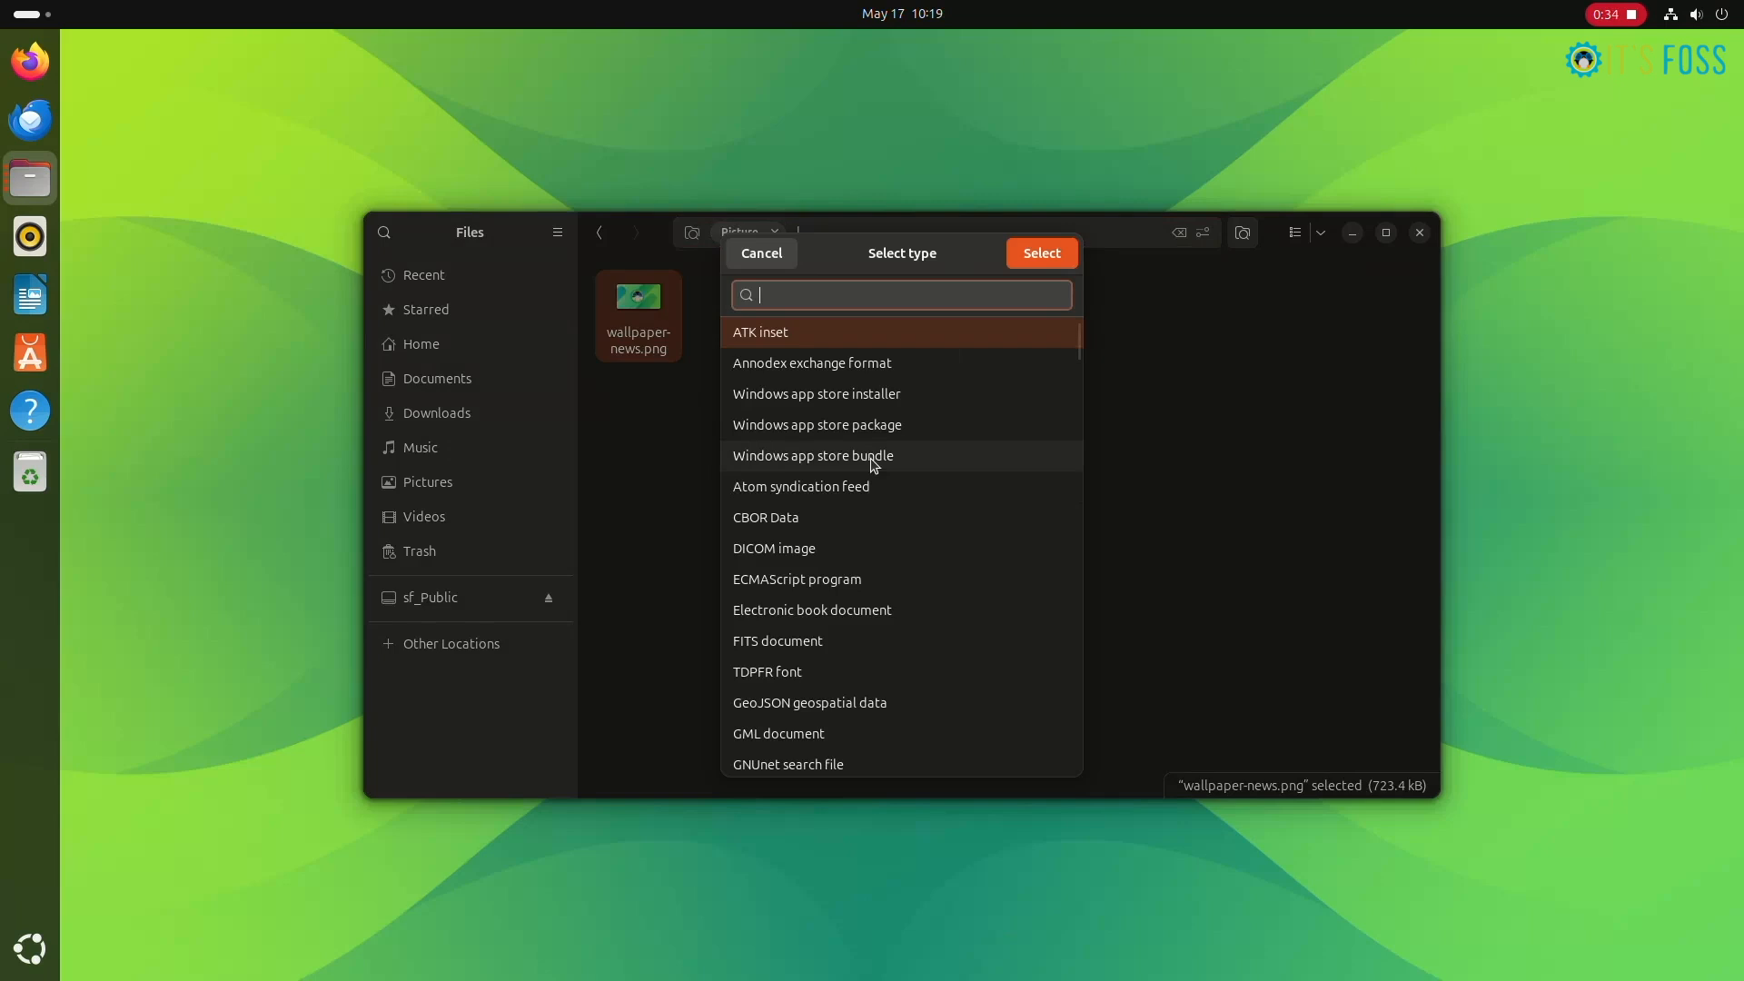
{"action": "scroll", "scroll_direction": "down", "scroll_amount": 3}
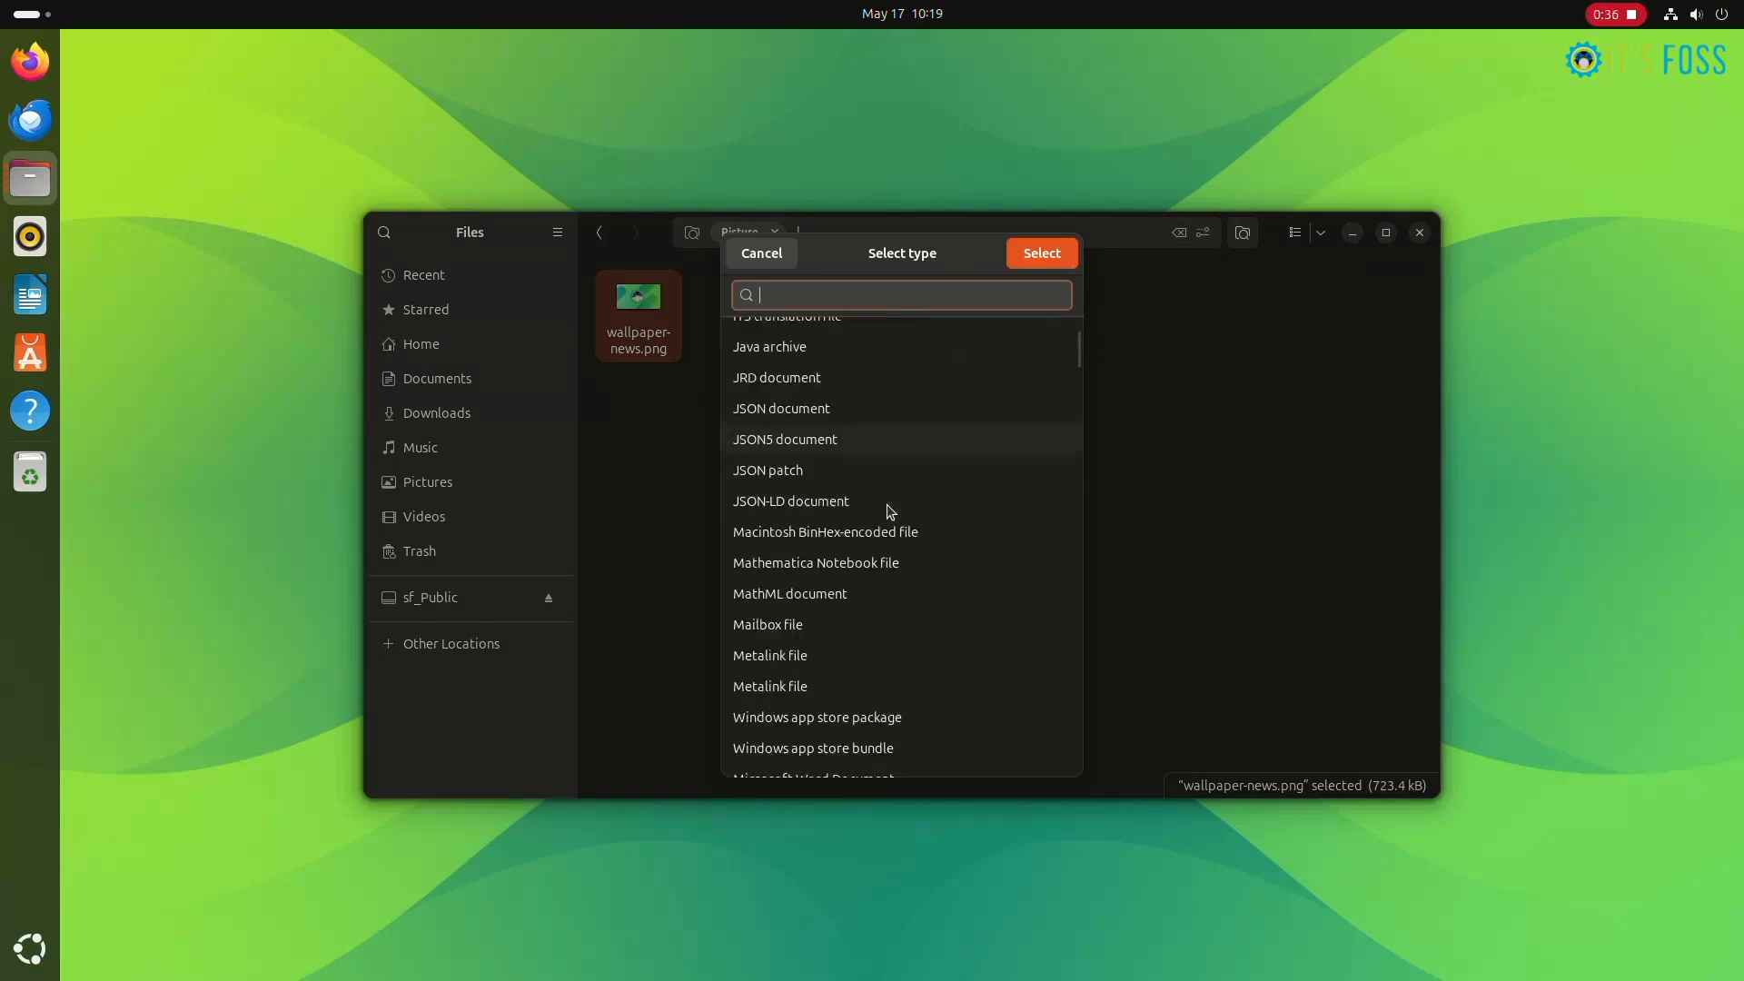
{"action": "scroll", "scroll_direction": "down", "scroll_amount": 3}
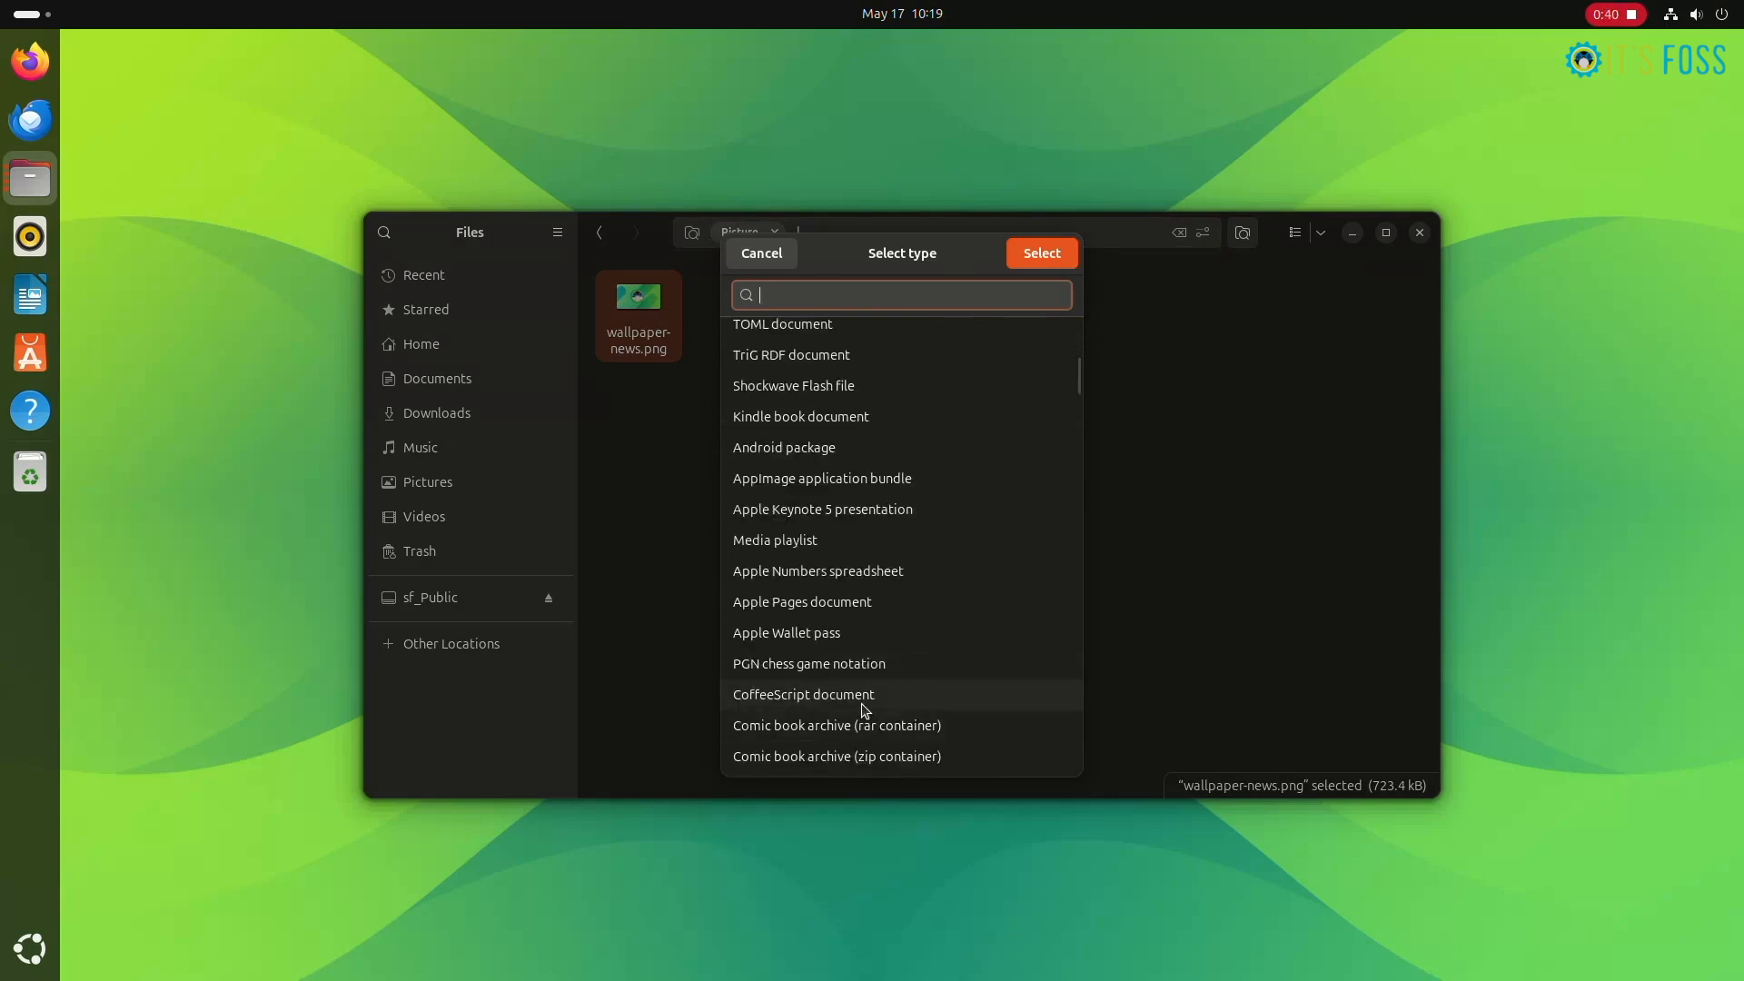
{"action": "scroll", "scroll_direction": "up", "scroll_amount": 3}
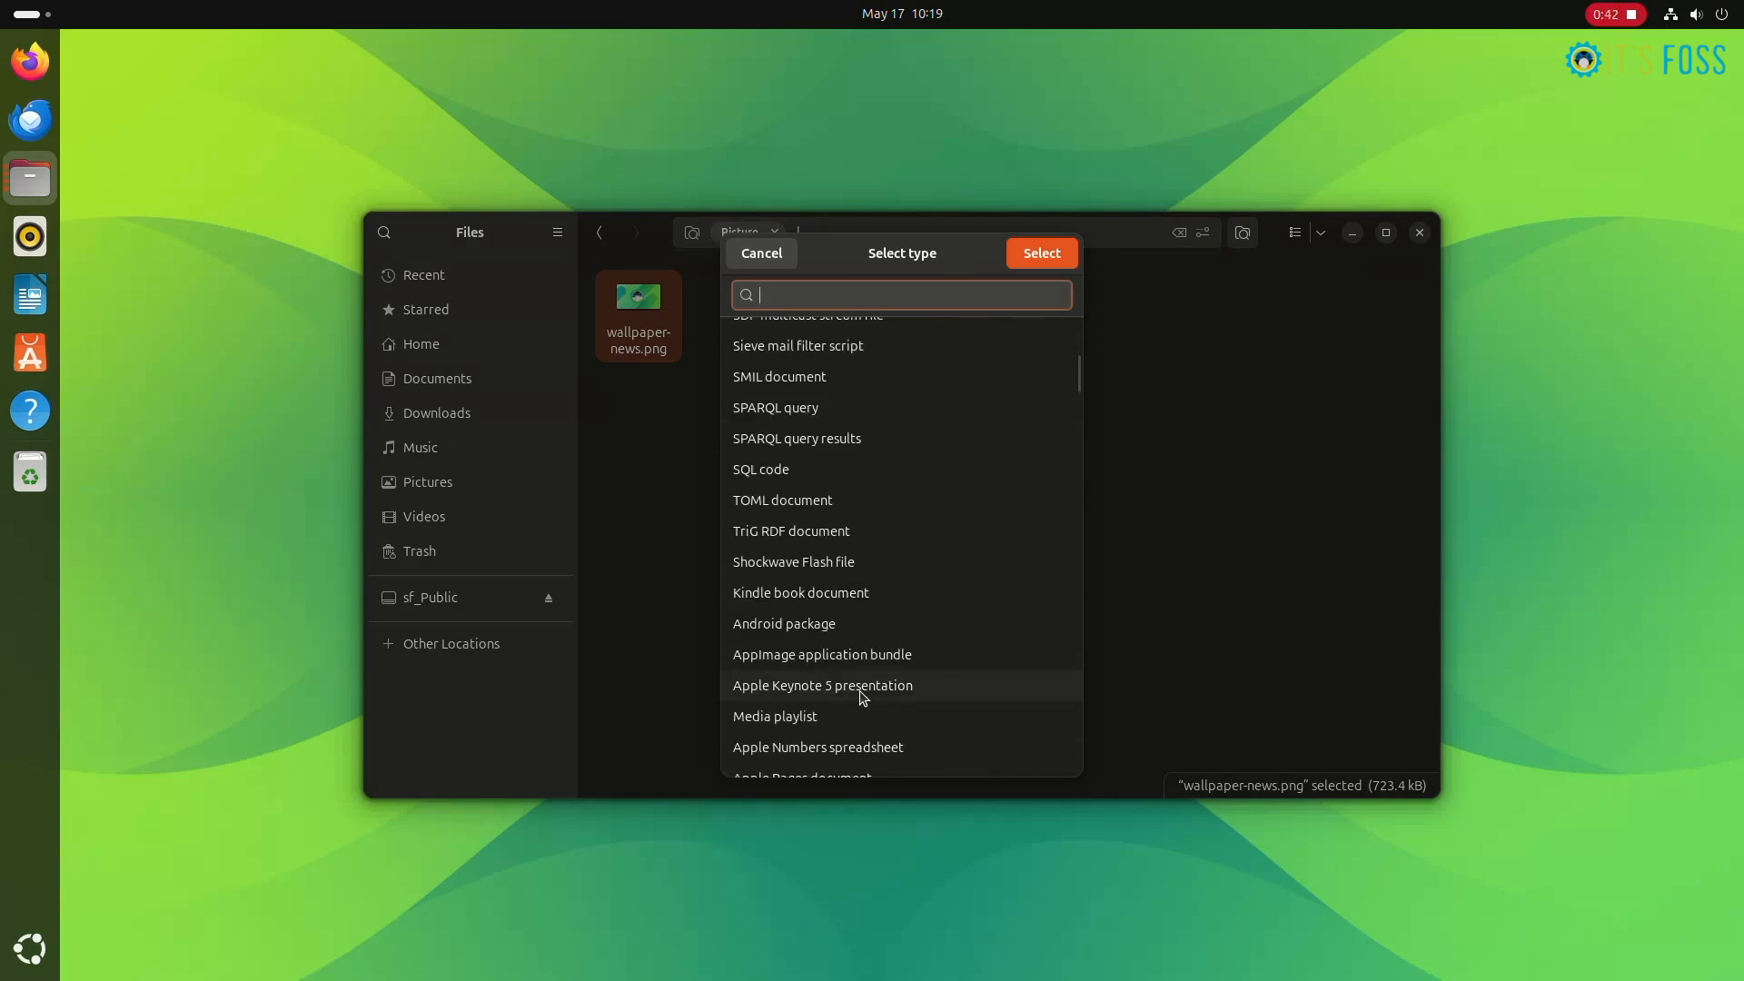
{"action": "type", "text": "tex"}
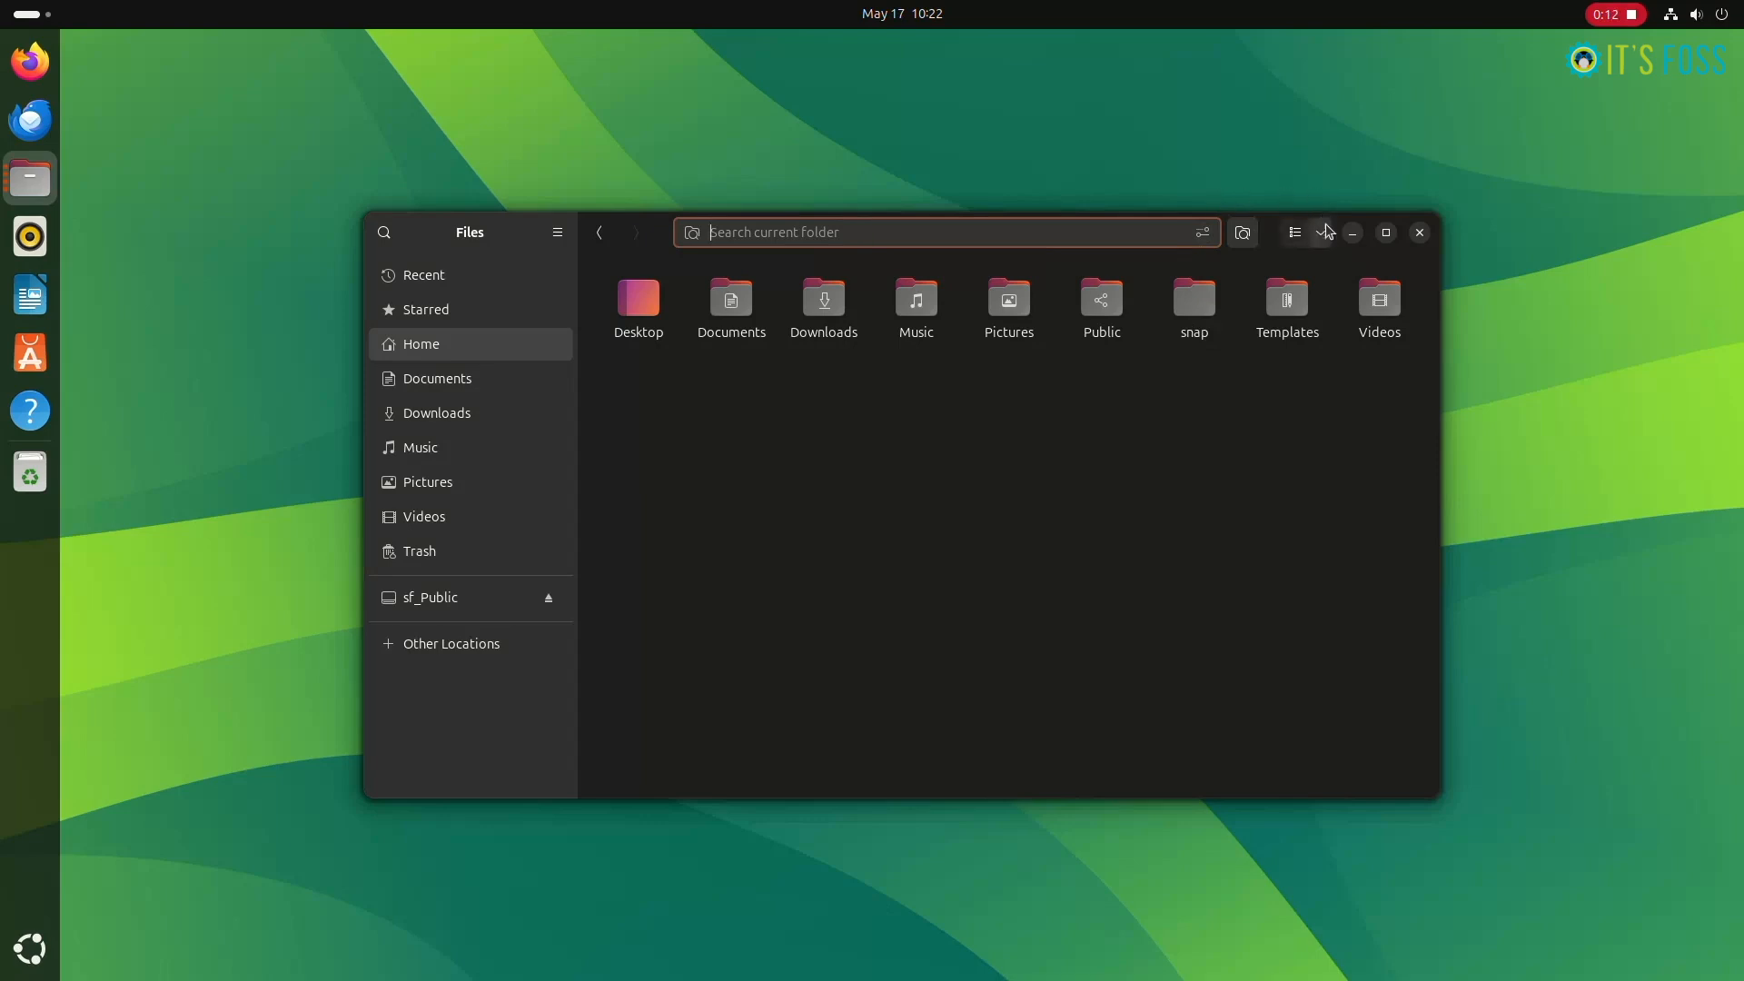
Show Home as a detailed list and search for 'mystery of'
{"action": "left_click", "coordinate": [1294, 233]}
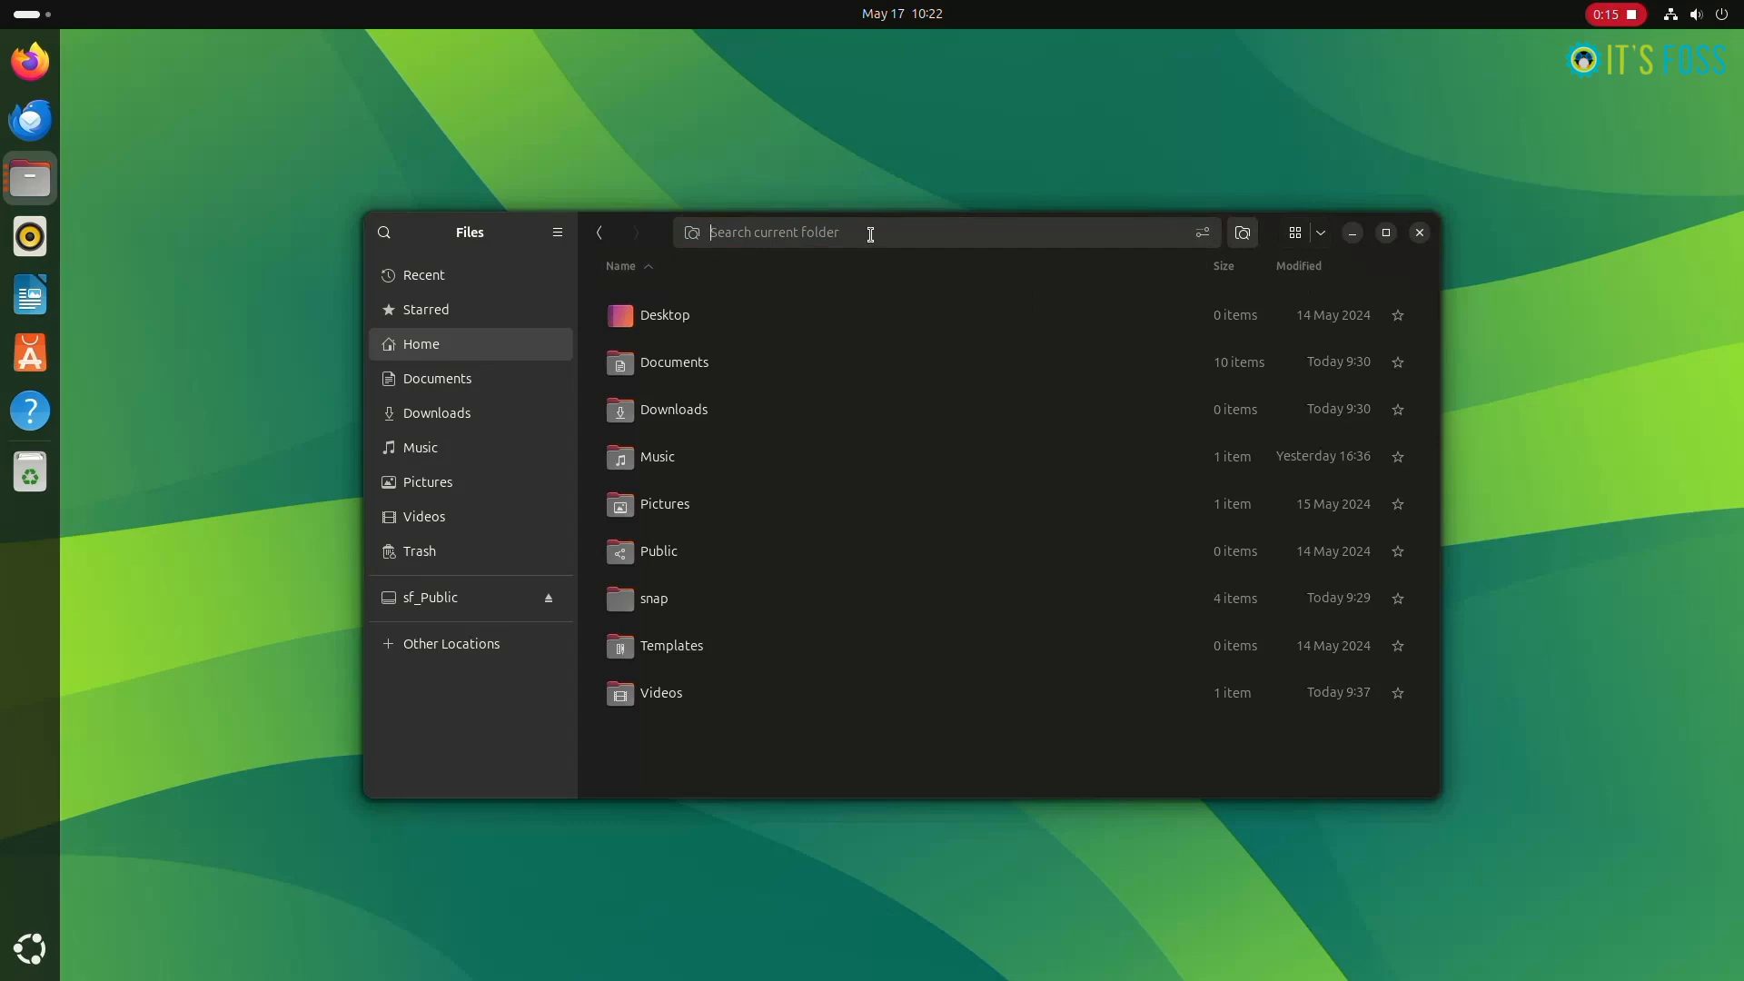
{"action": "type", "text": "mystery"}
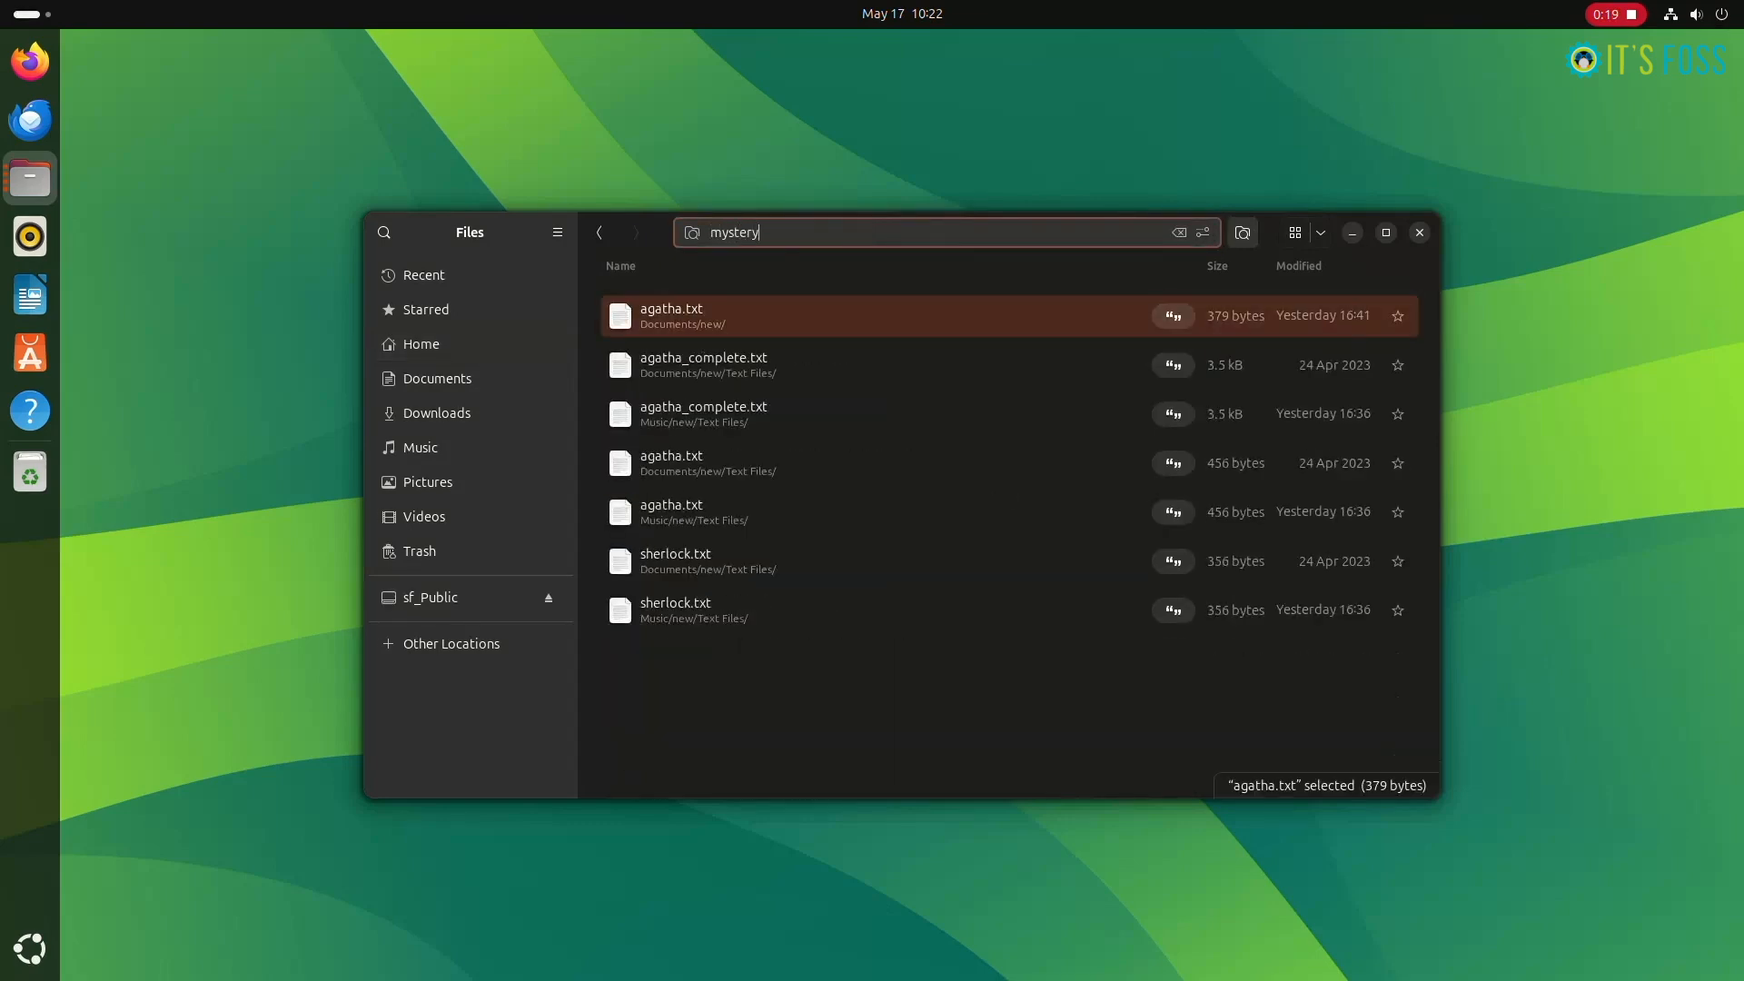
{"action": "type", "text": "of"}
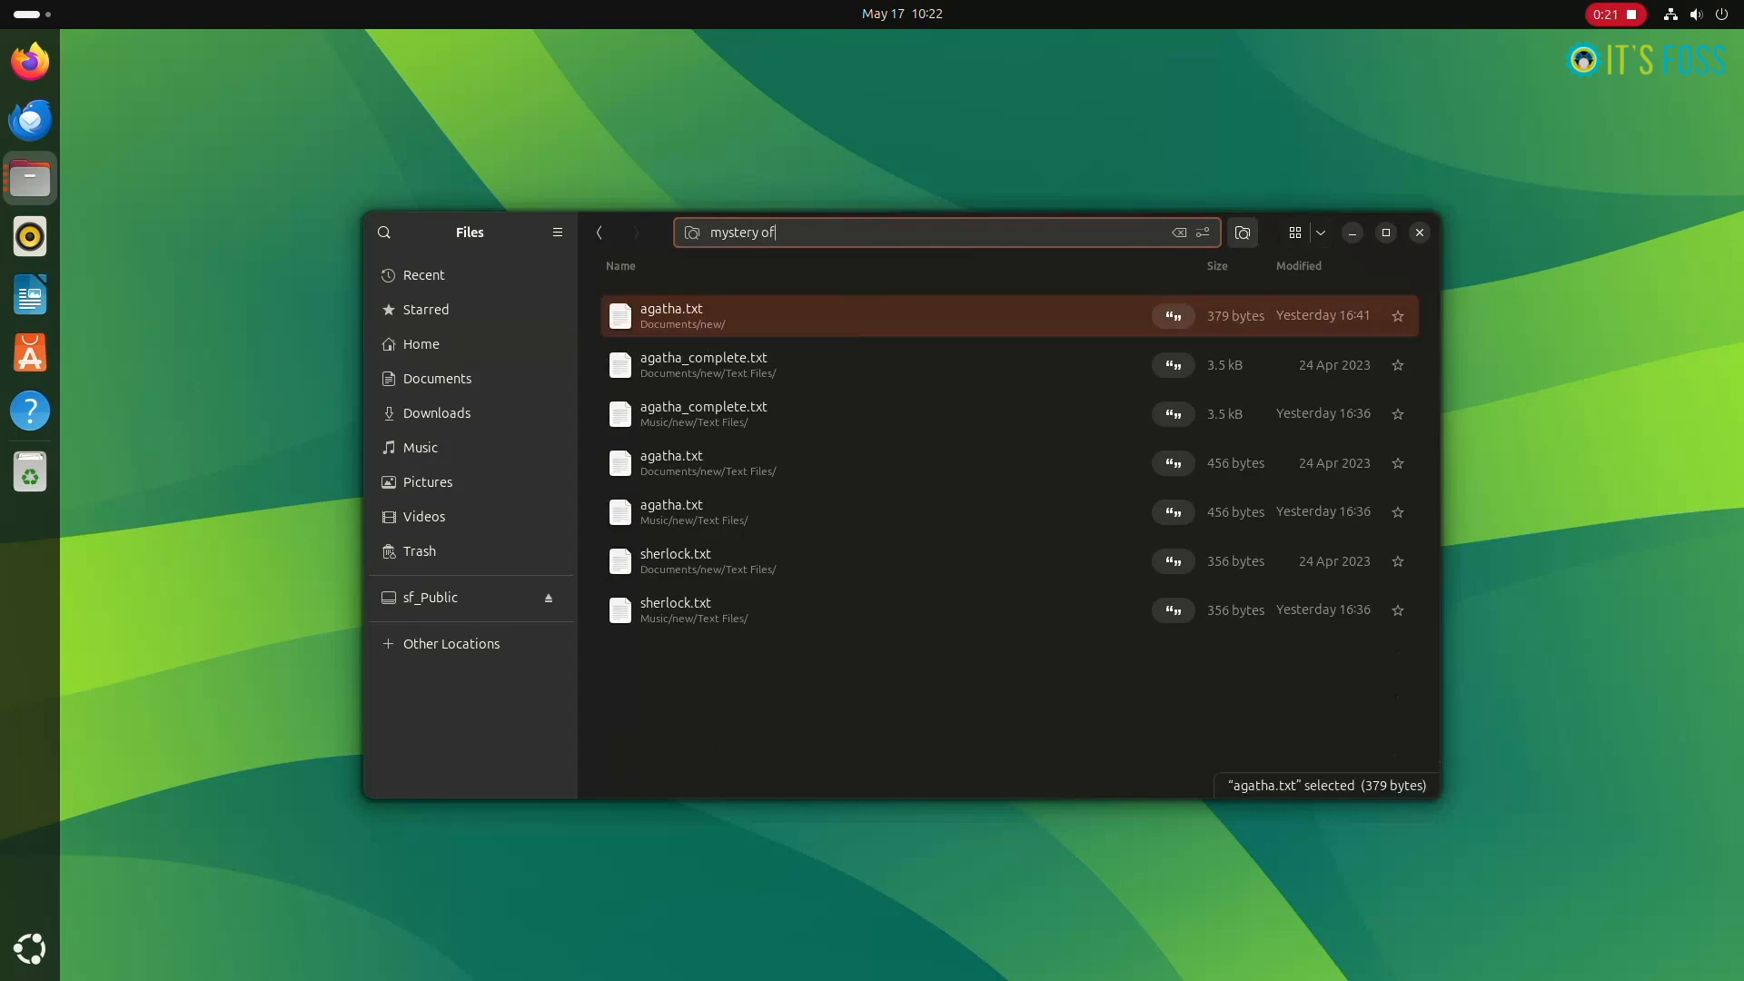
{"action": "left_click", "coordinate": [1201, 233]}
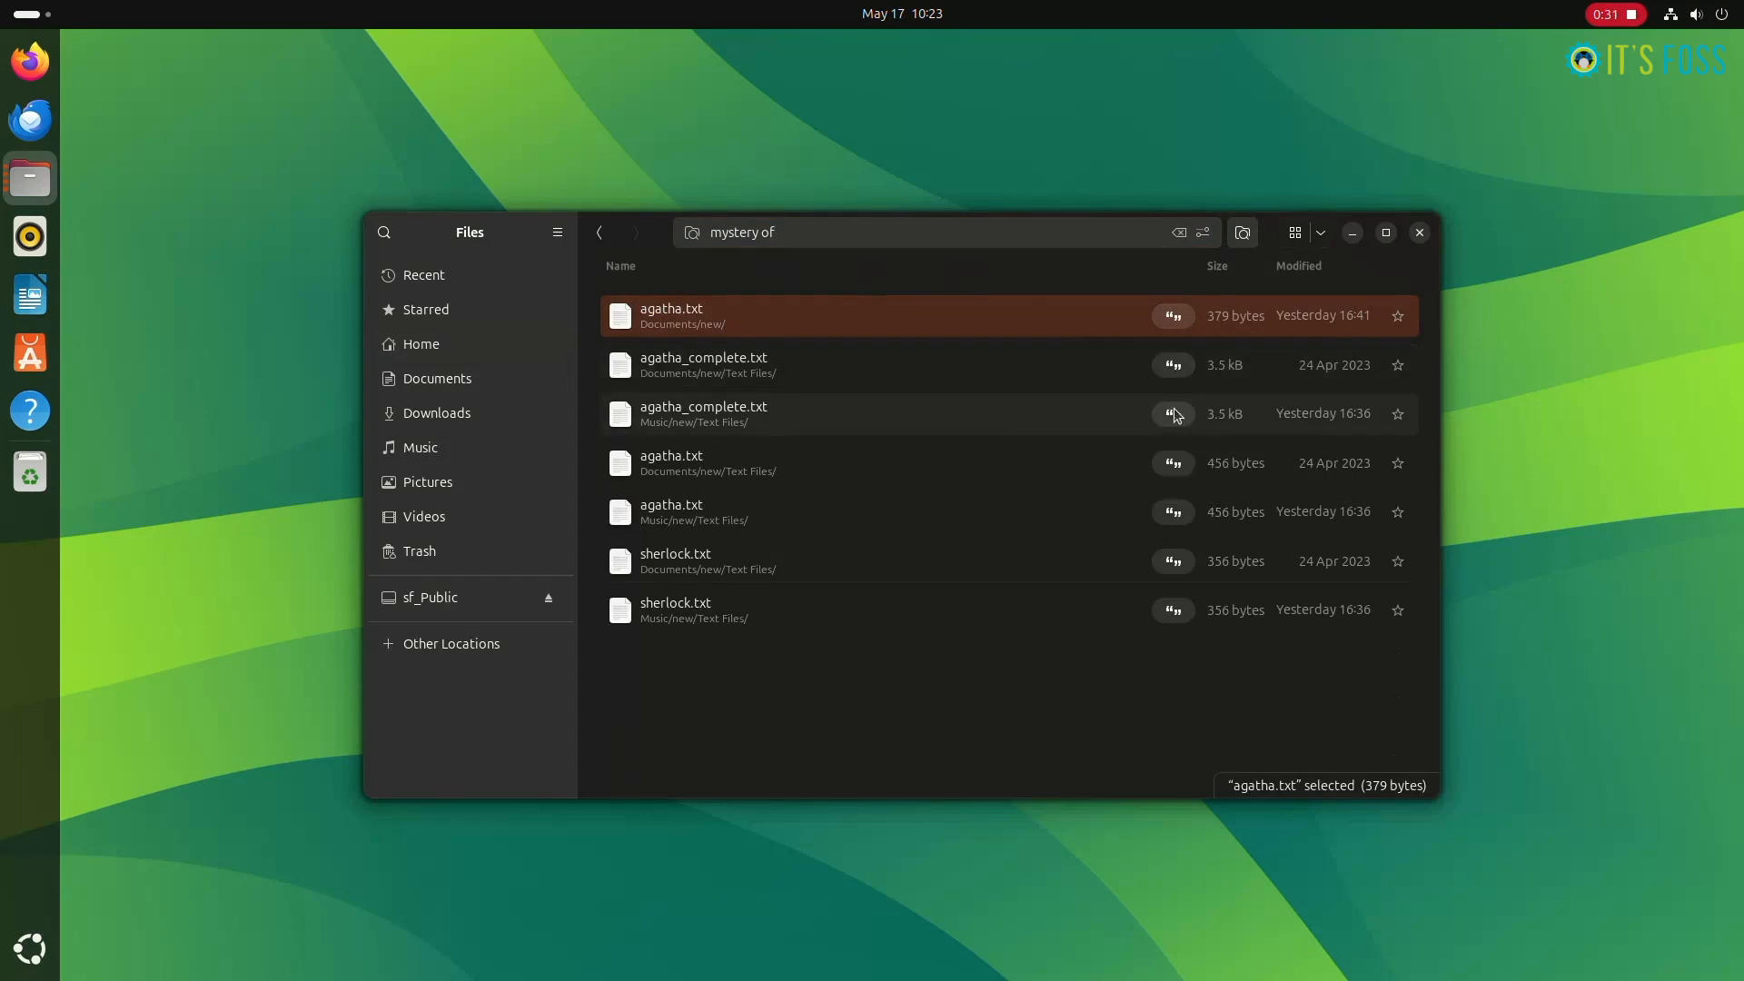
{"action": "mouse_move", "coordinate": [1177, 459]}
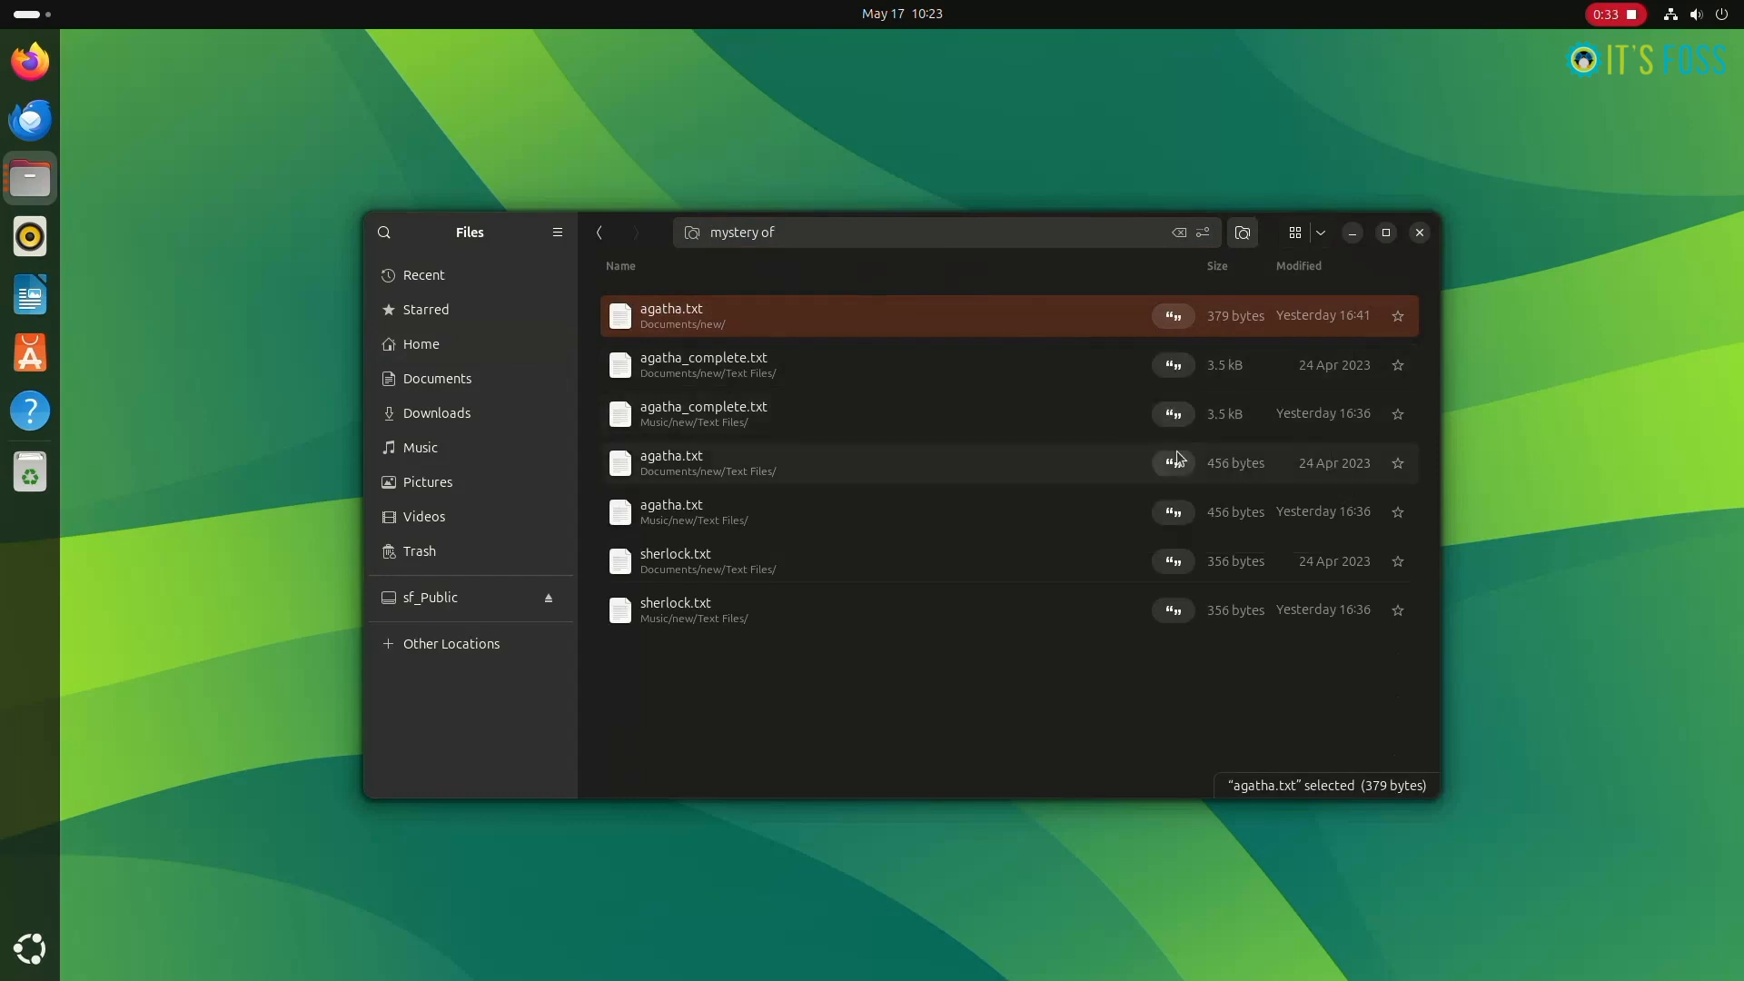
Start a new search restricted to Folders only
{"action": "left_click", "coordinate": [420, 343]}
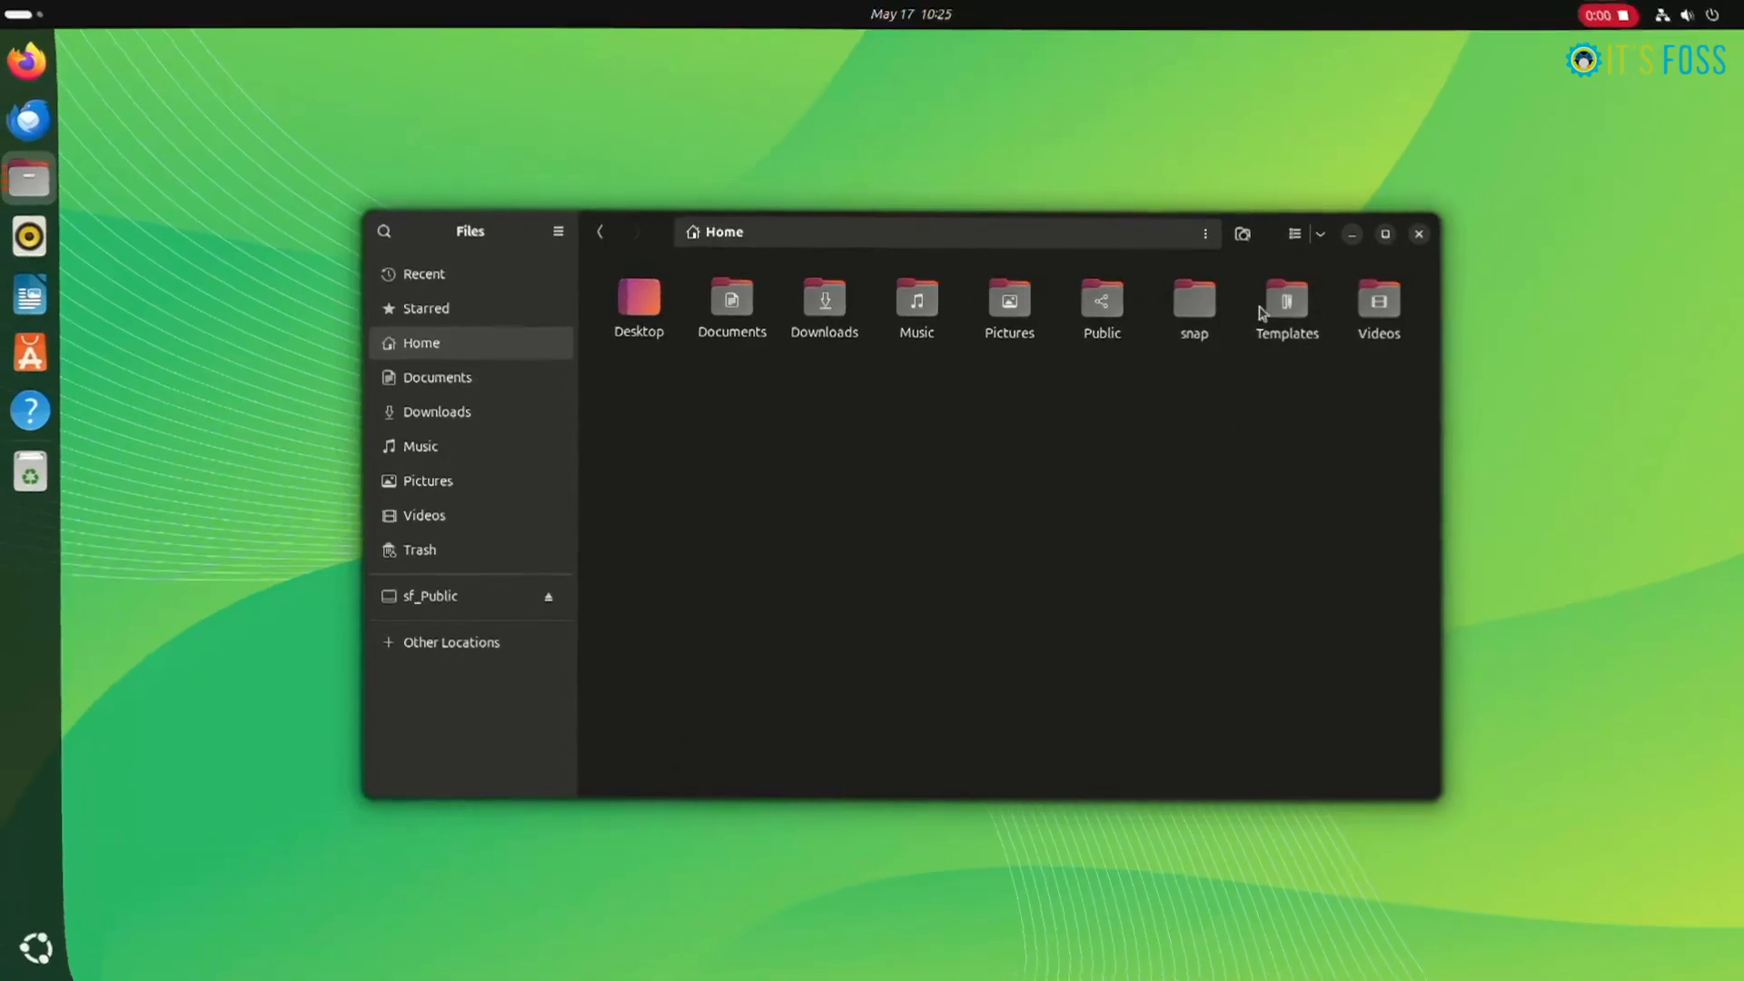
{"action": "left_click", "coordinate": [384, 233]}
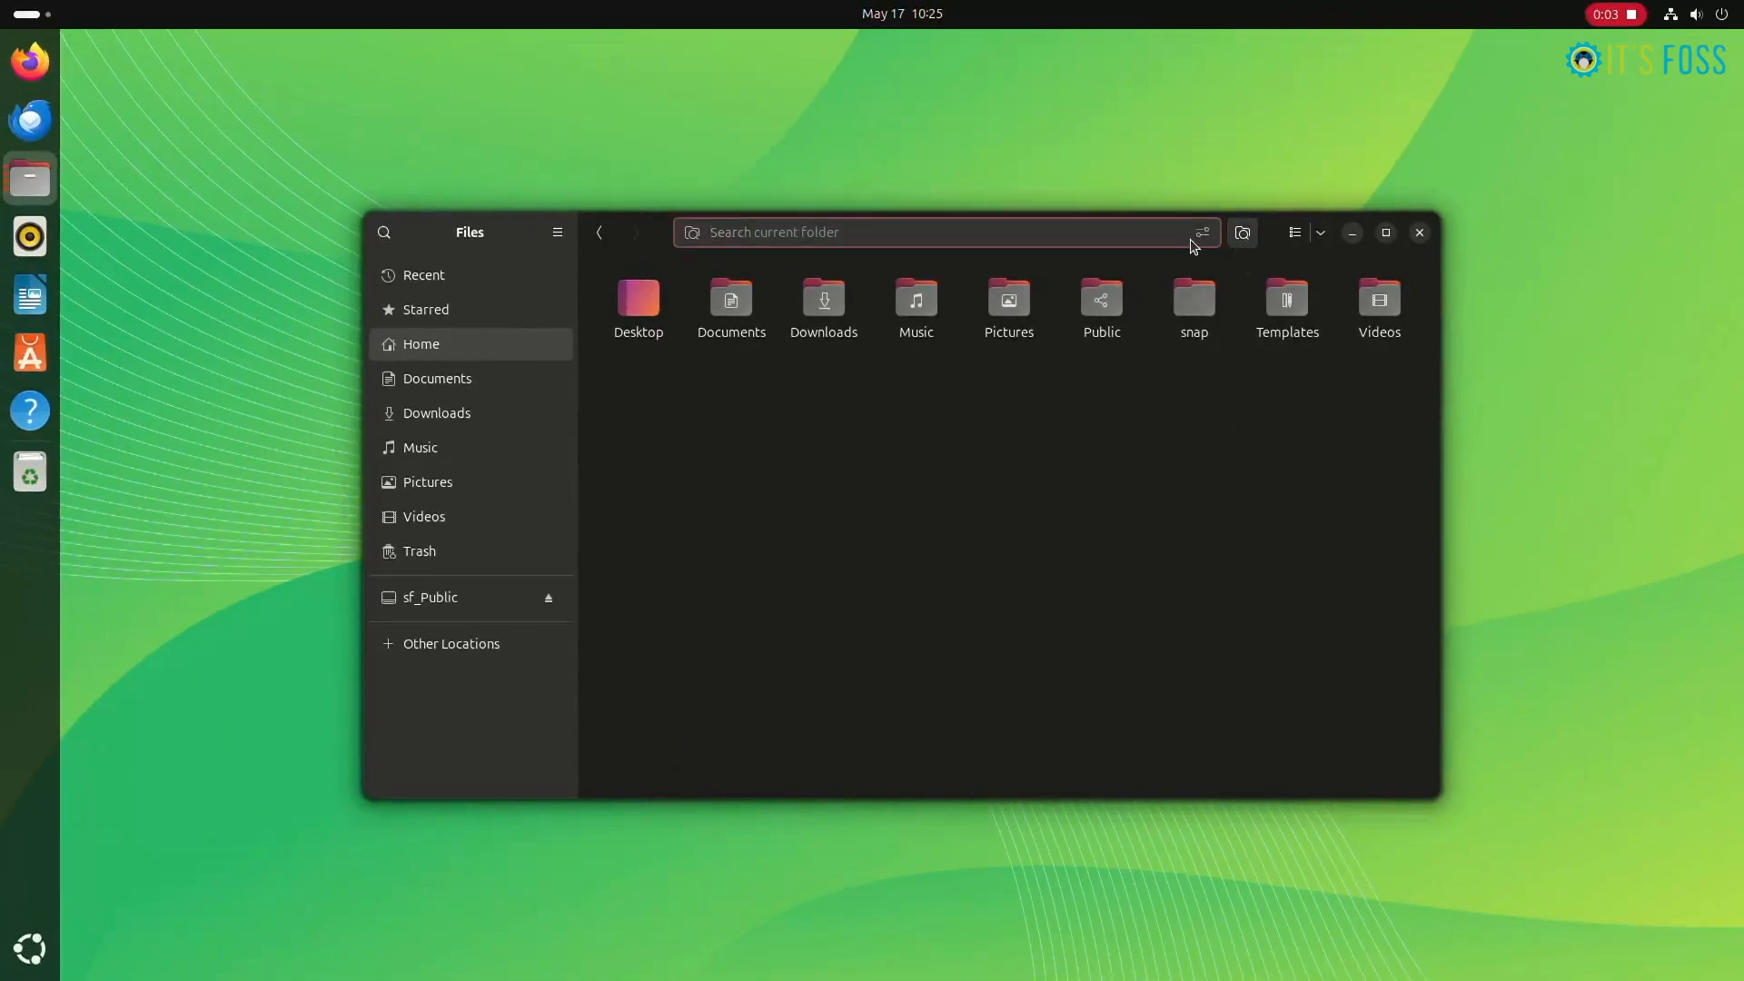
{"action": "left_click", "coordinate": [1201, 233]}
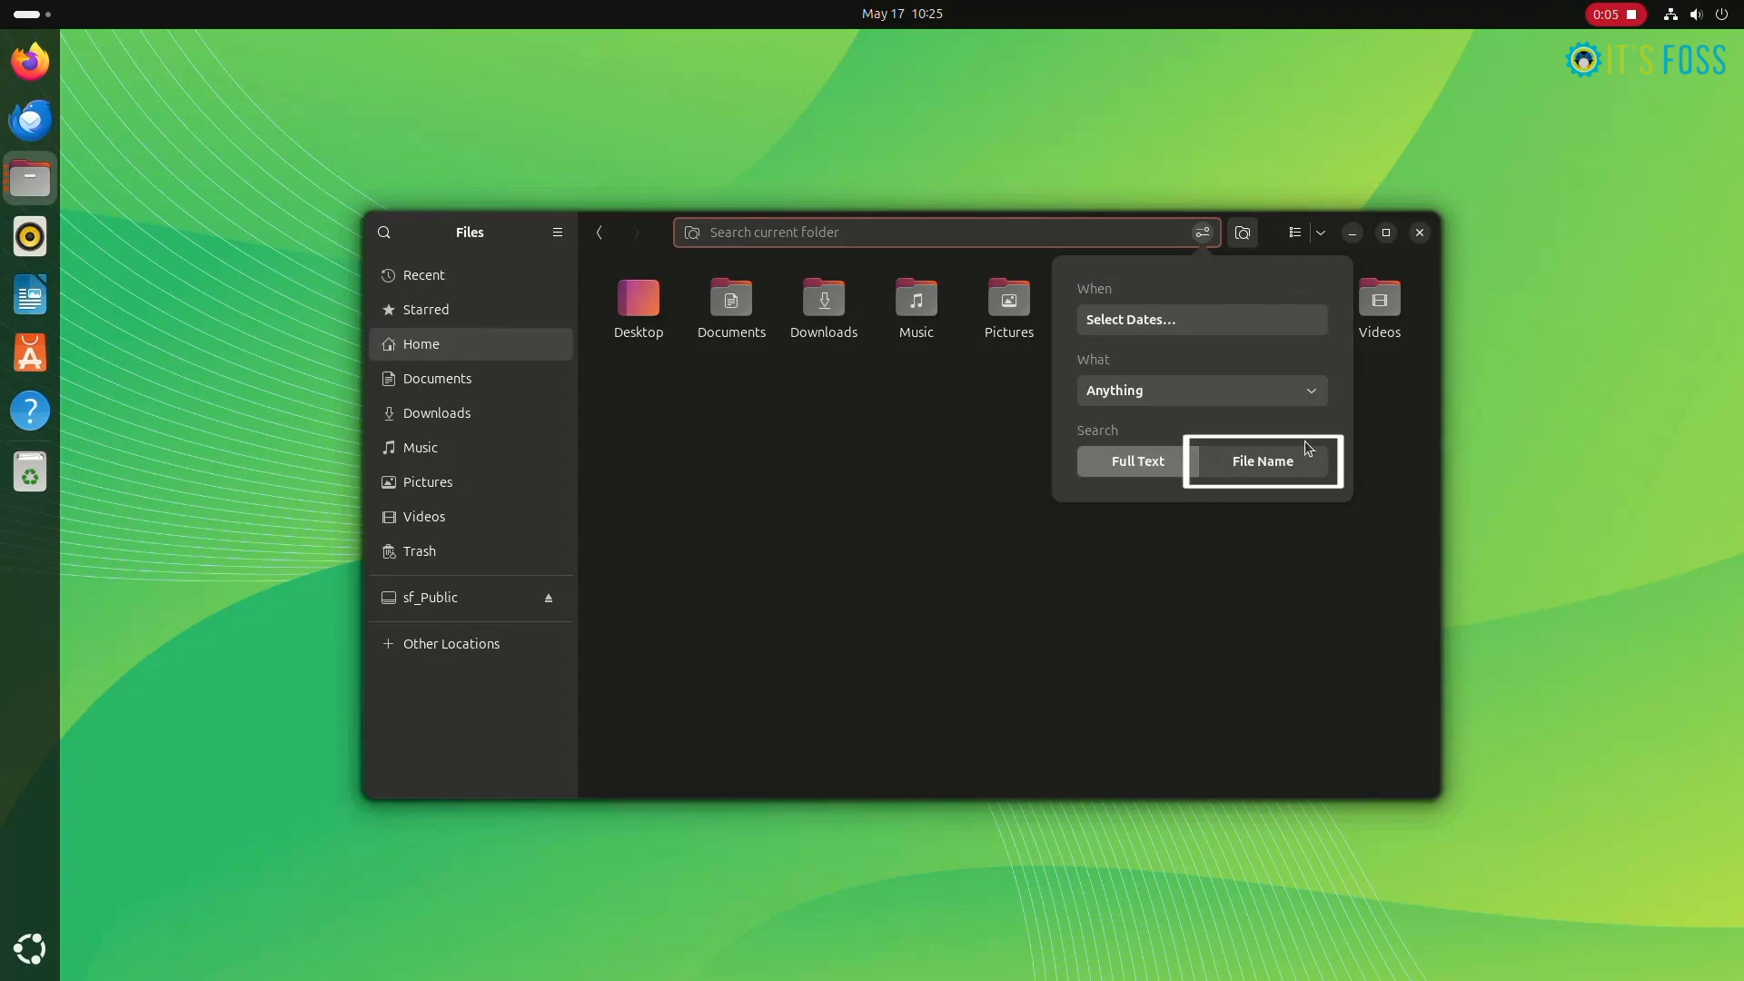
{"action": "mouse_move", "coordinate": [1134, 390]}
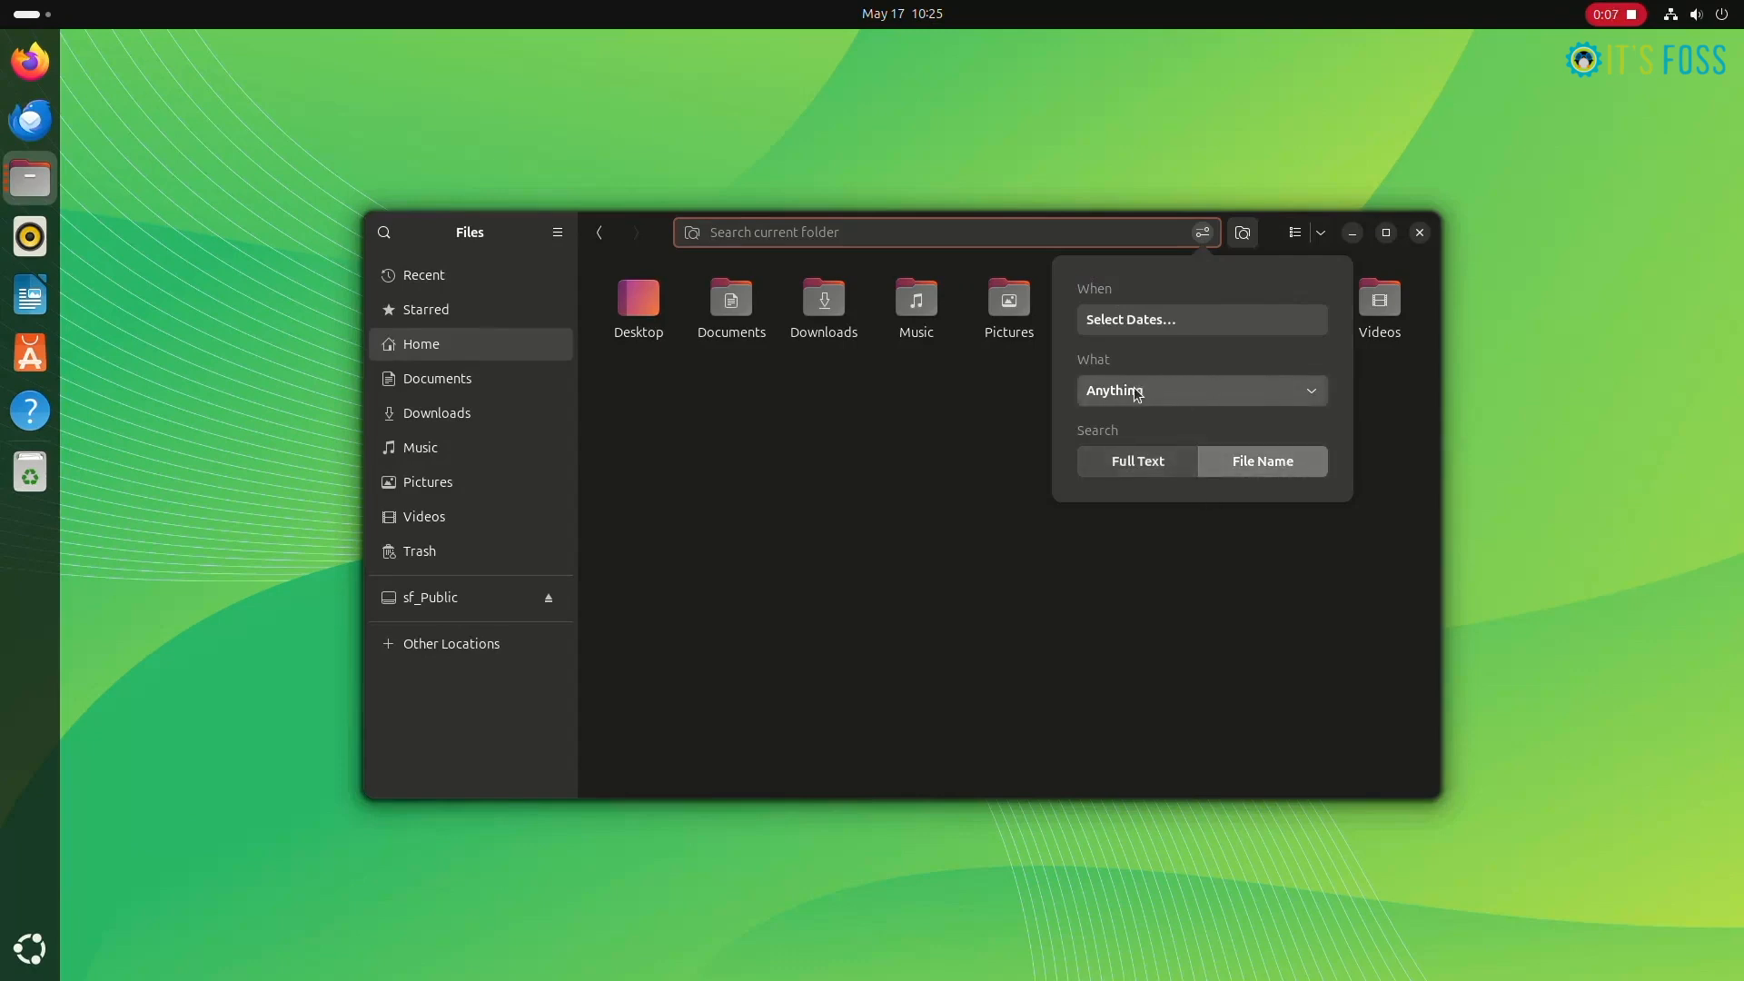
{"action": "left_click", "coordinate": [1201, 391]}
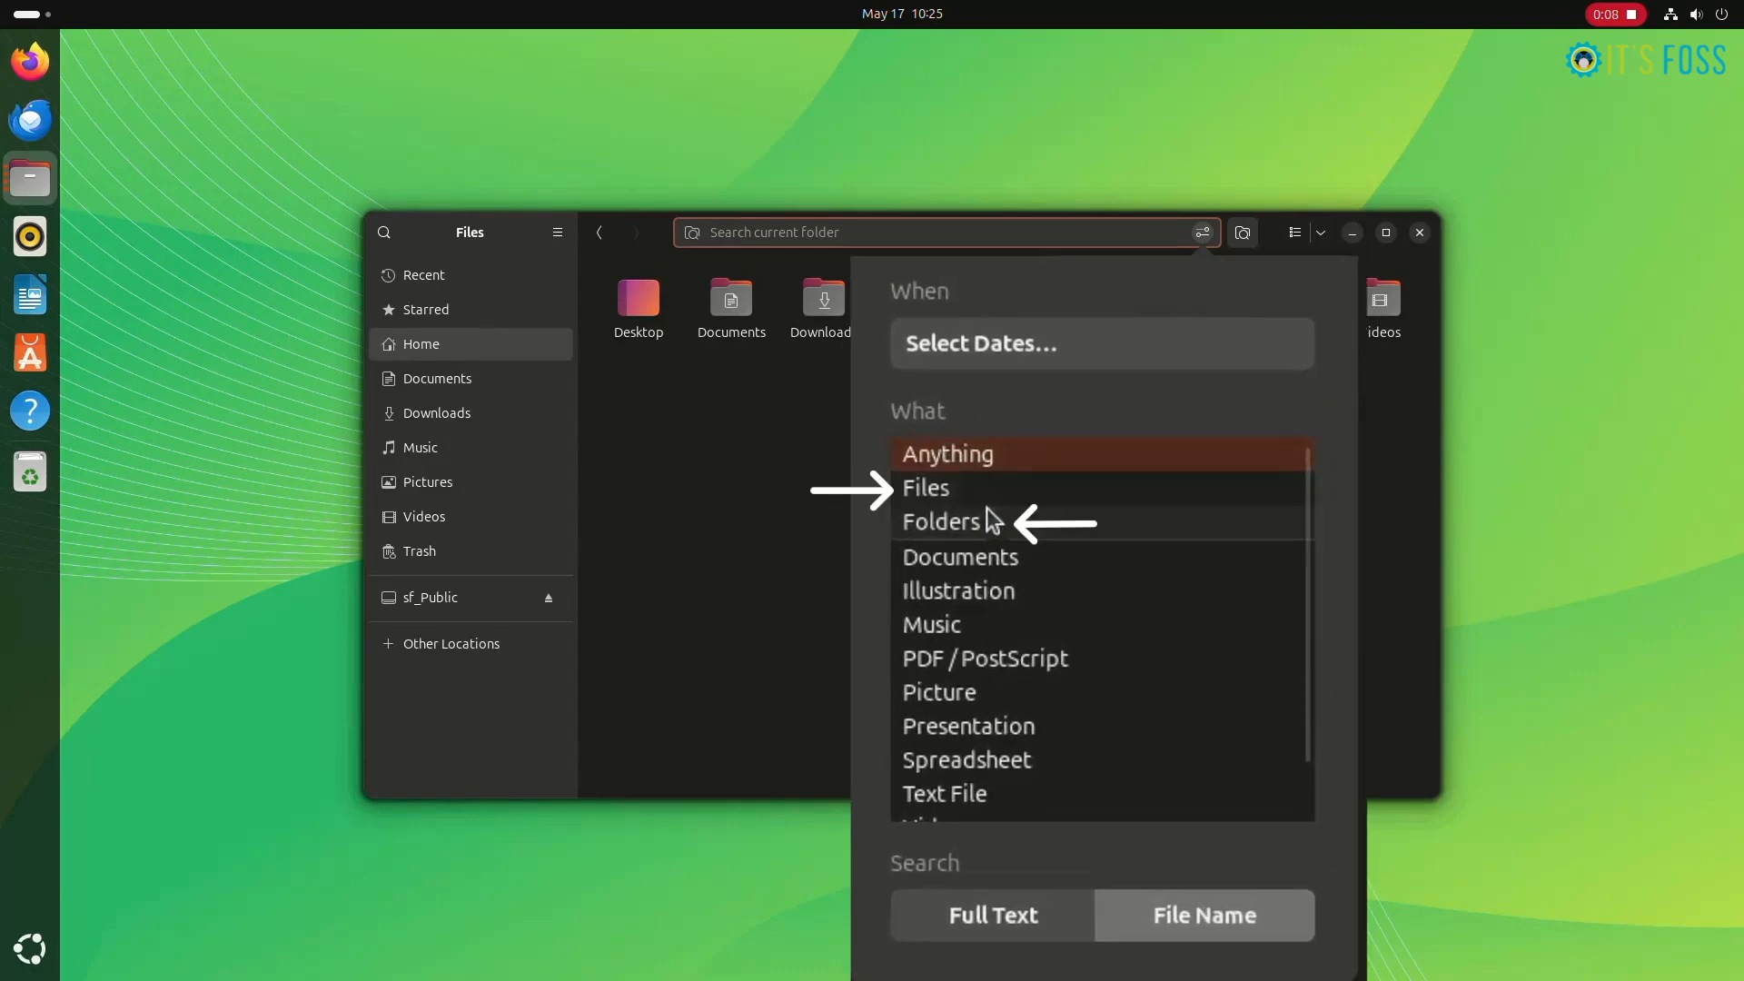
{"action": "left_click", "coordinate": [941, 522]}
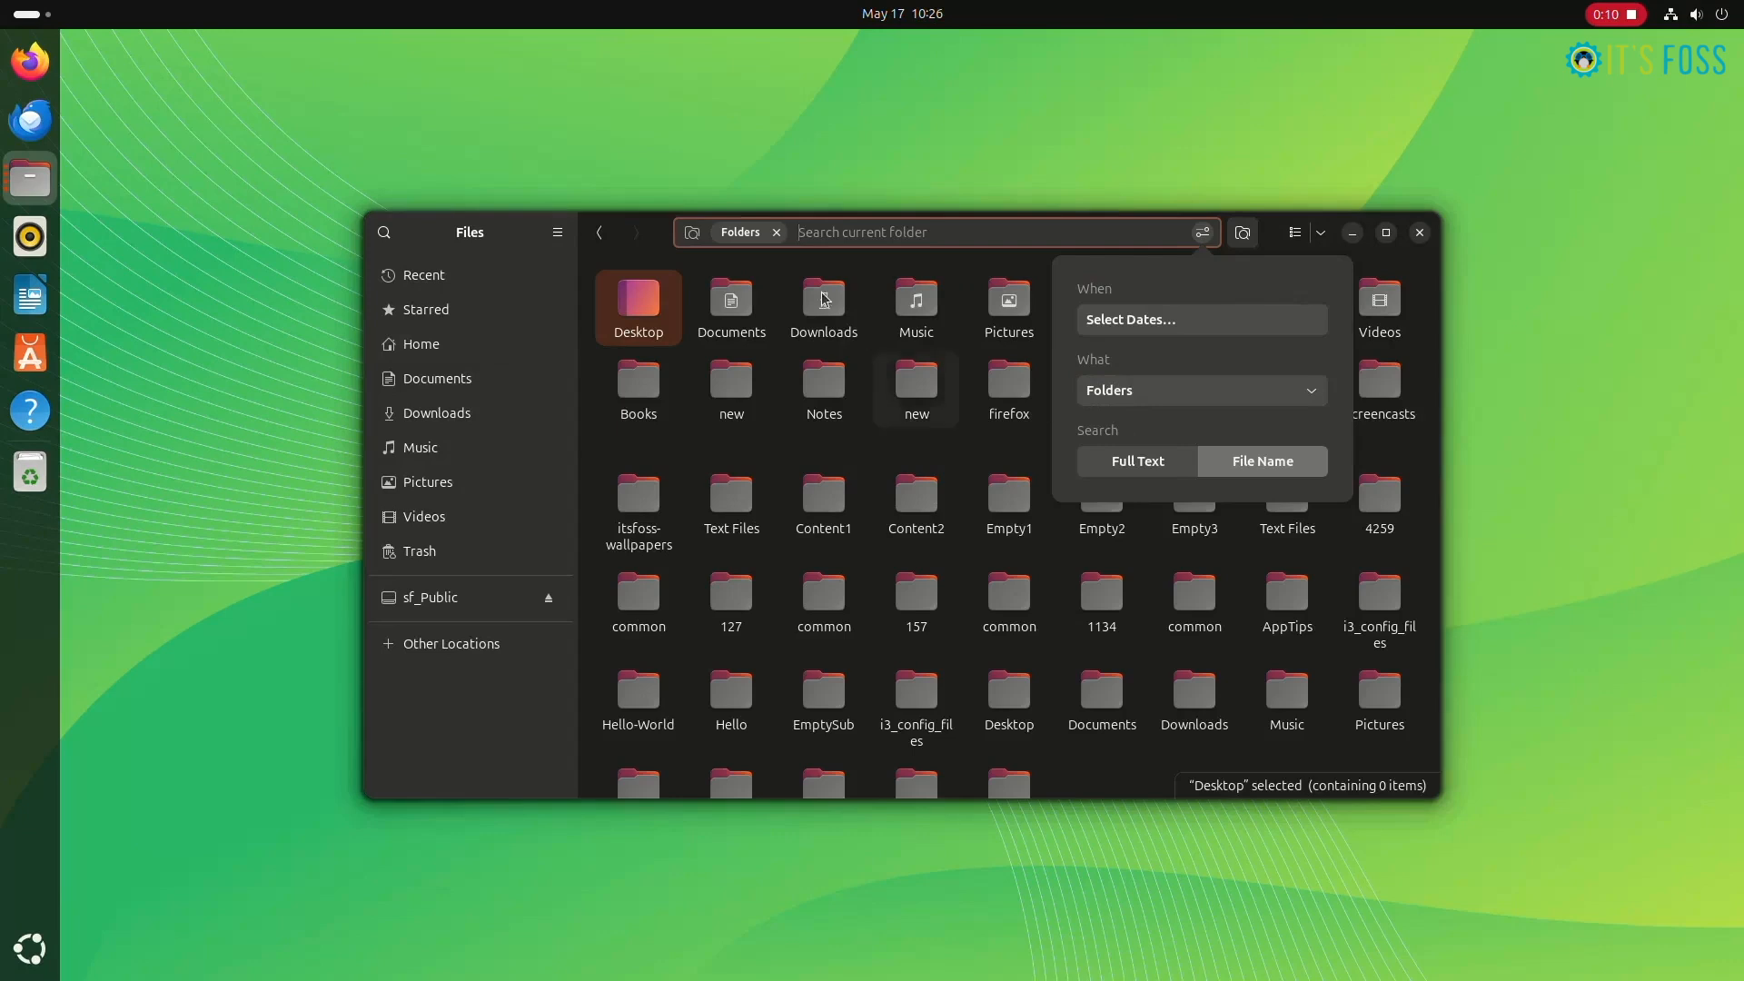
Search the folders for 'public', then 'dow'
{"action": "type", "text": "public"}
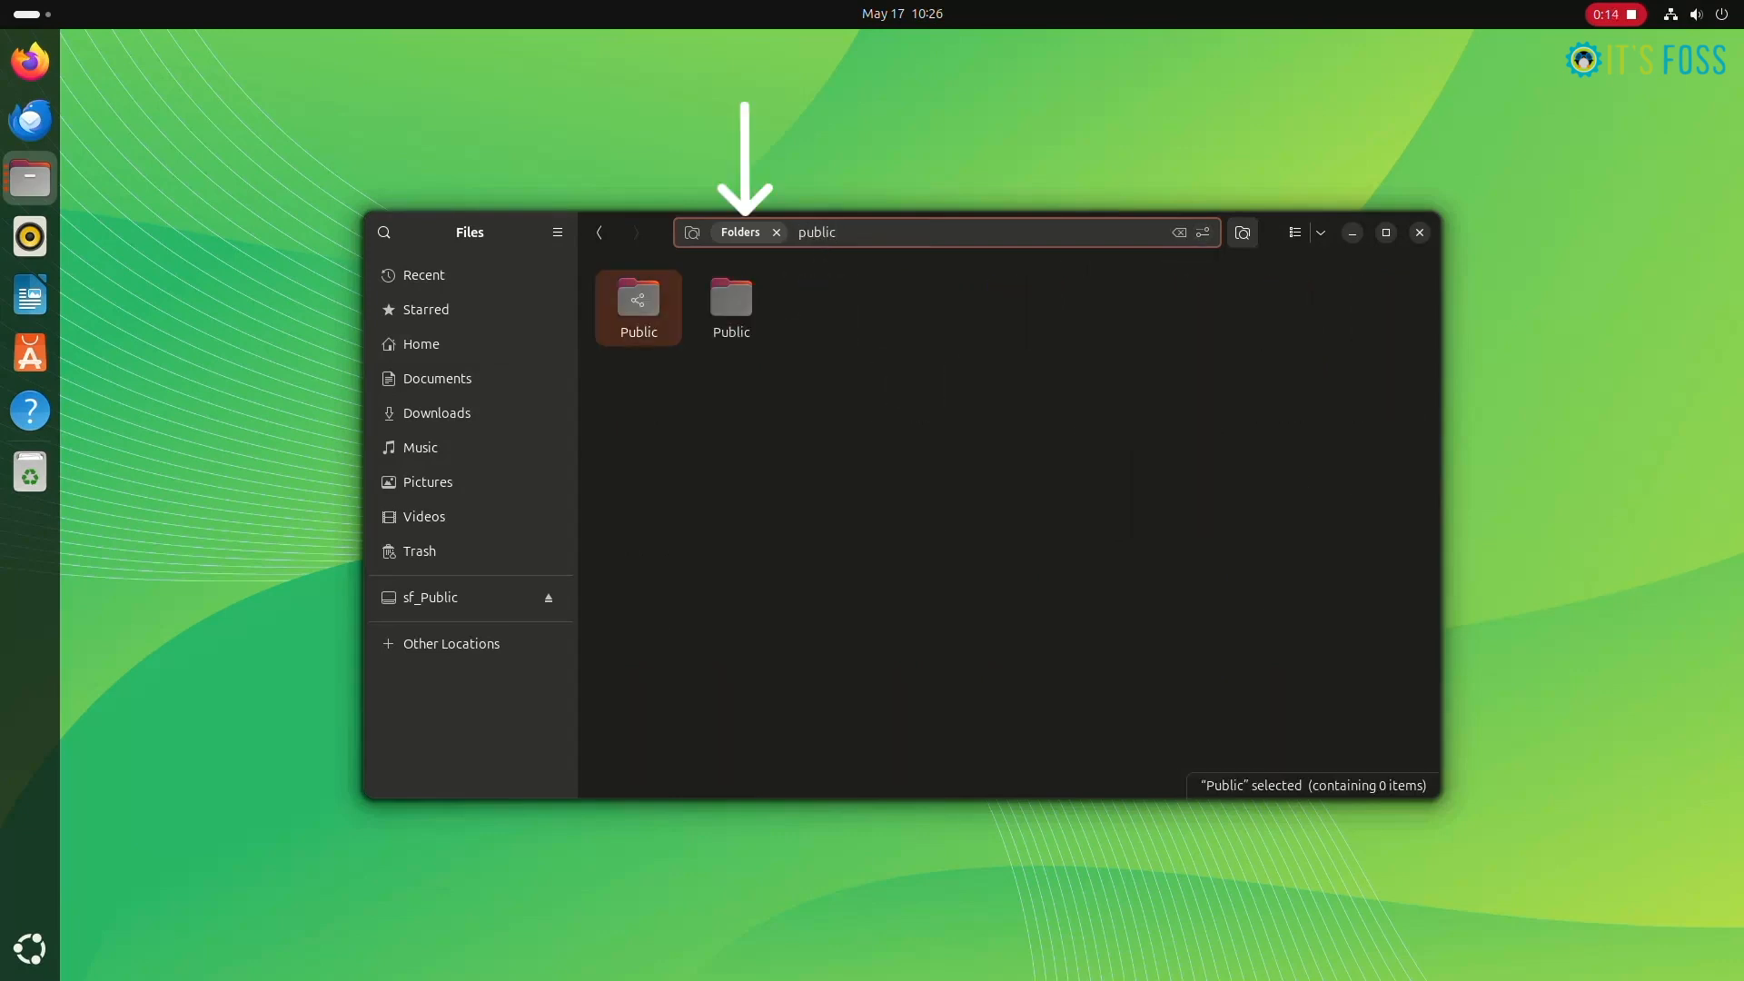
{"action": "type", "text": "dow"}
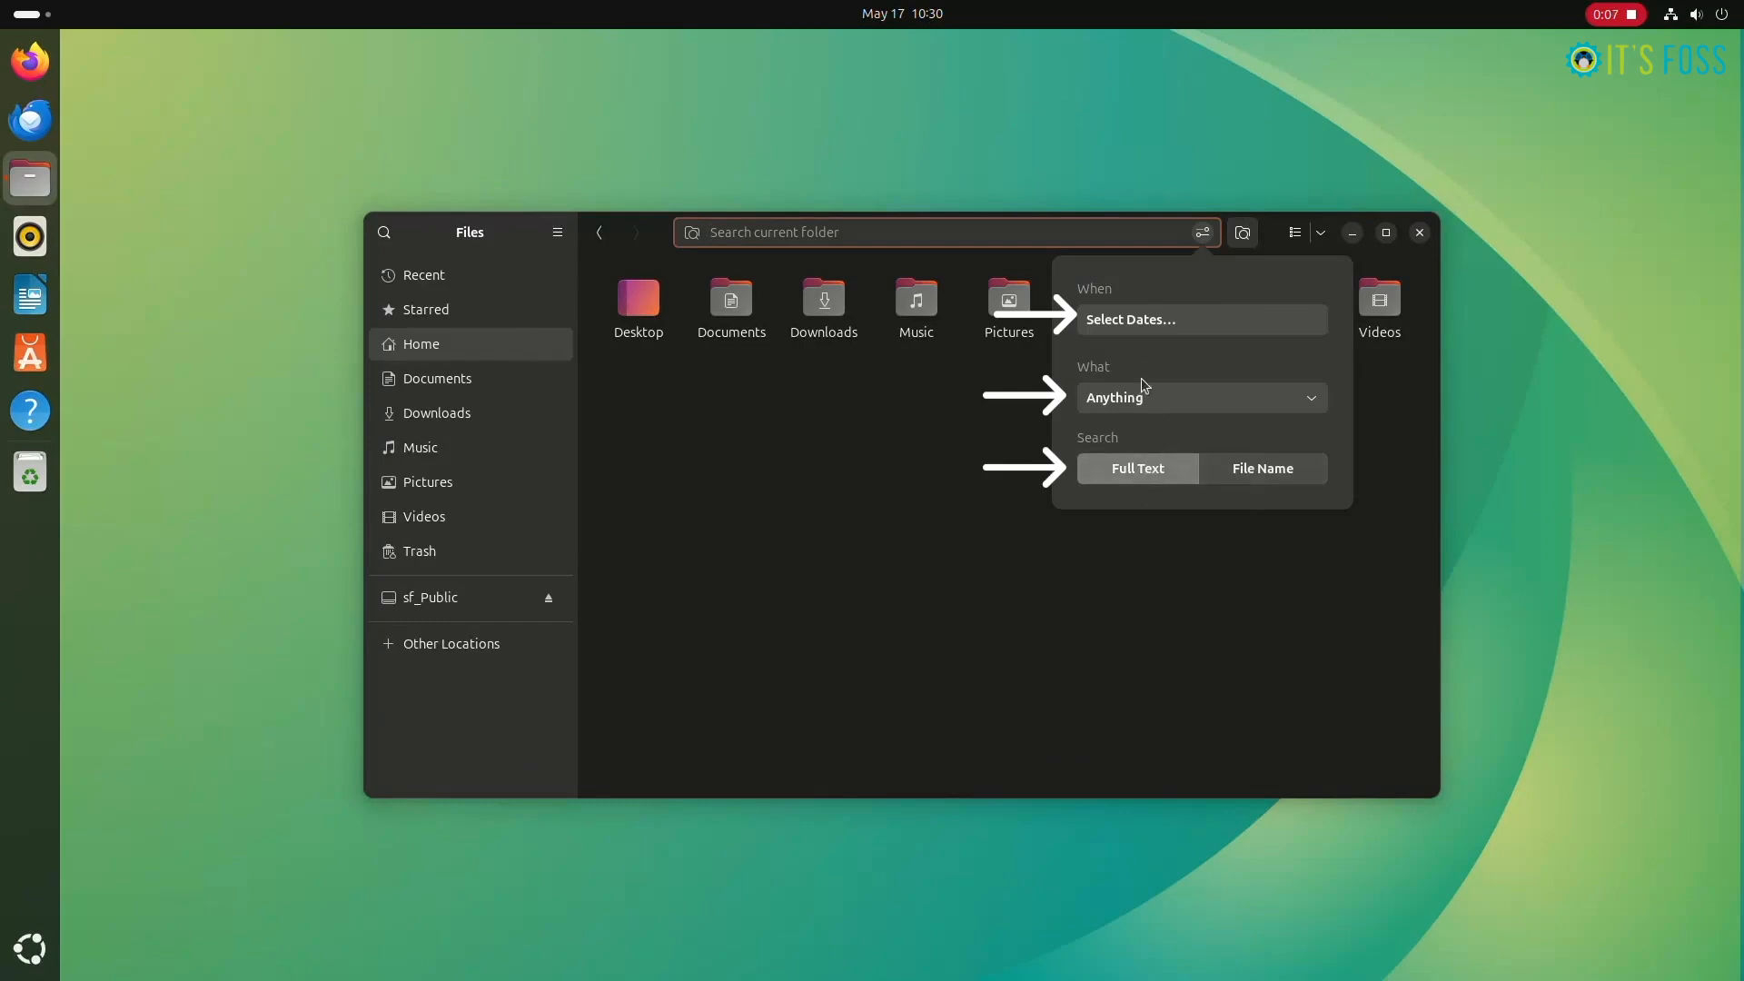
Filter the search to Text File items modified since 1 day ago
{"action": "left_click", "coordinate": [1199, 398]}
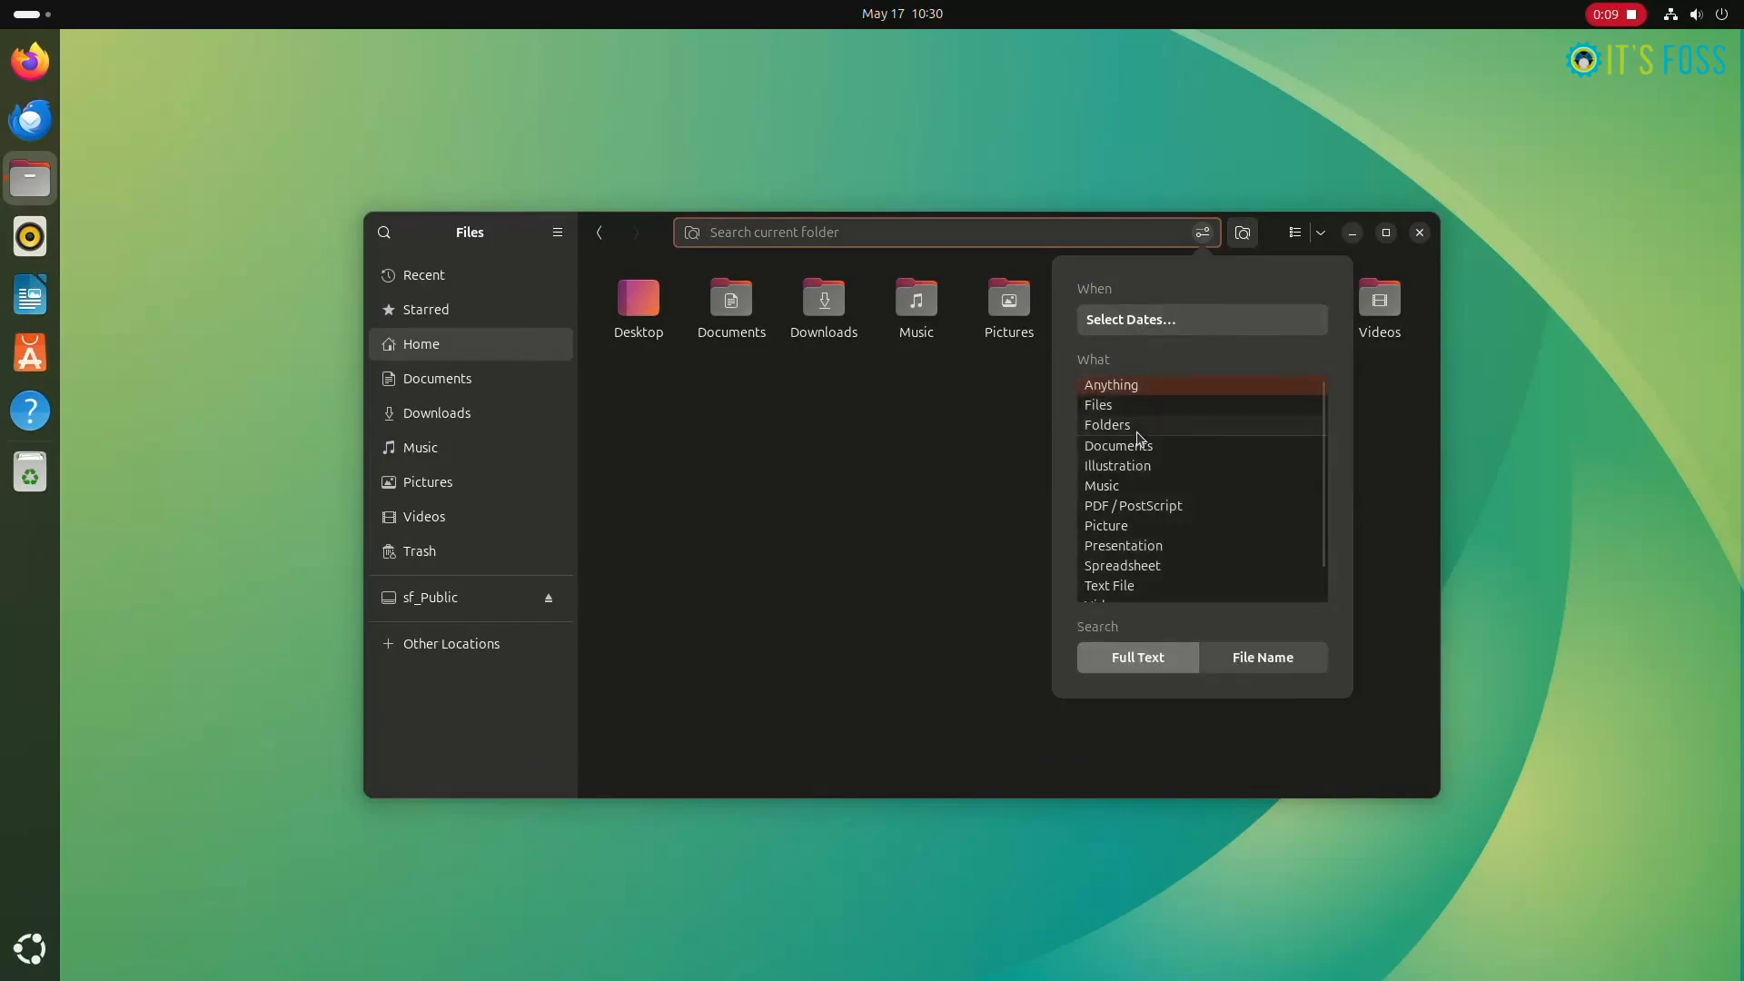
{"action": "left_click", "coordinate": [1108, 585]}
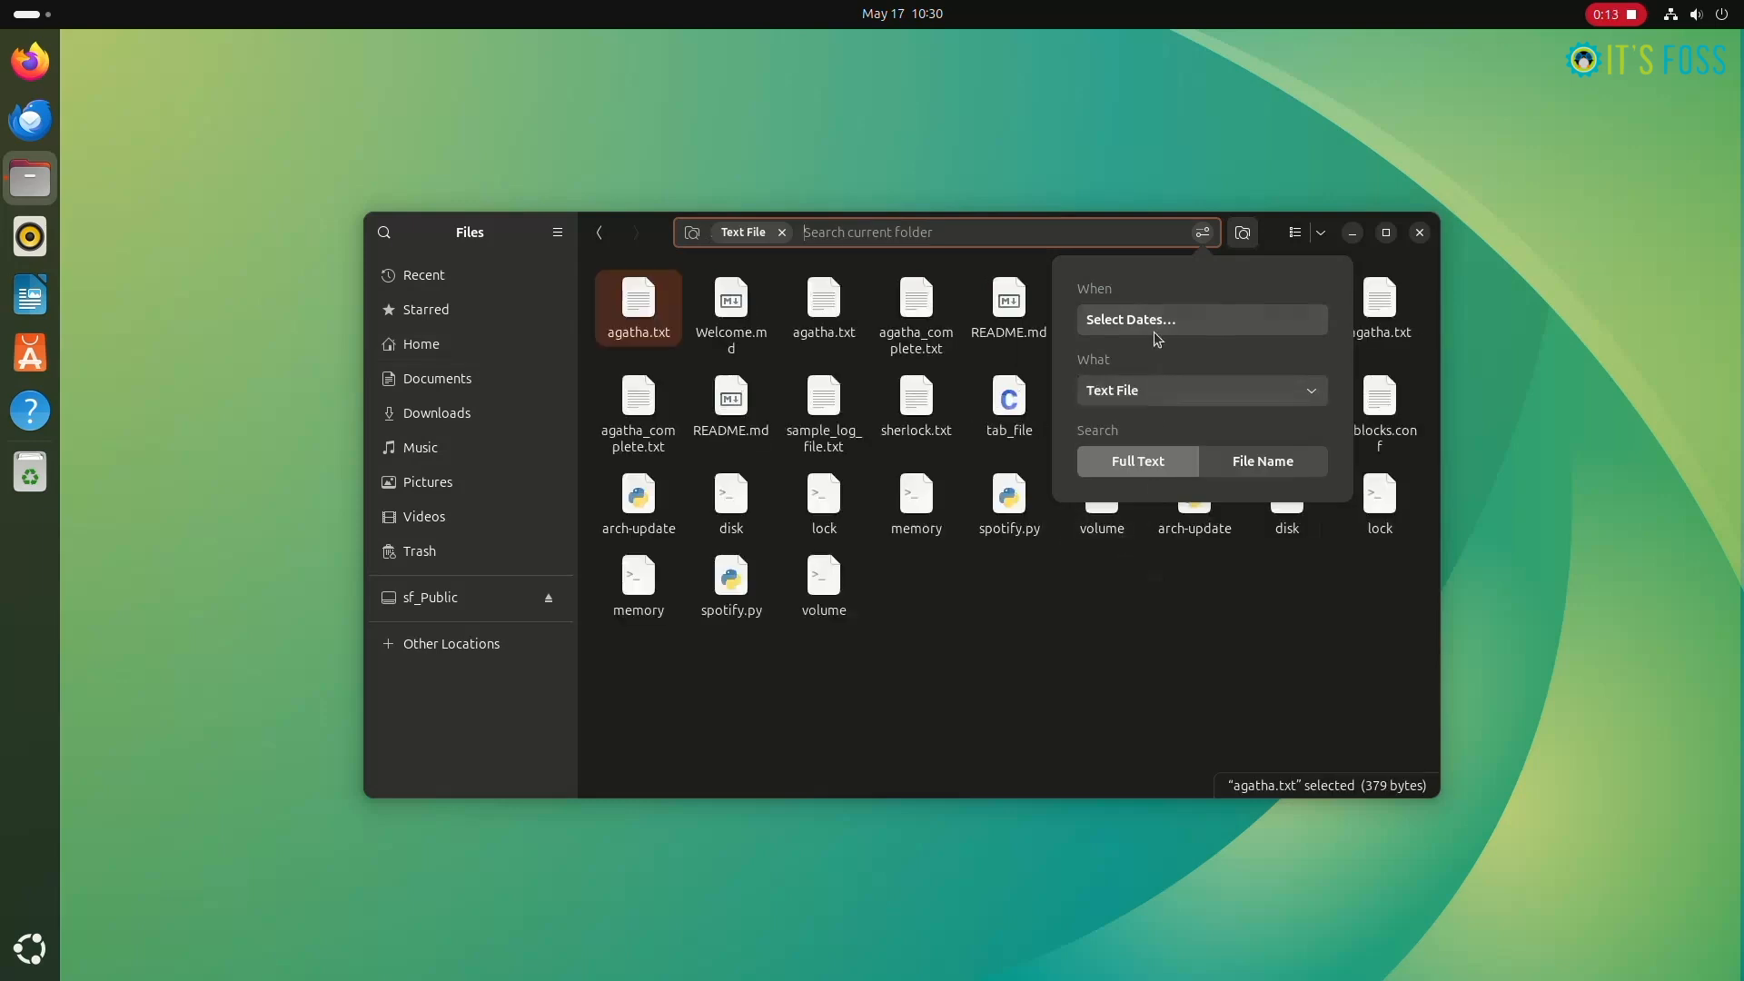
{"action": "left_click", "coordinate": [1128, 320]}
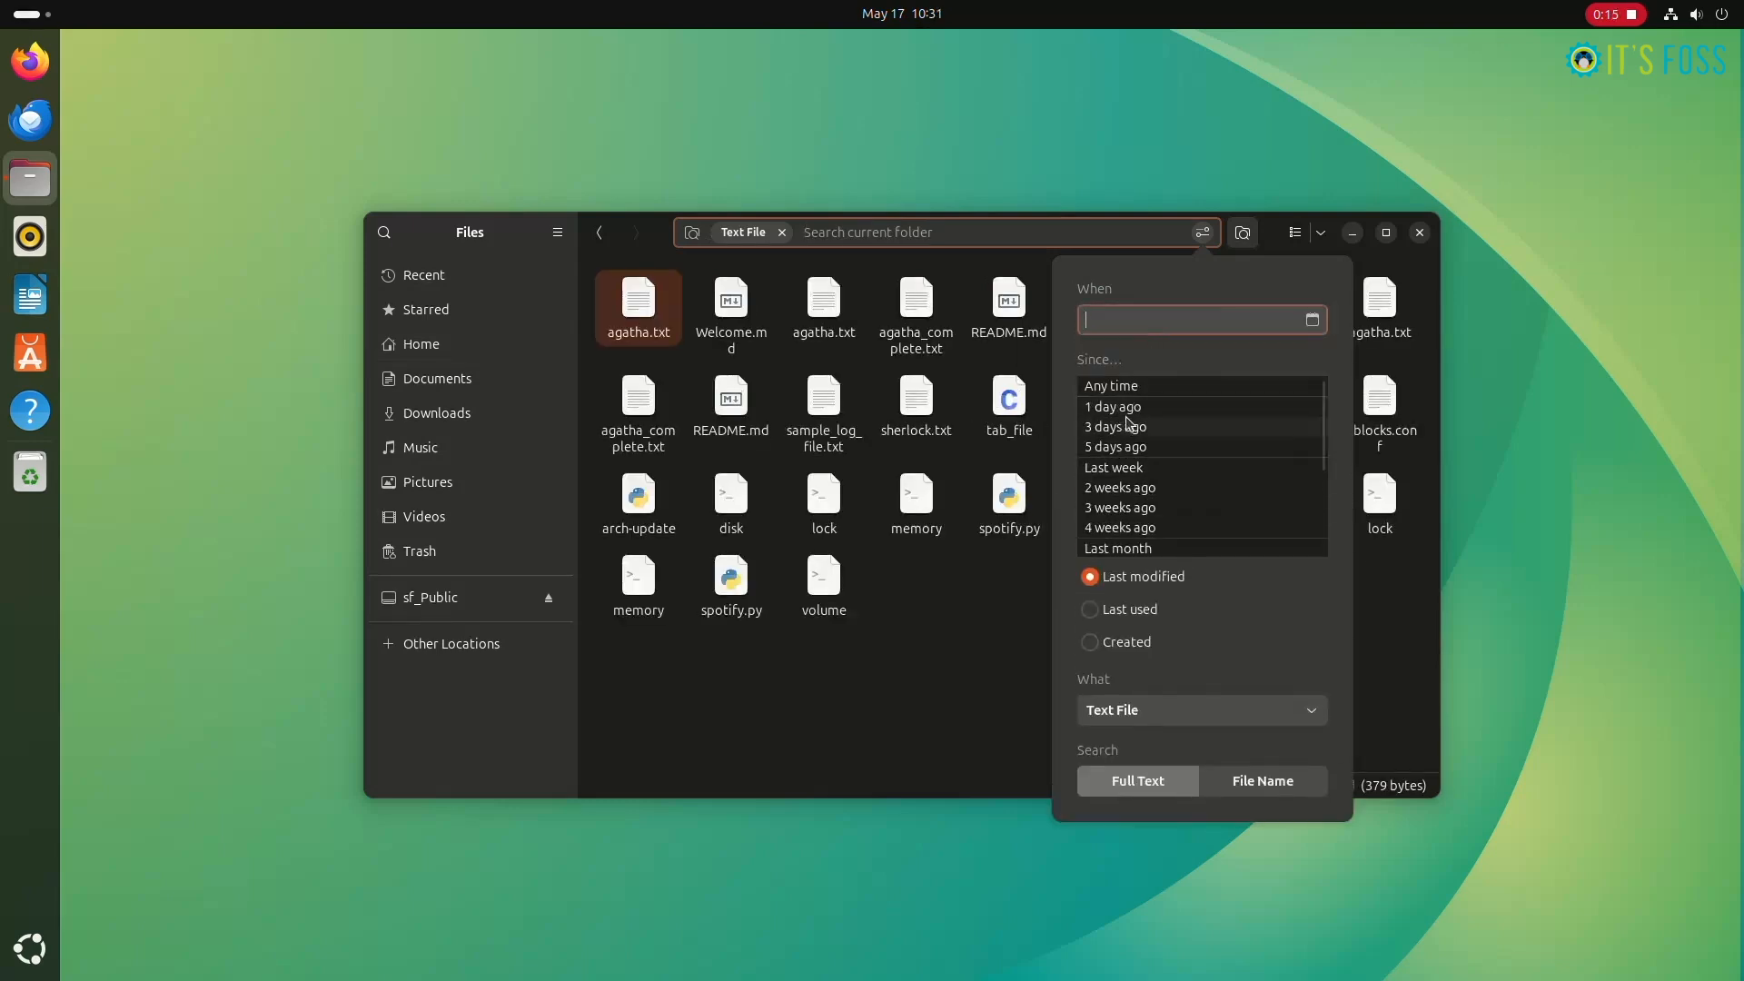
{"action": "left_click", "coordinate": [1112, 405]}
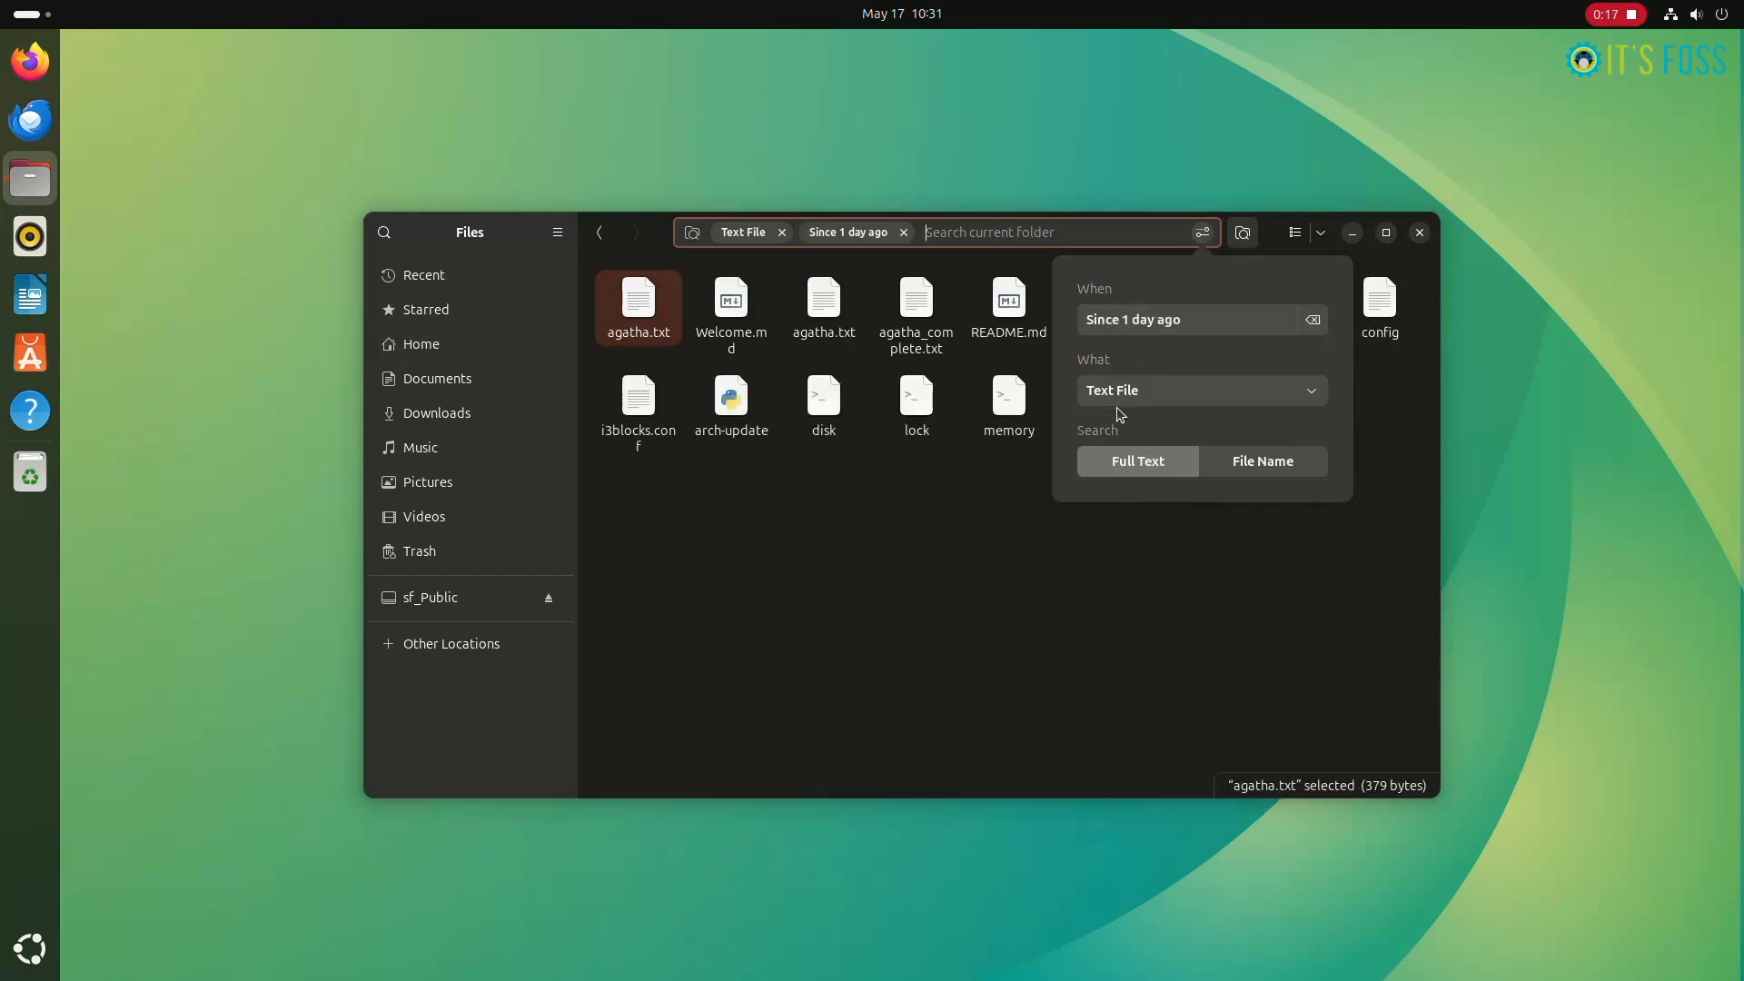
{"action": "mouse_move", "coordinate": [995, 231]}
{"action": "type", "text": "m"}
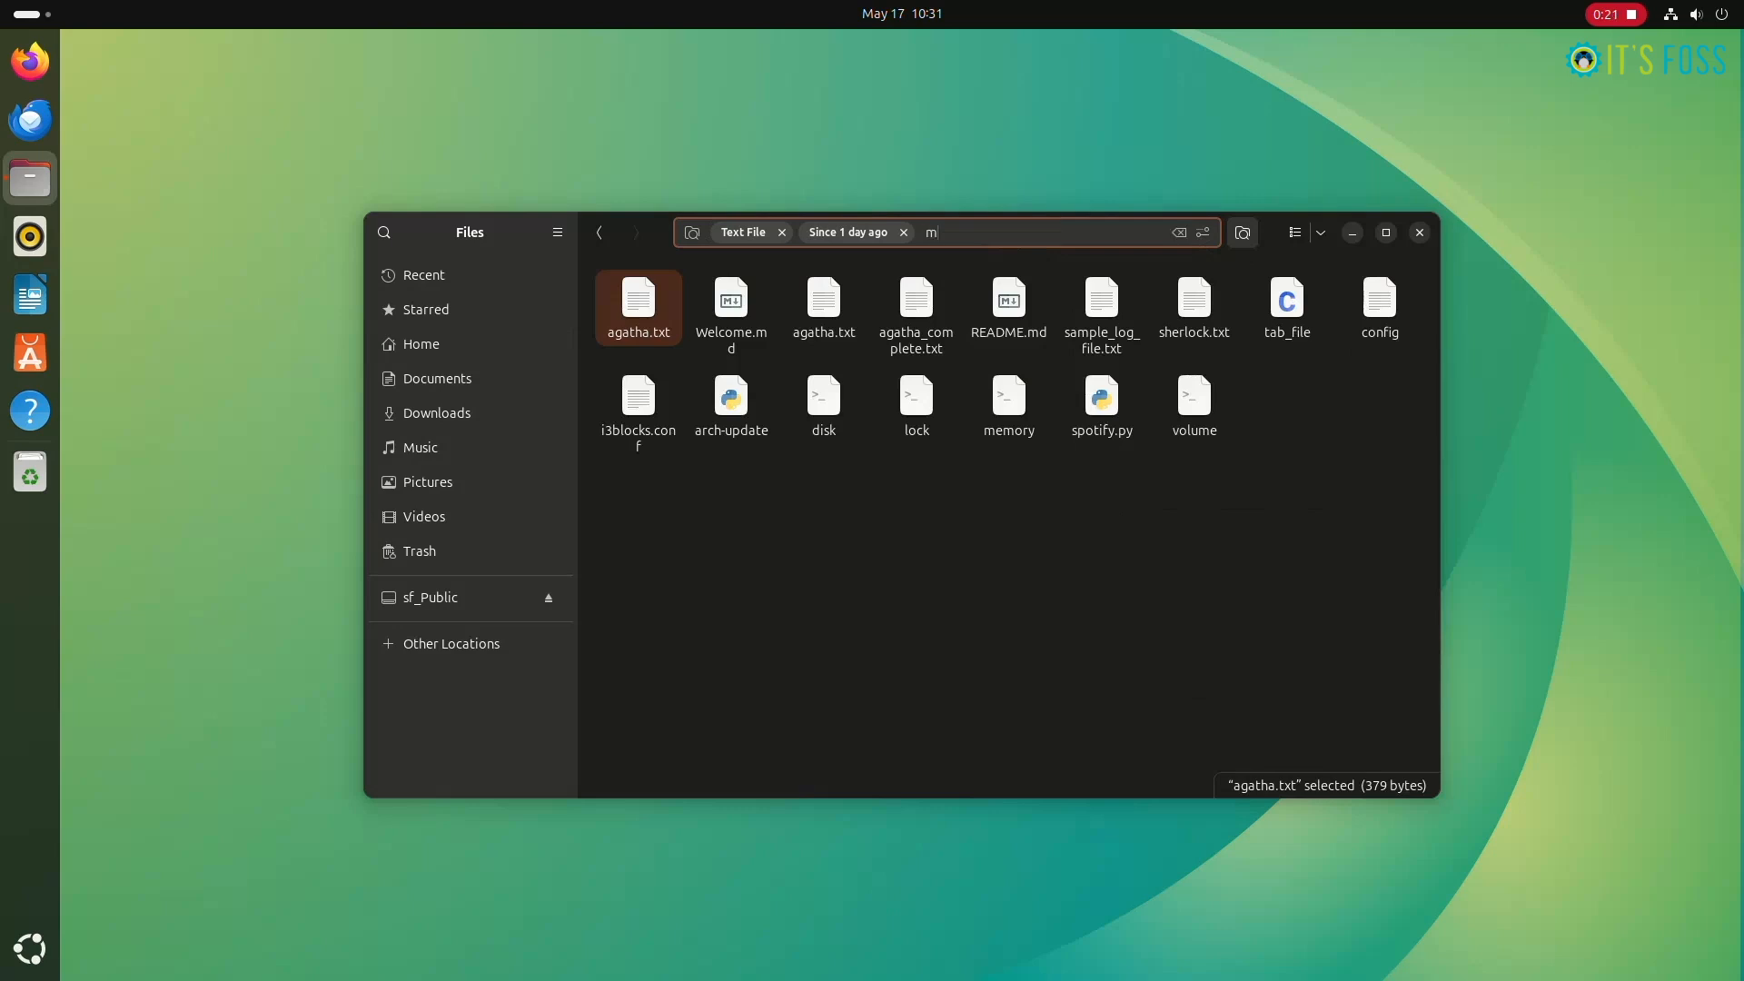
Complete the search term 'mystery' and show the four matching text files as a detailed list
{"action": "type", "text": "ystery"}
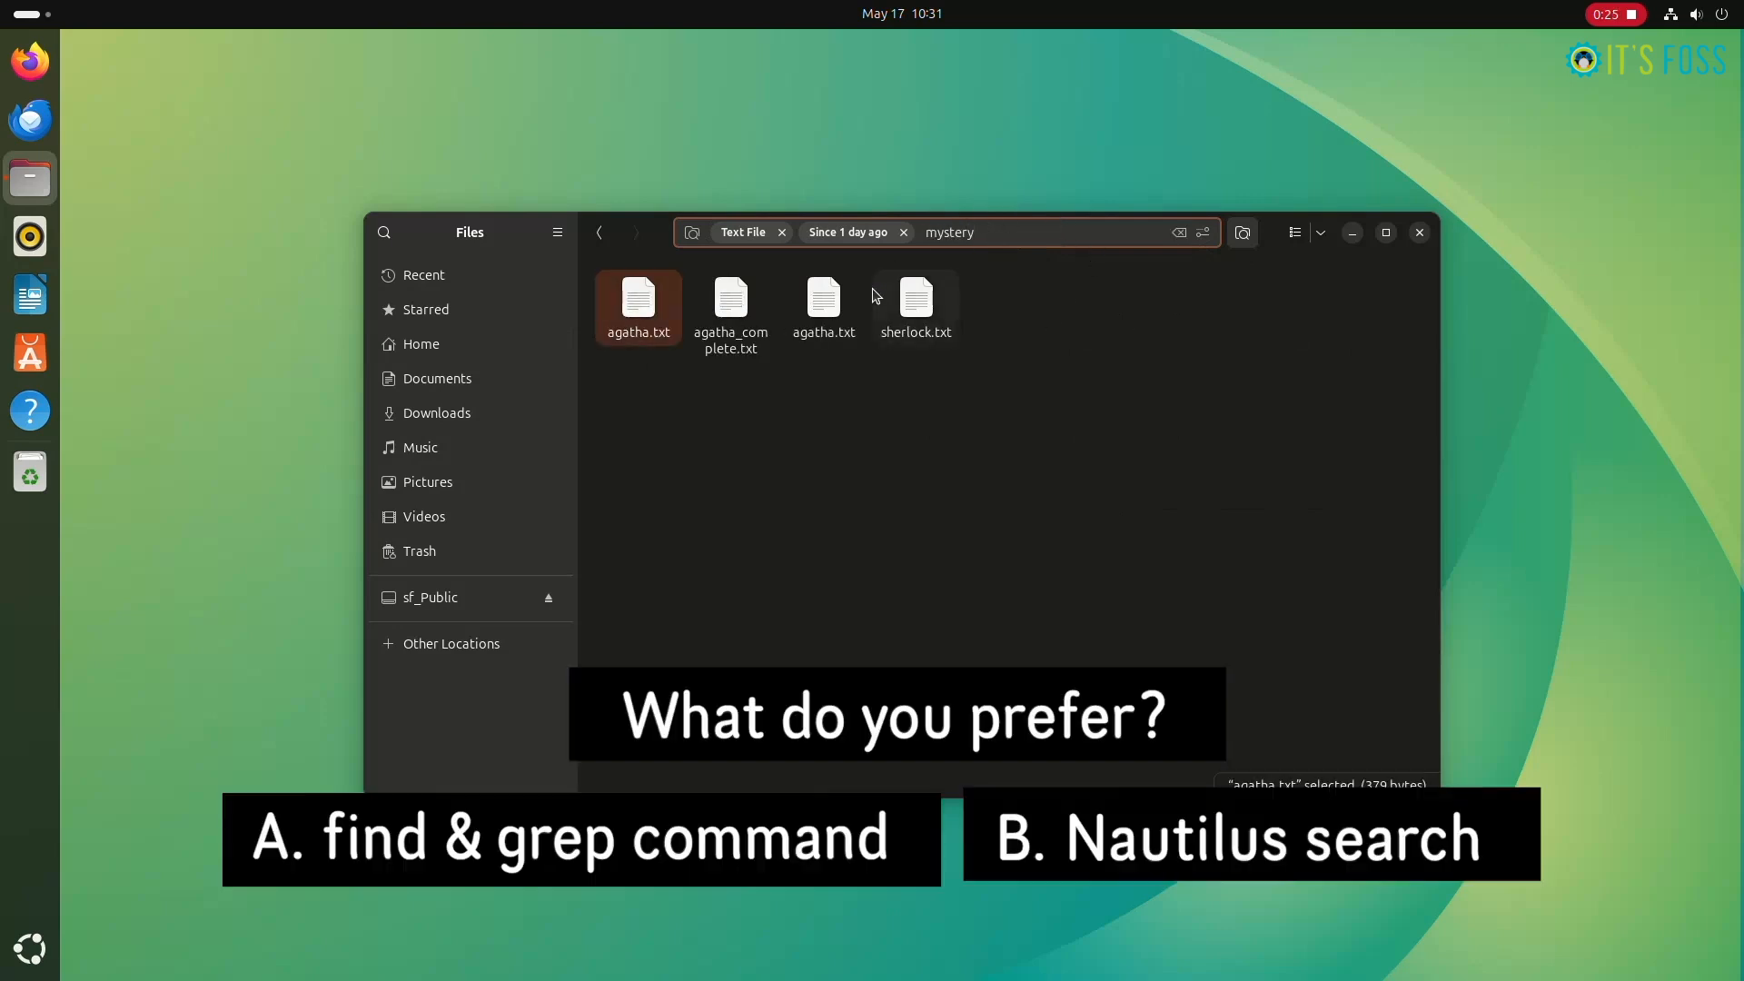
{"action": "left_click", "coordinate": [1296, 232]}
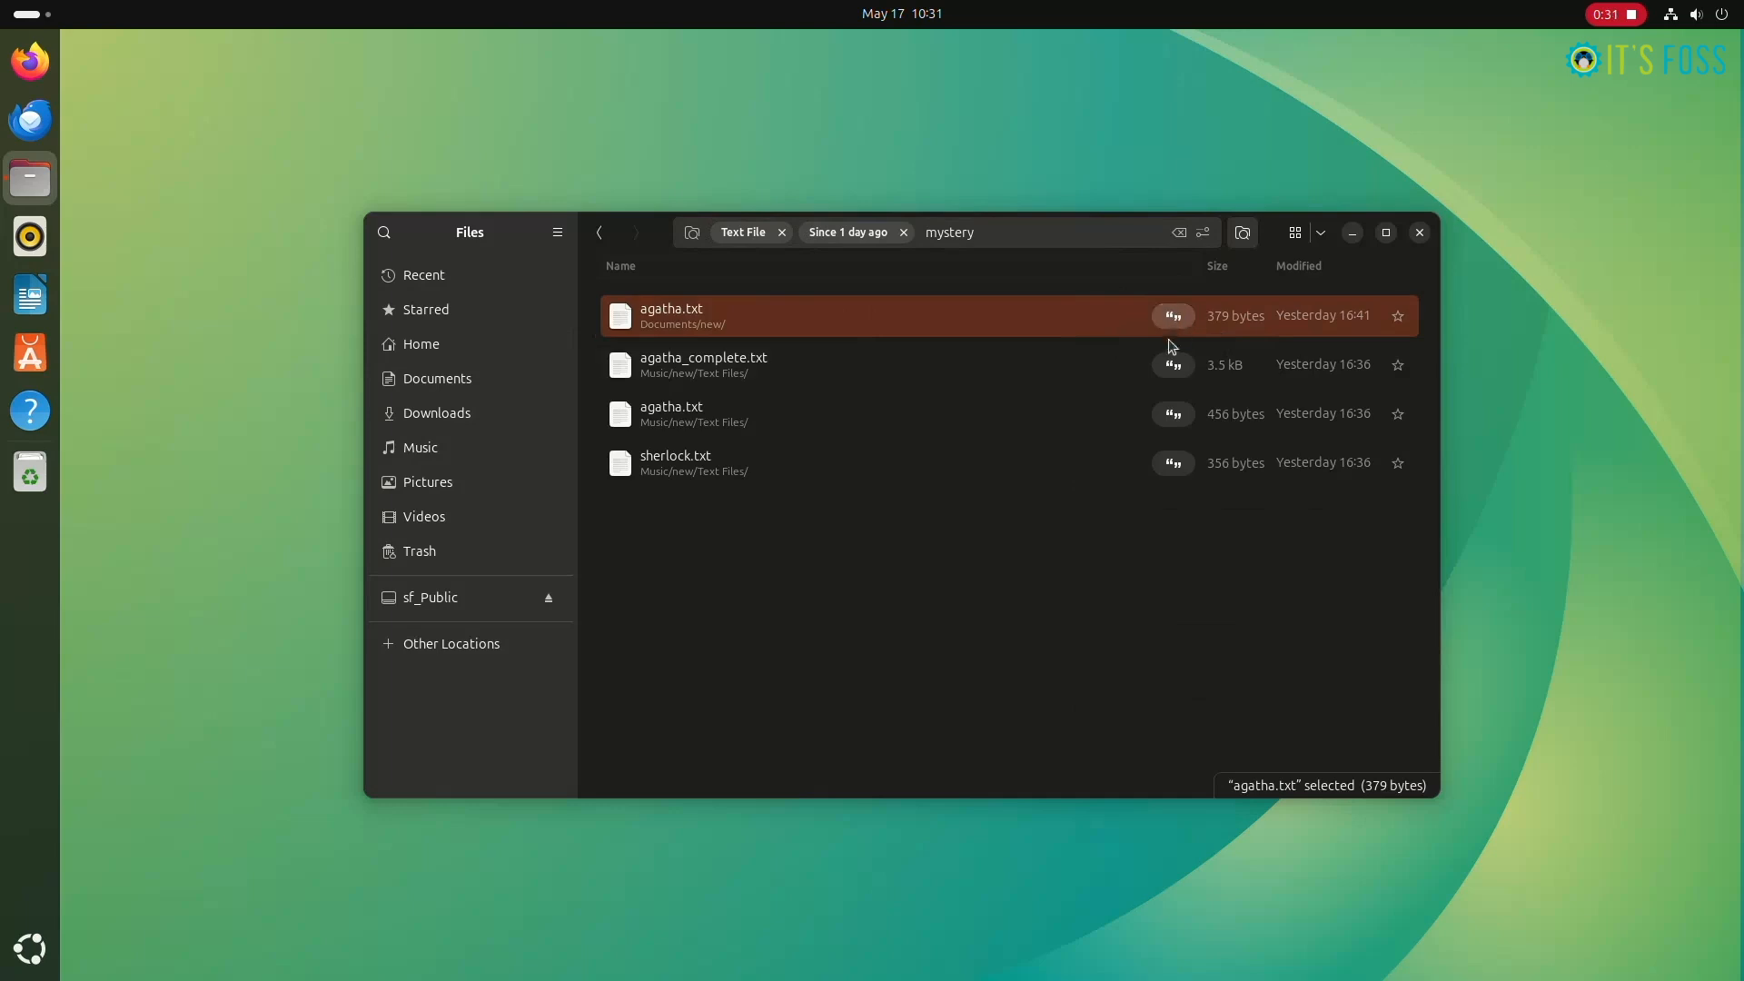
{"action": "mouse_move", "coordinate": [1139, 305]}
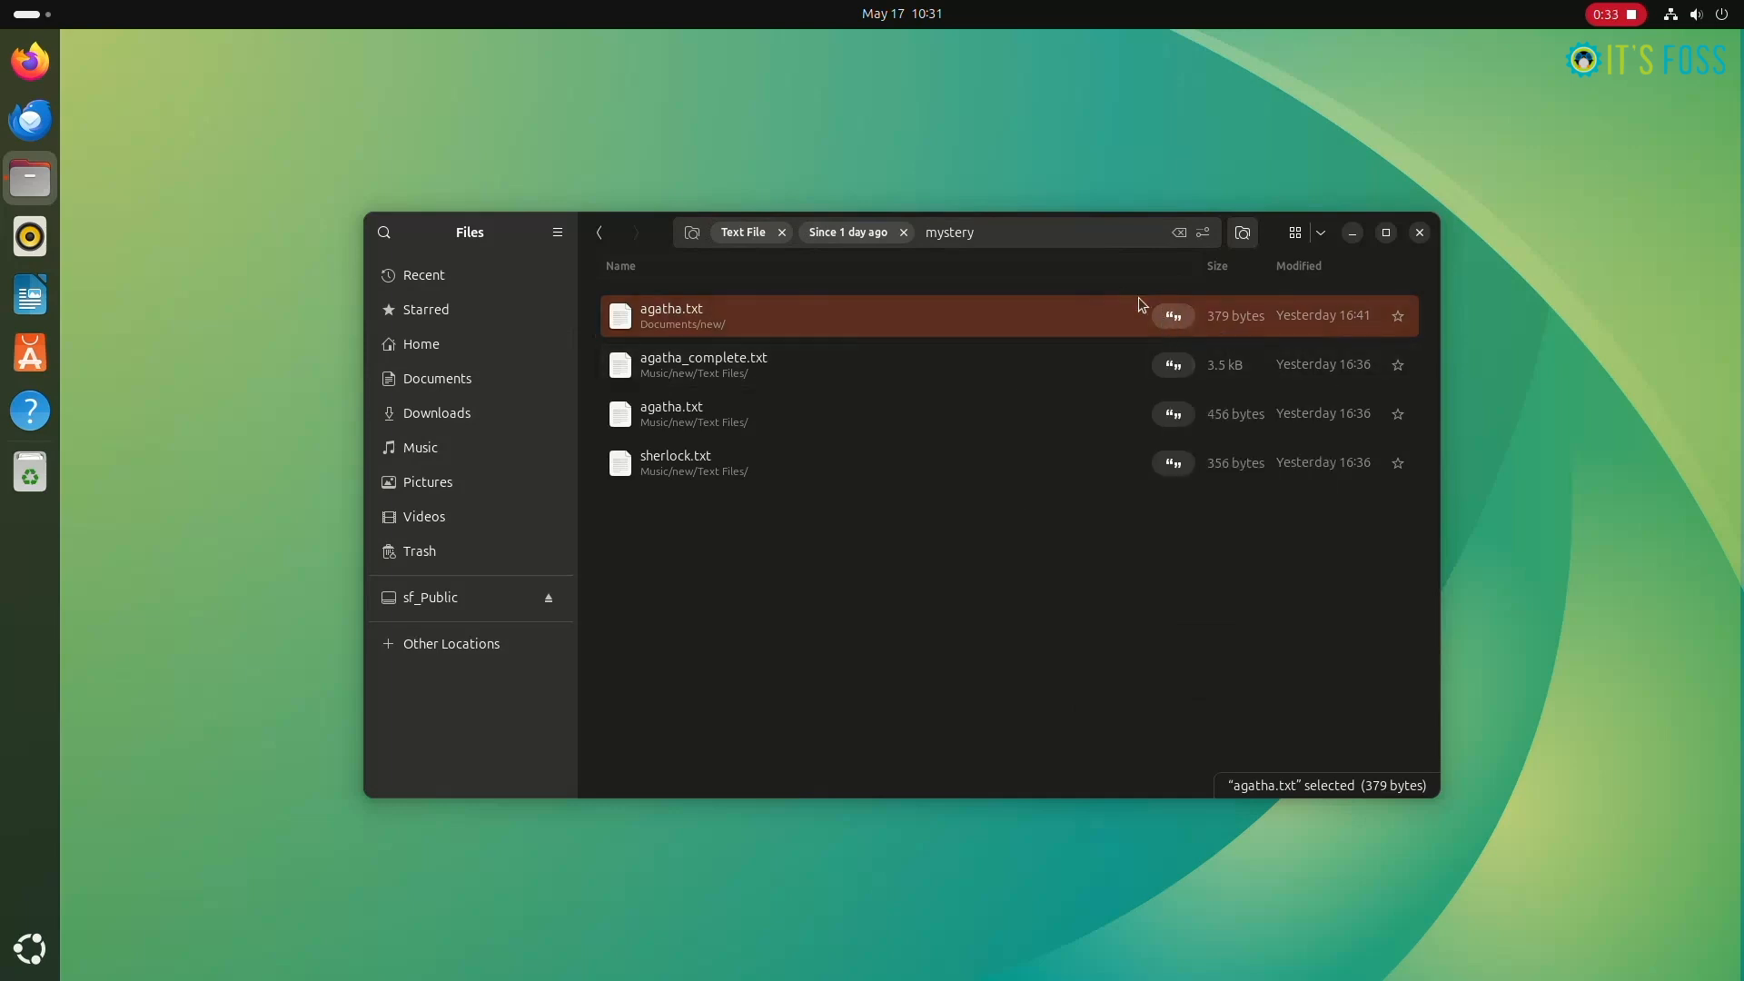